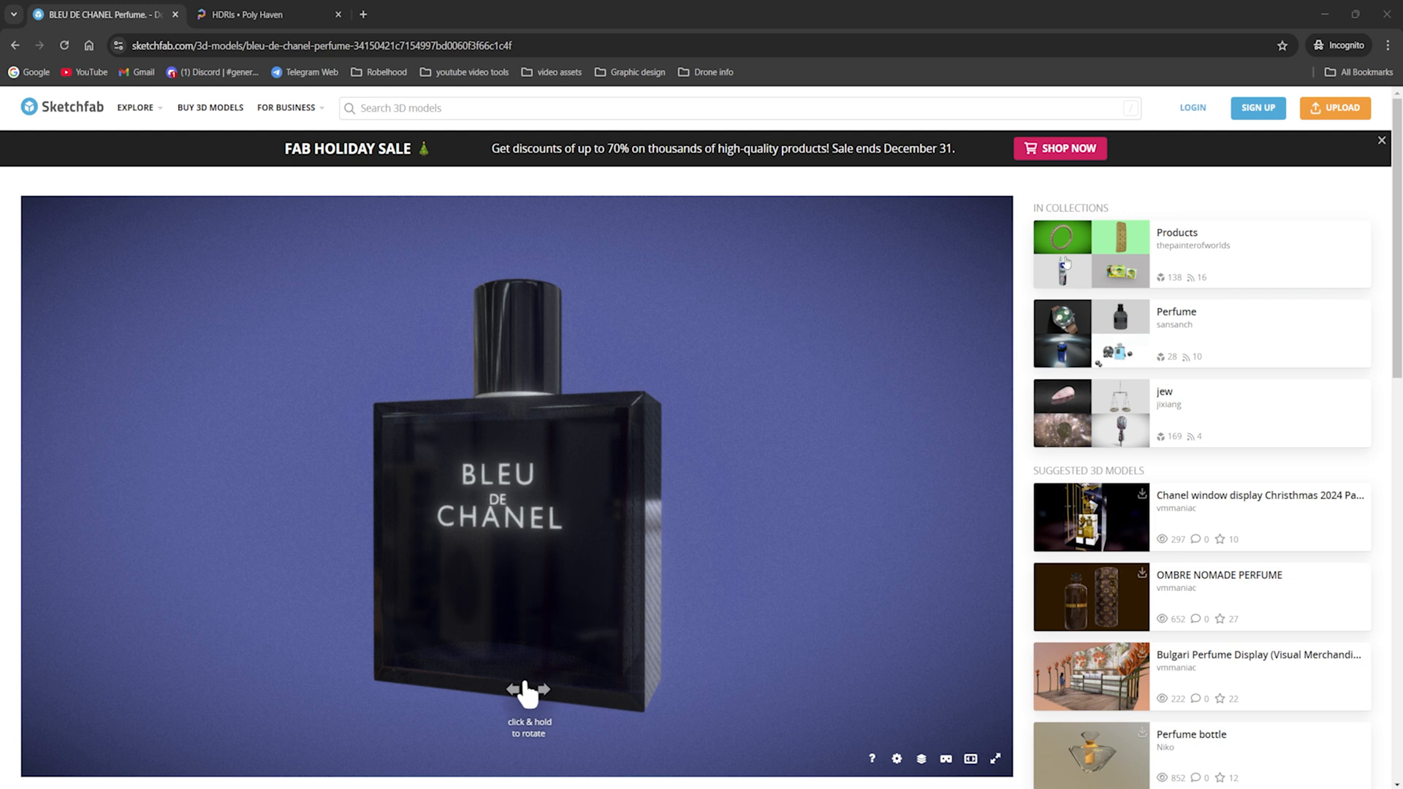
- Browse the model categories and request the perfume model download, dismissing the login prompt
click(135, 107)
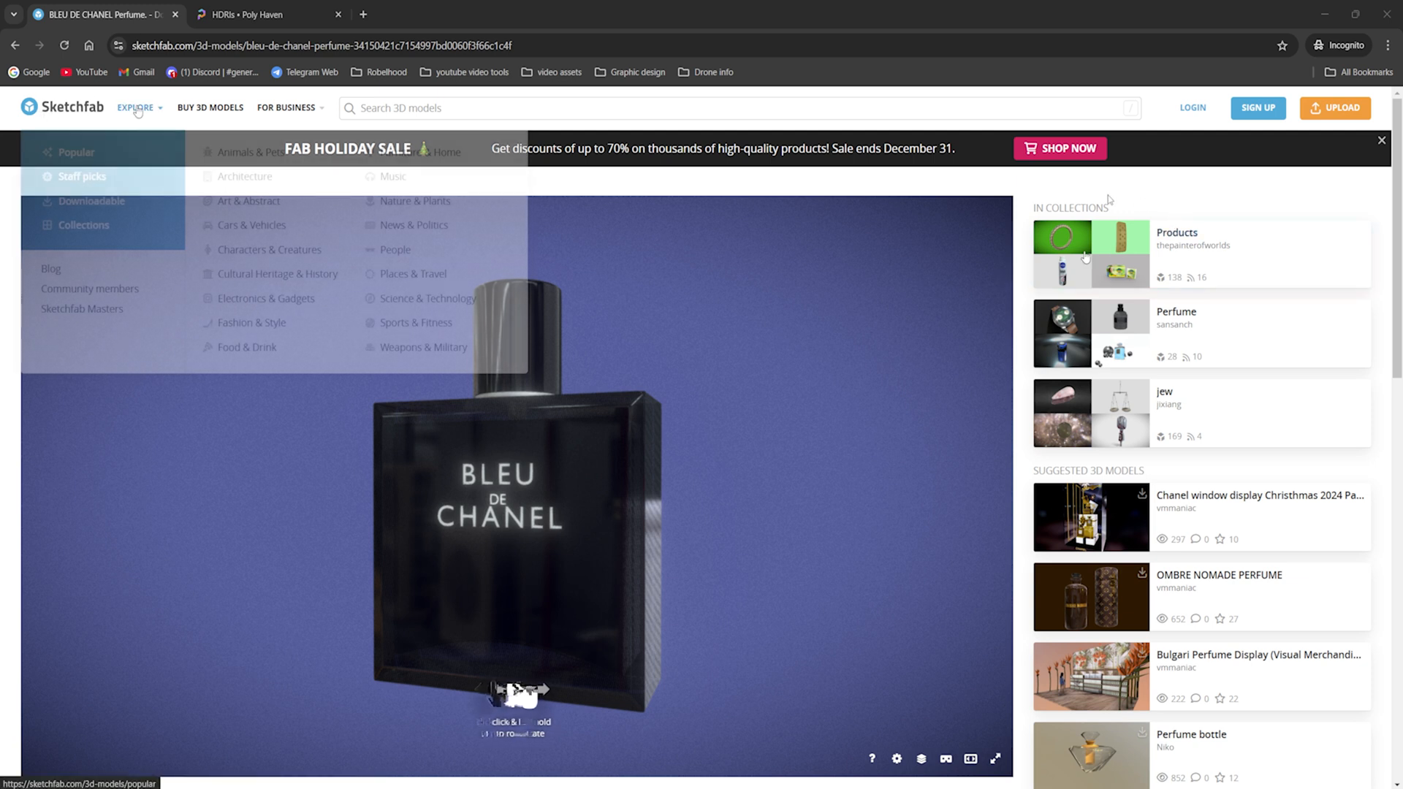
scroll(down, 3)
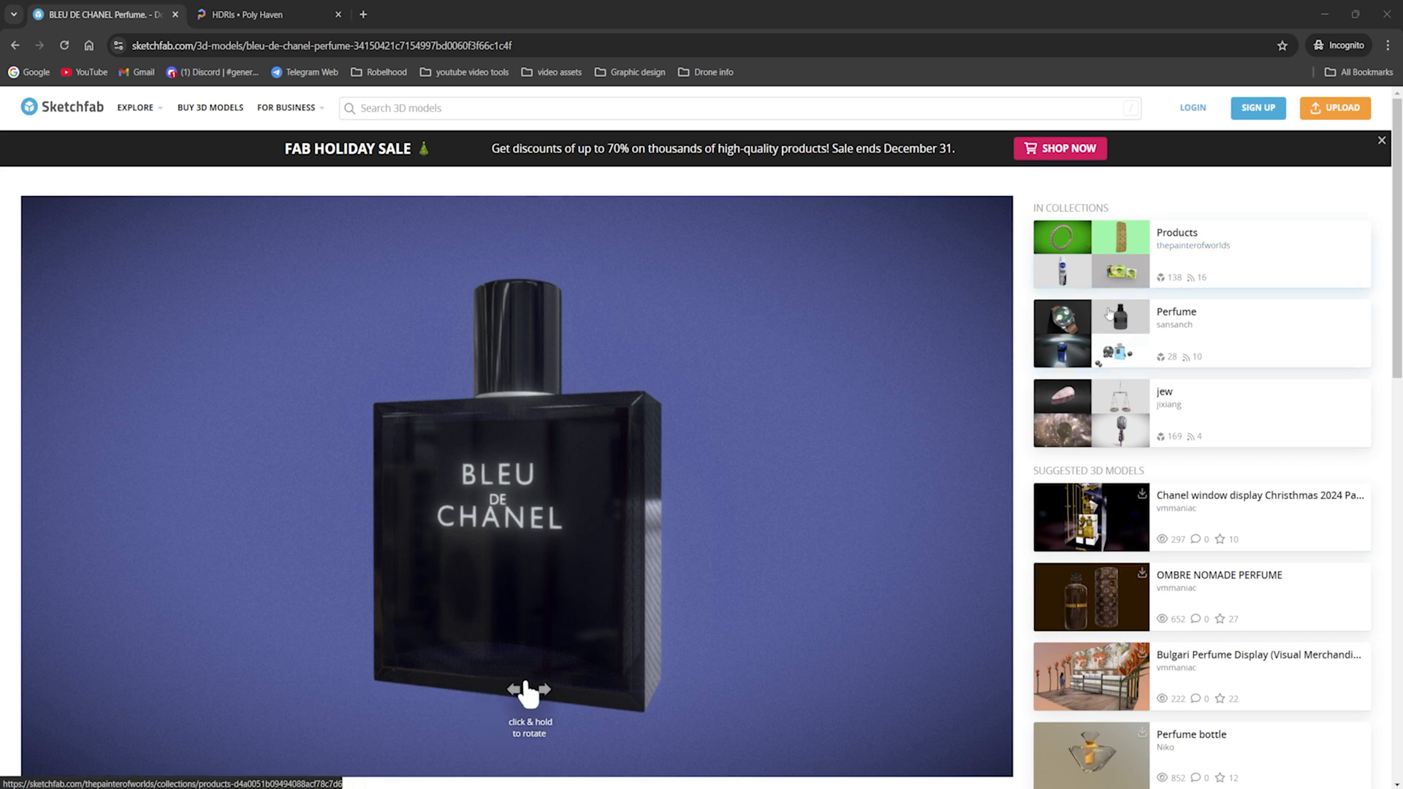
scroll(down, 3)
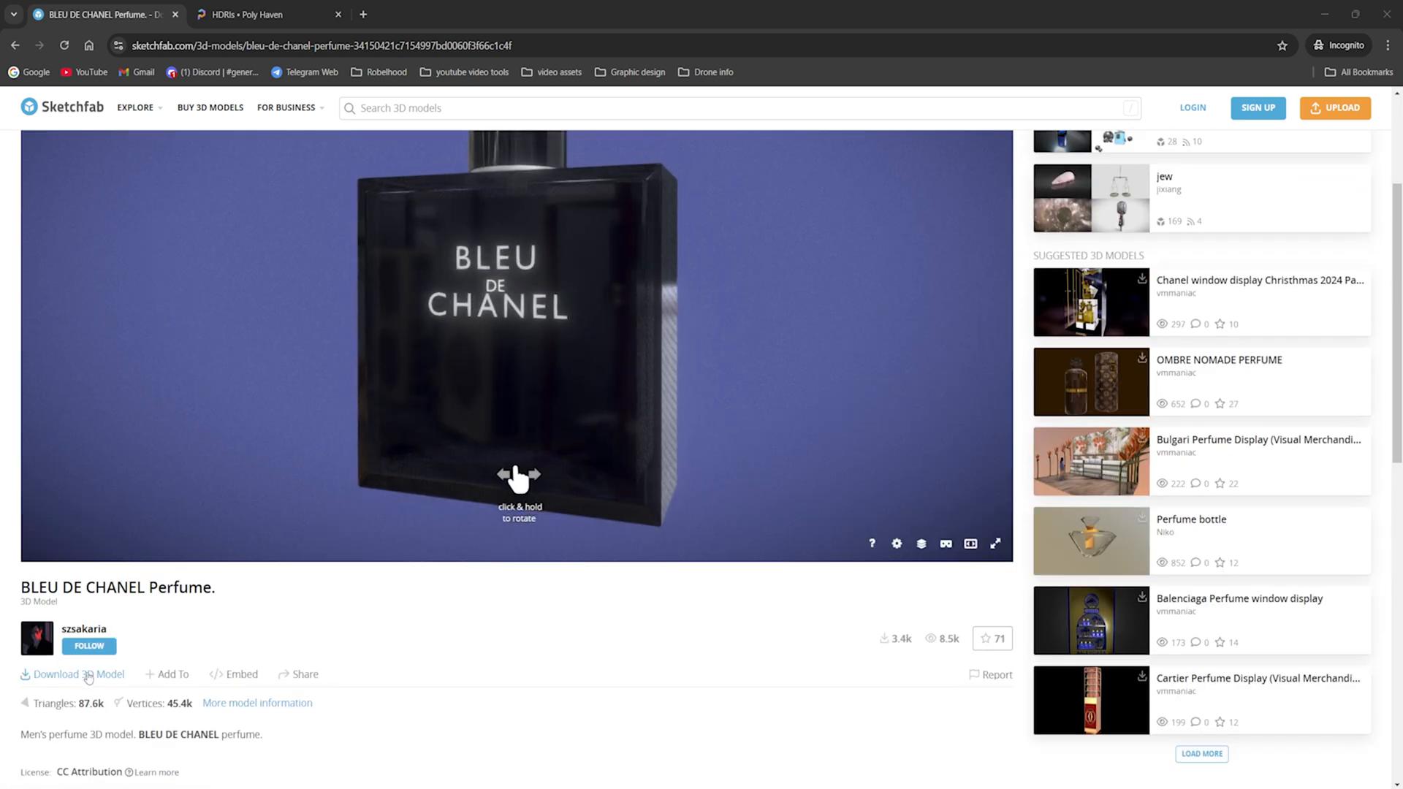
click(79, 673)
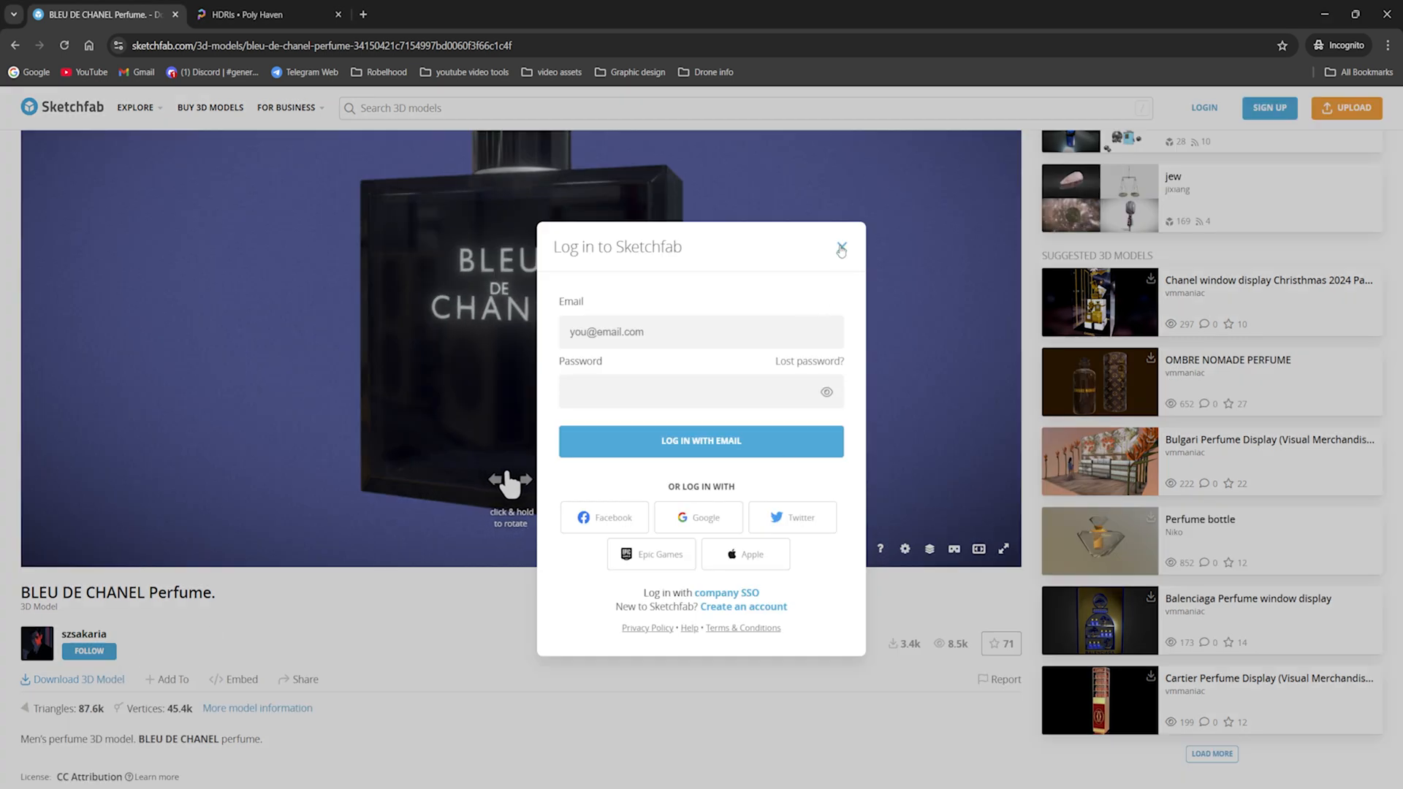
click(840, 248)
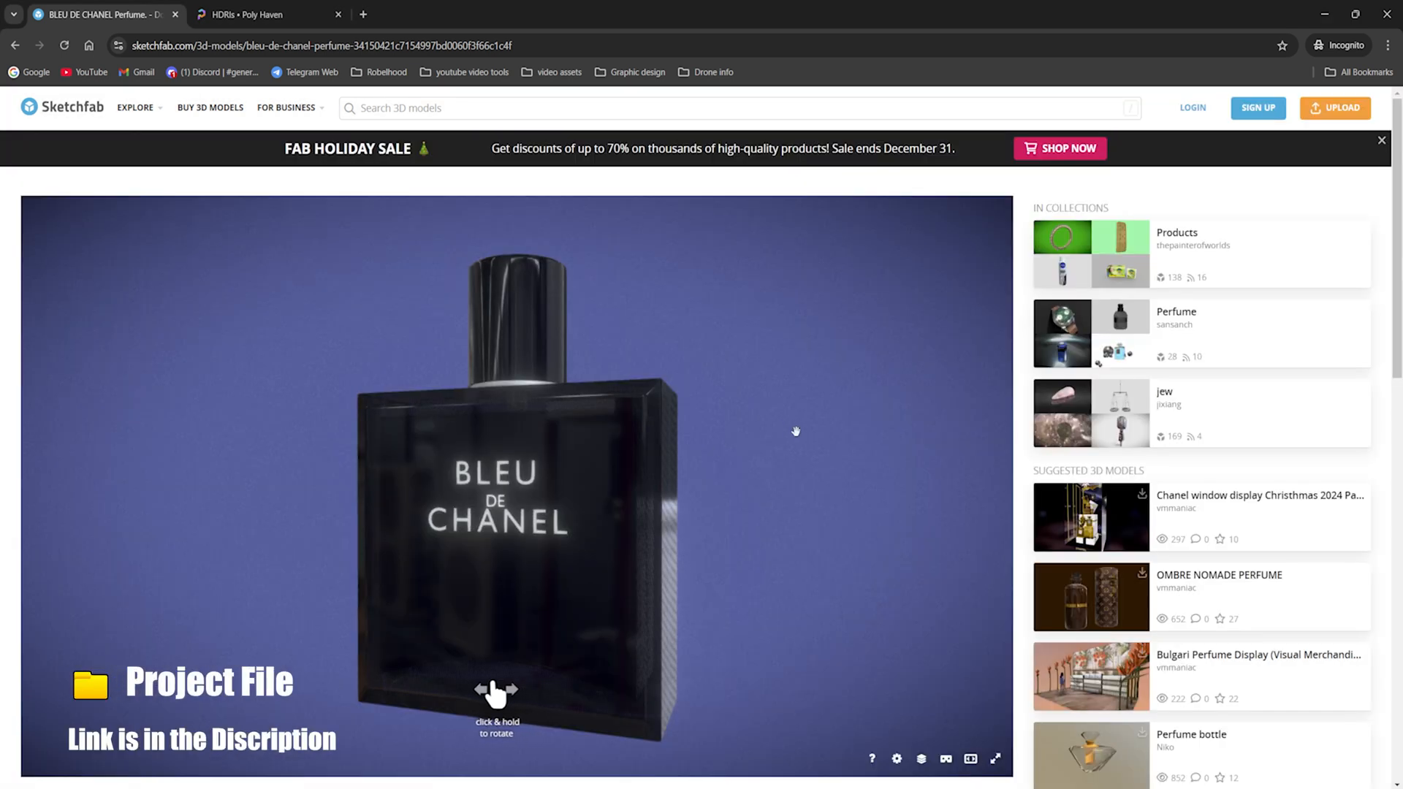
scroll(down, 3)
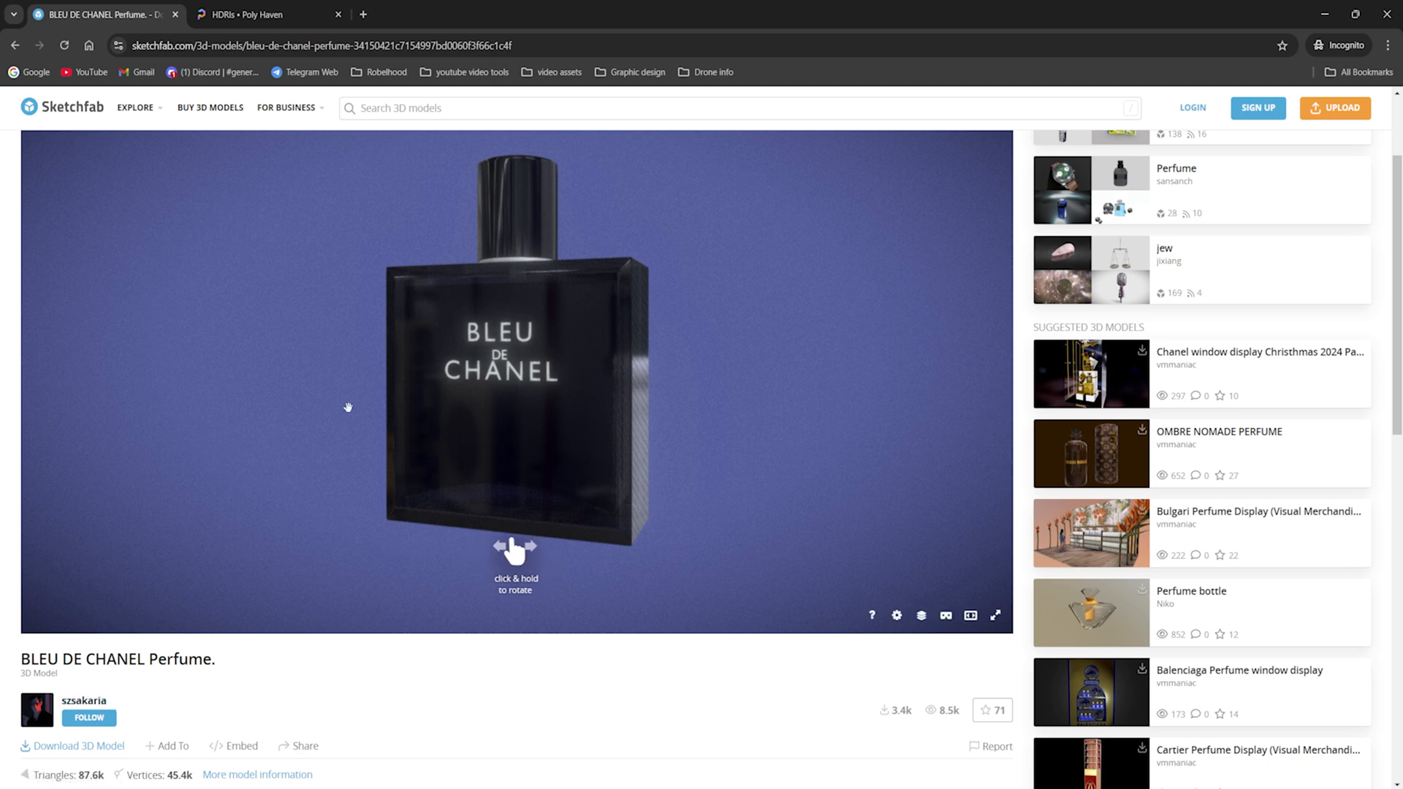
mouse_move(428, 639)
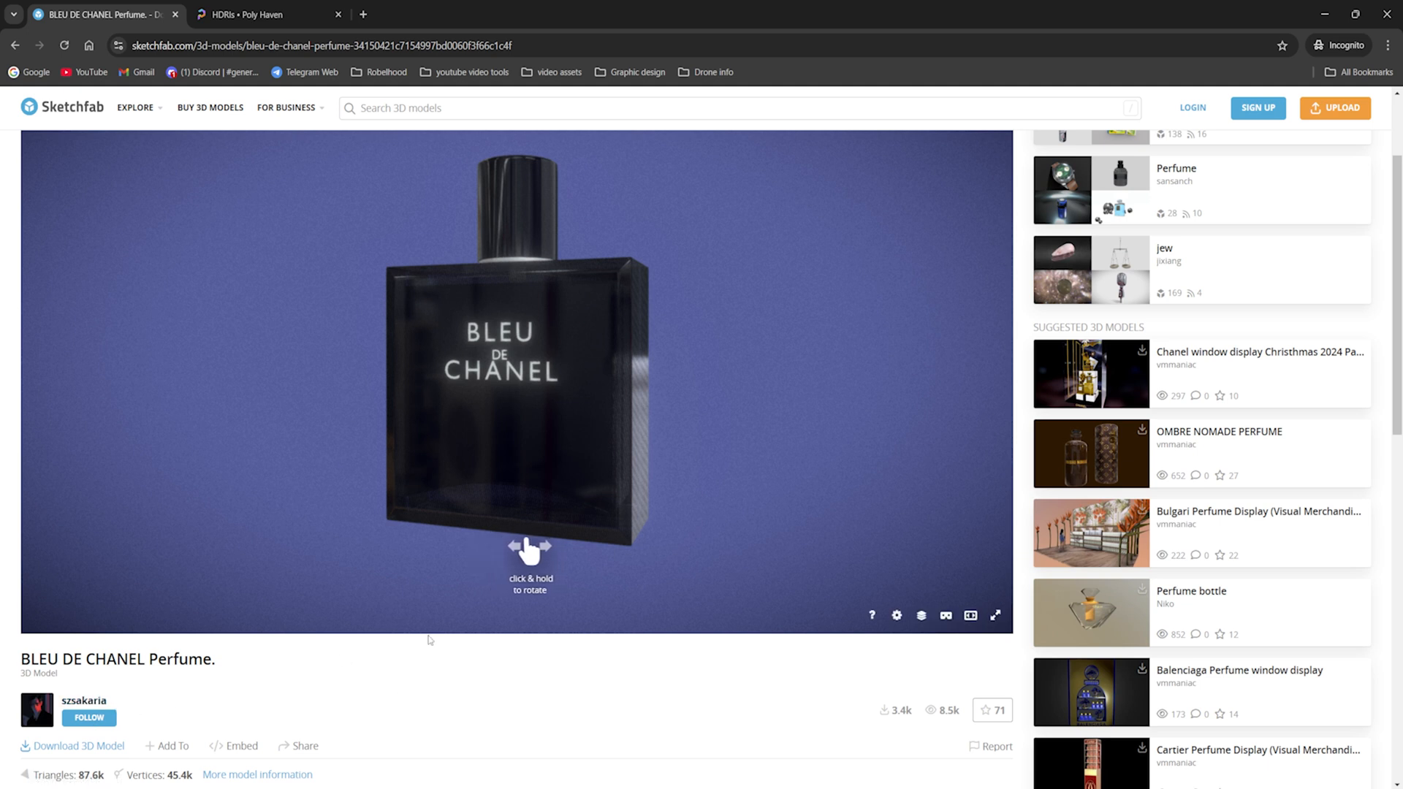
- Scroll through the Poly Haven HDRI library thumbnails
click(259, 15)
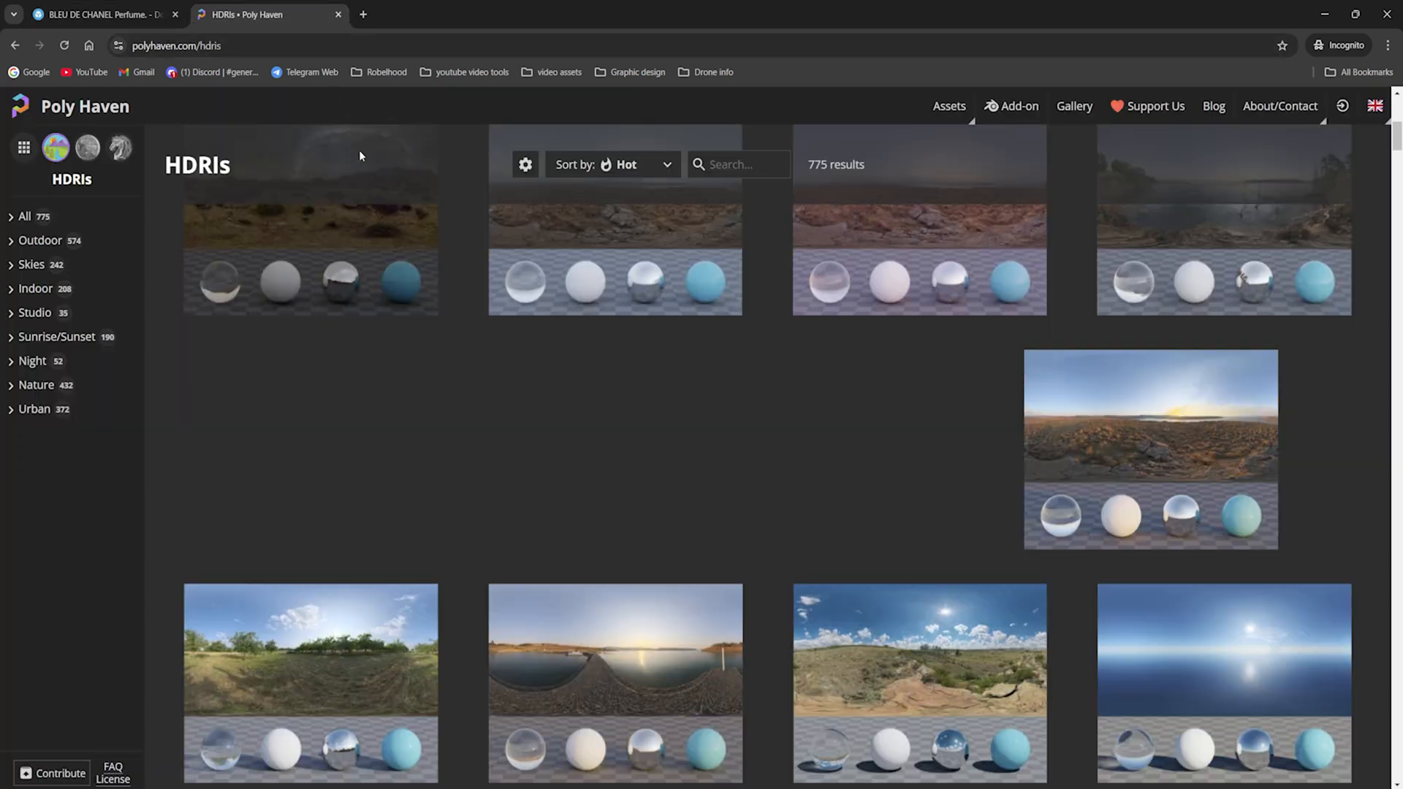
scroll(up, 3)
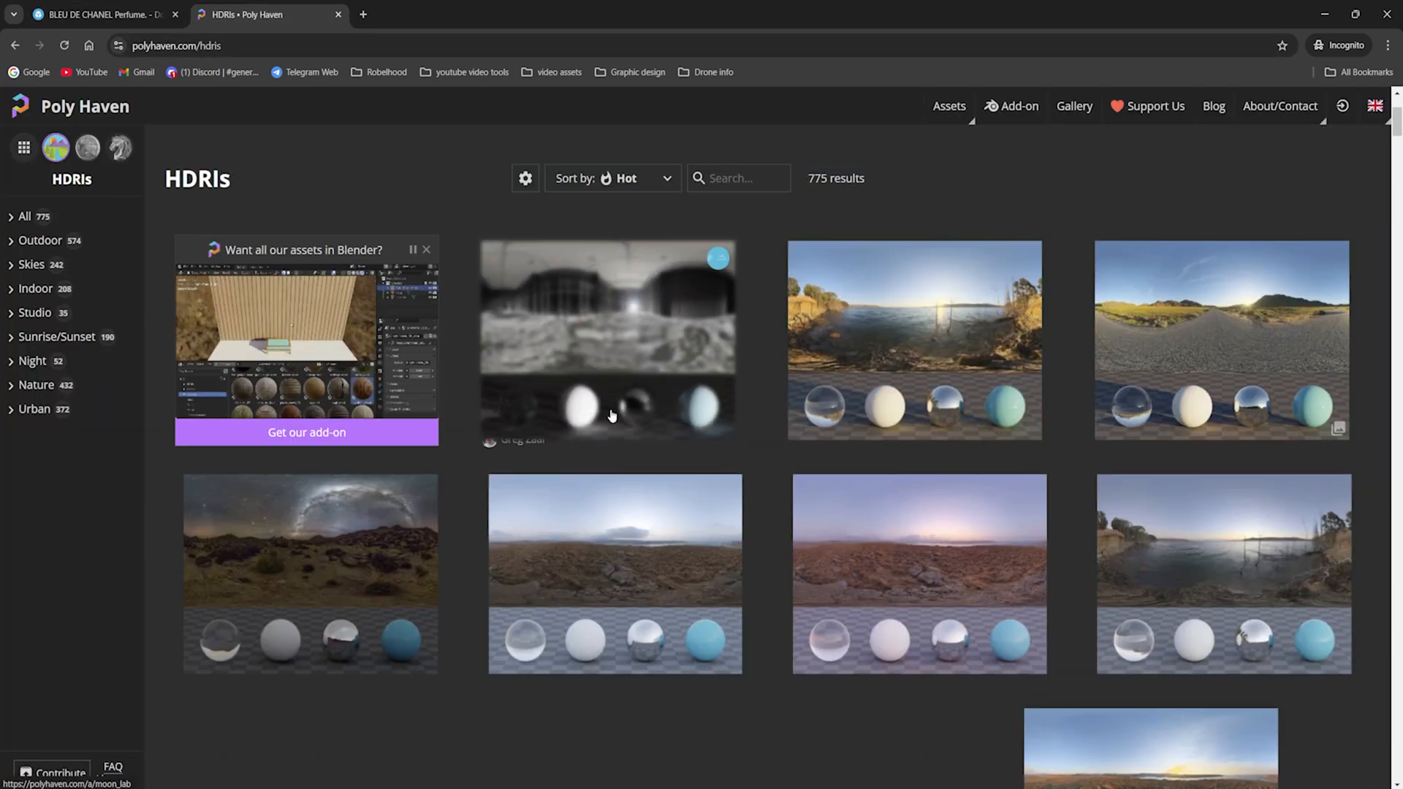
scroll(down, 3)
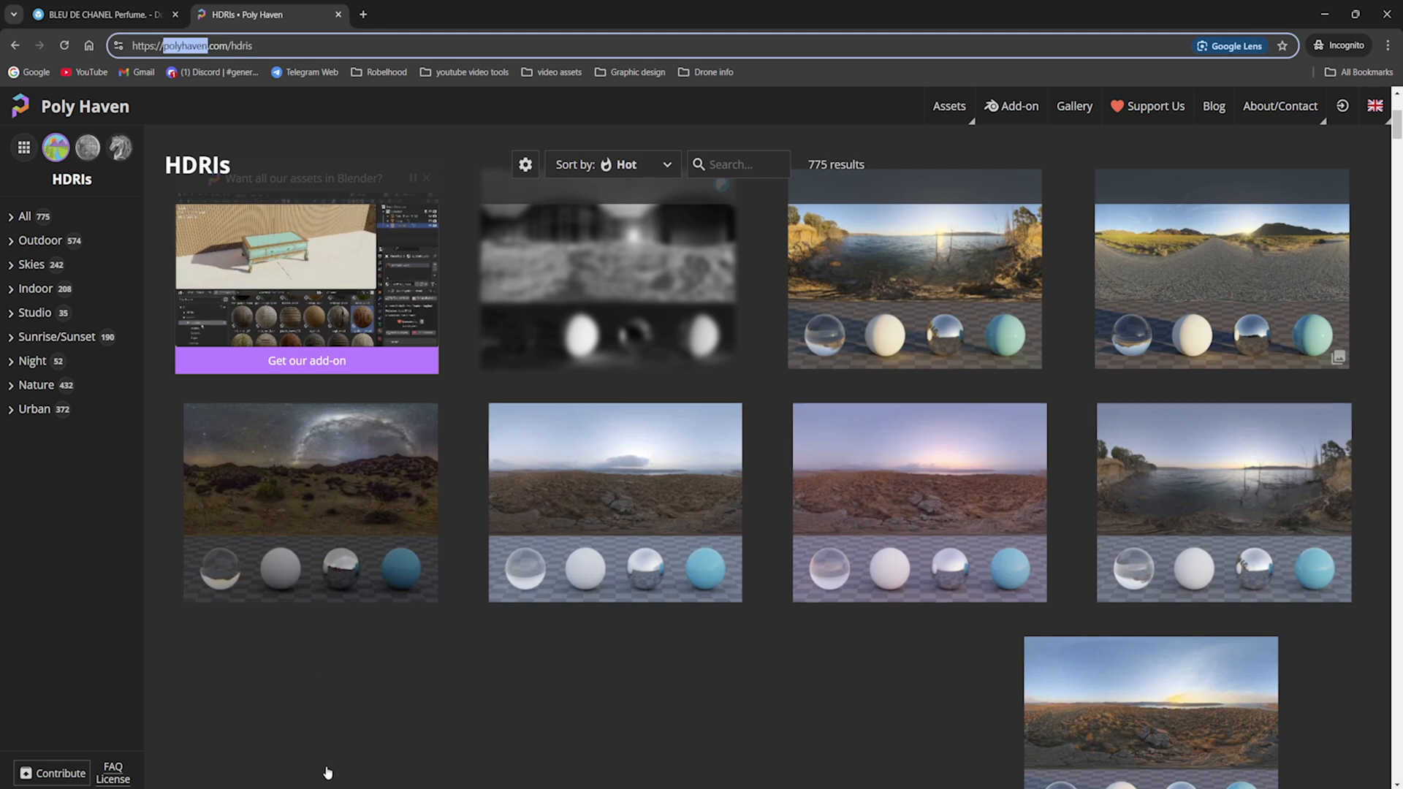
scroll(down, 3)
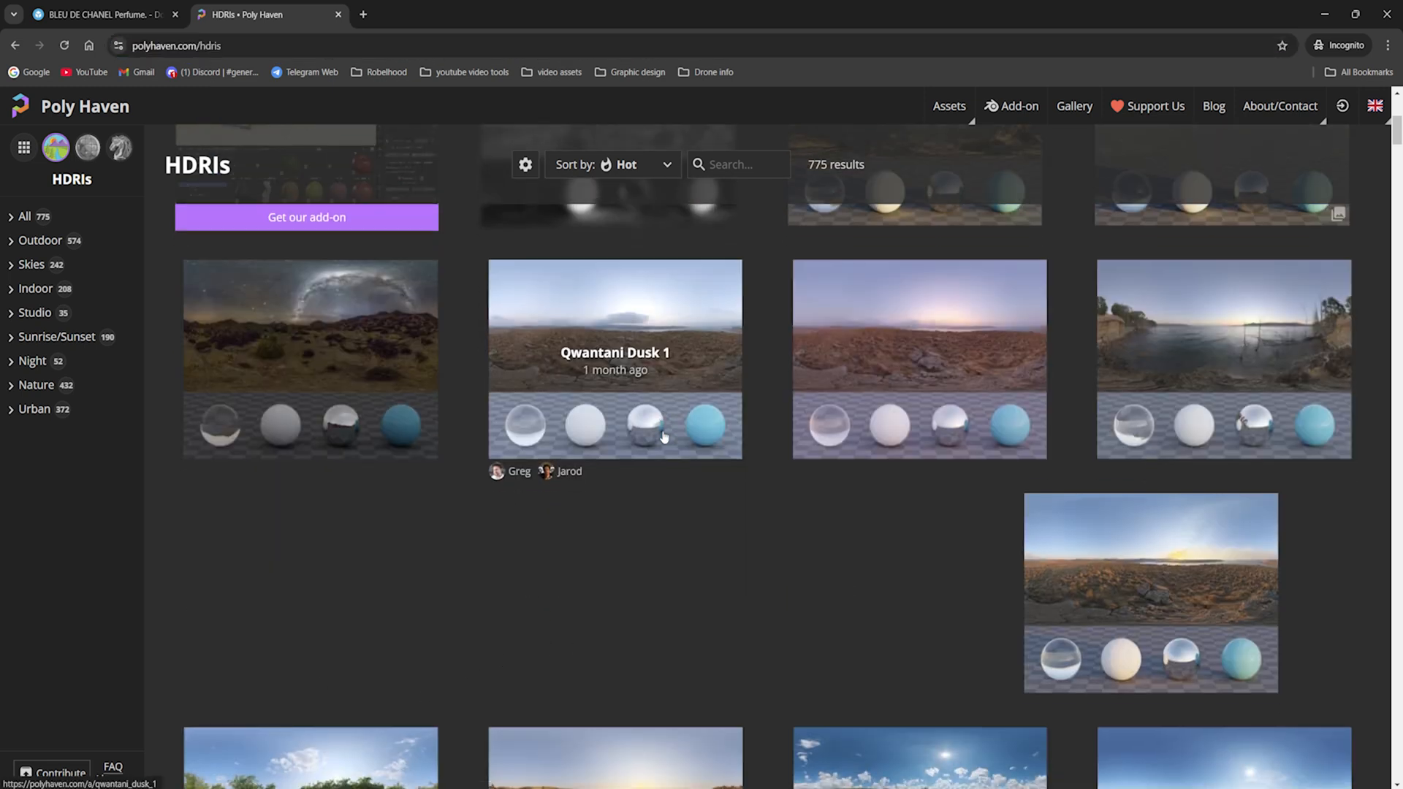
scroll(down, 3)
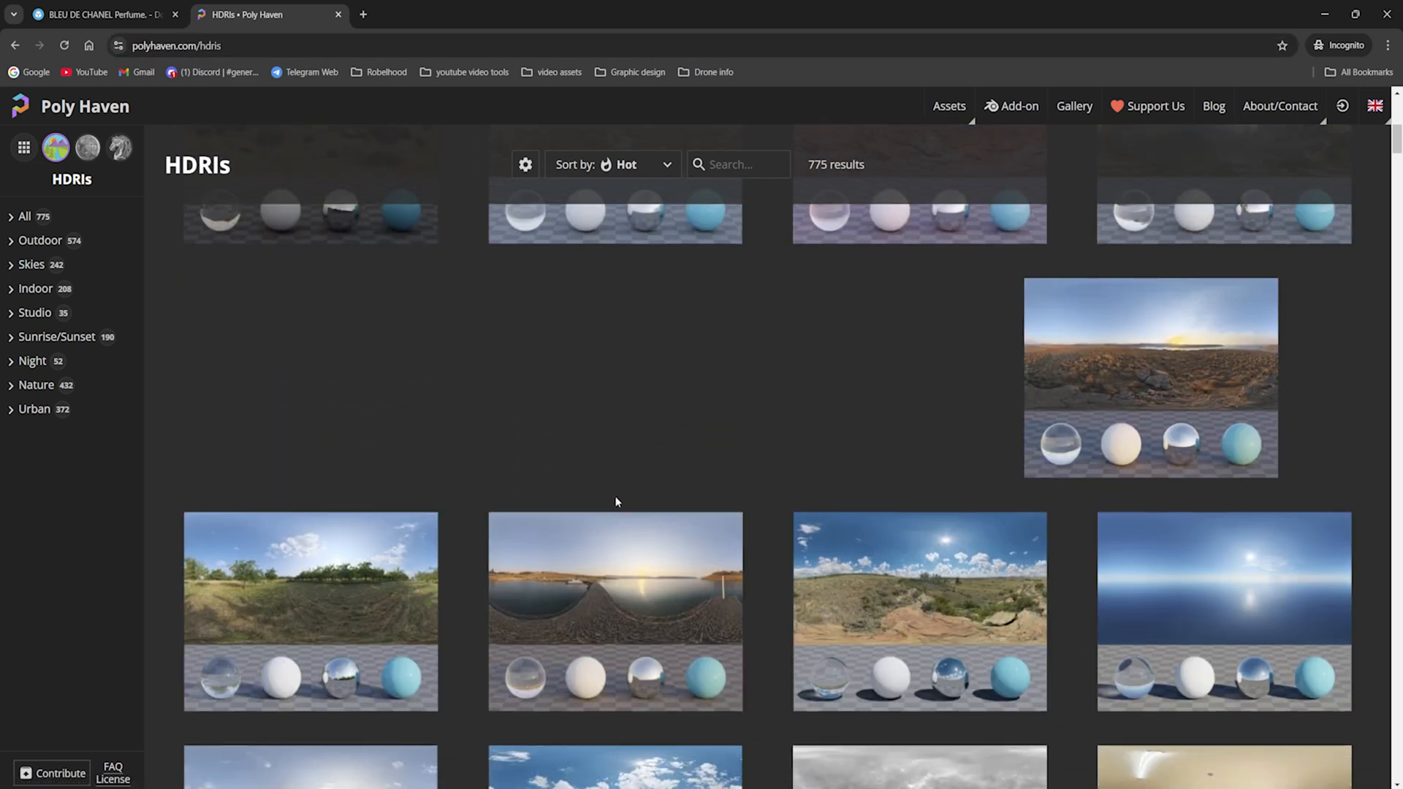
scroll(up, 3)
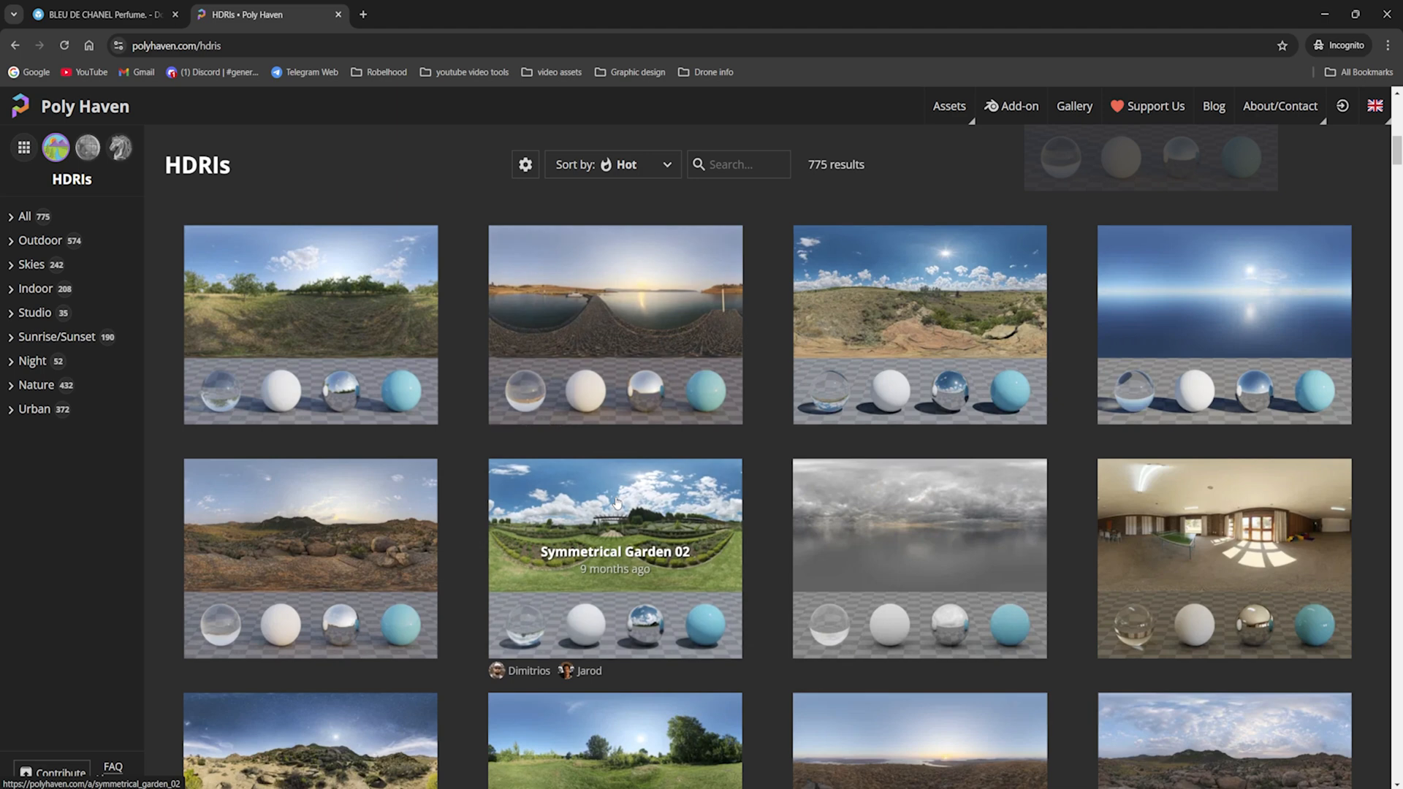
scroll(down, 3)
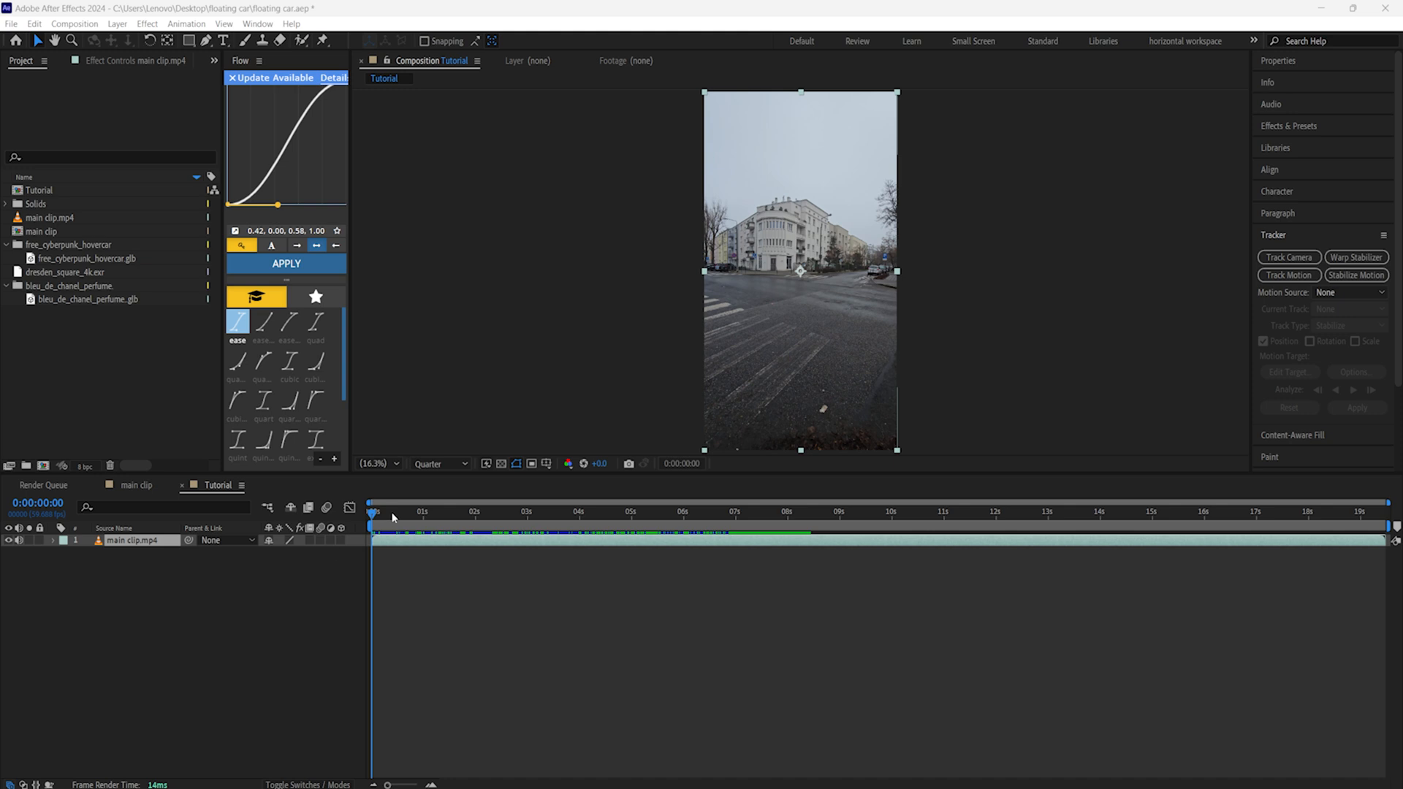
- Preview the road footage, return to its first frame, and select the clip layer
click(389, 511)
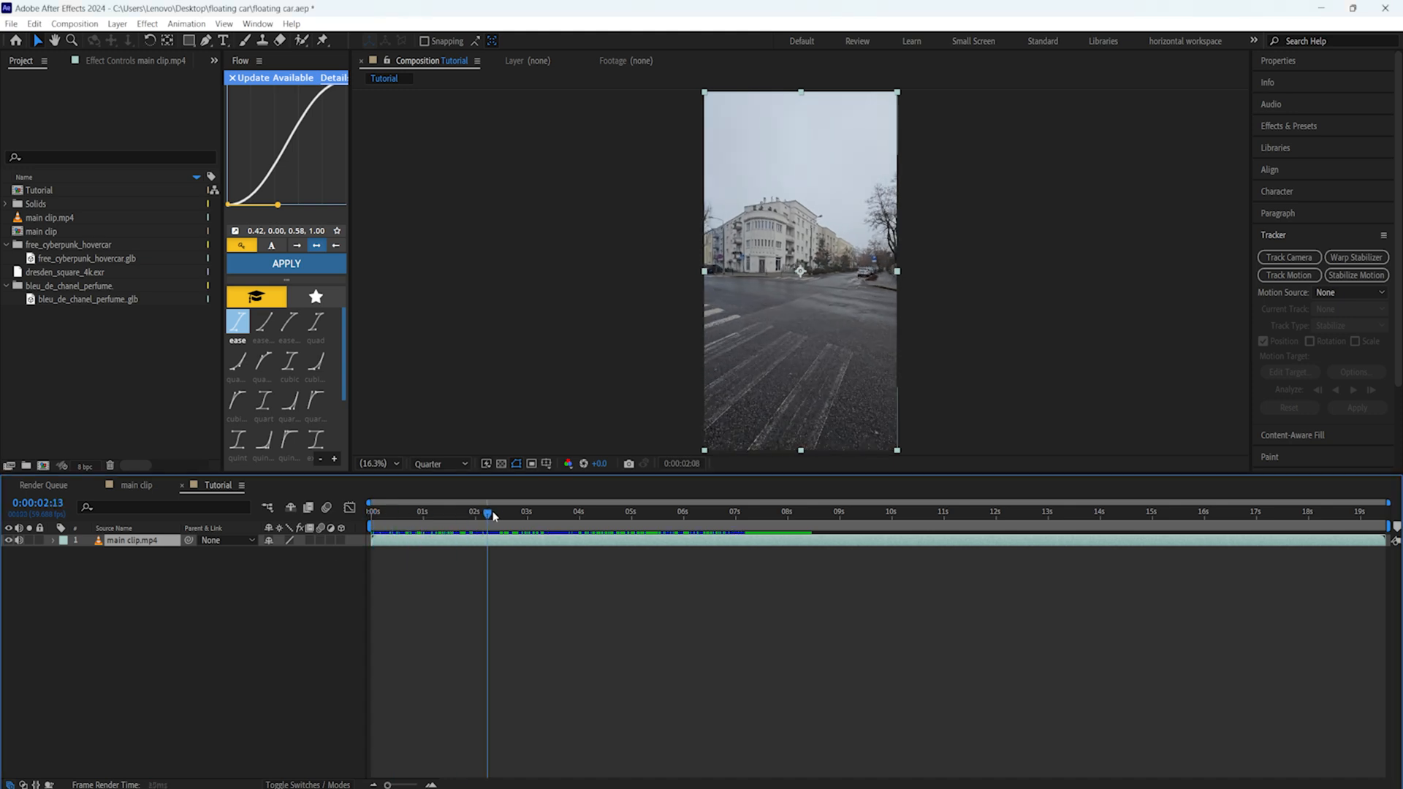
click(420, 510)
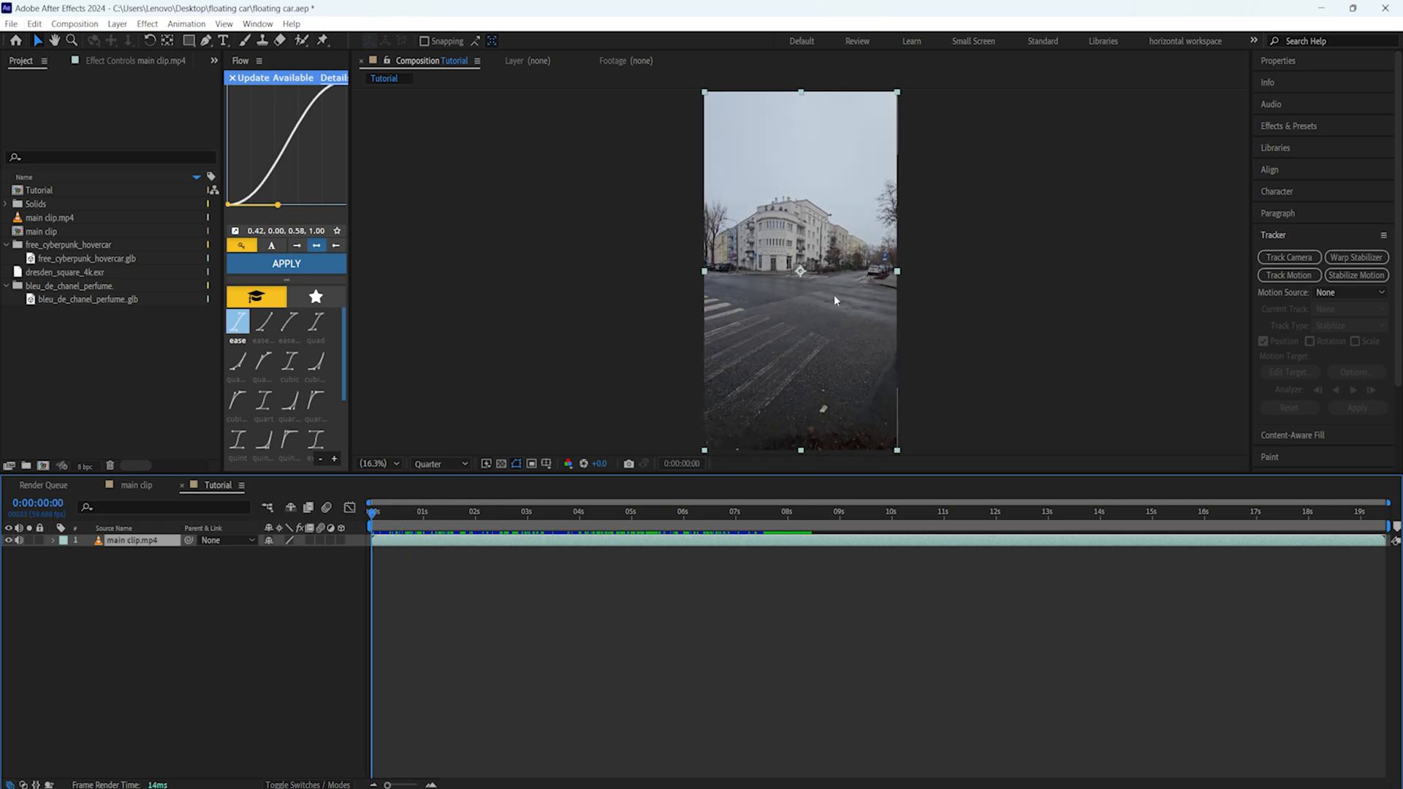
mouse_move(794, 297)
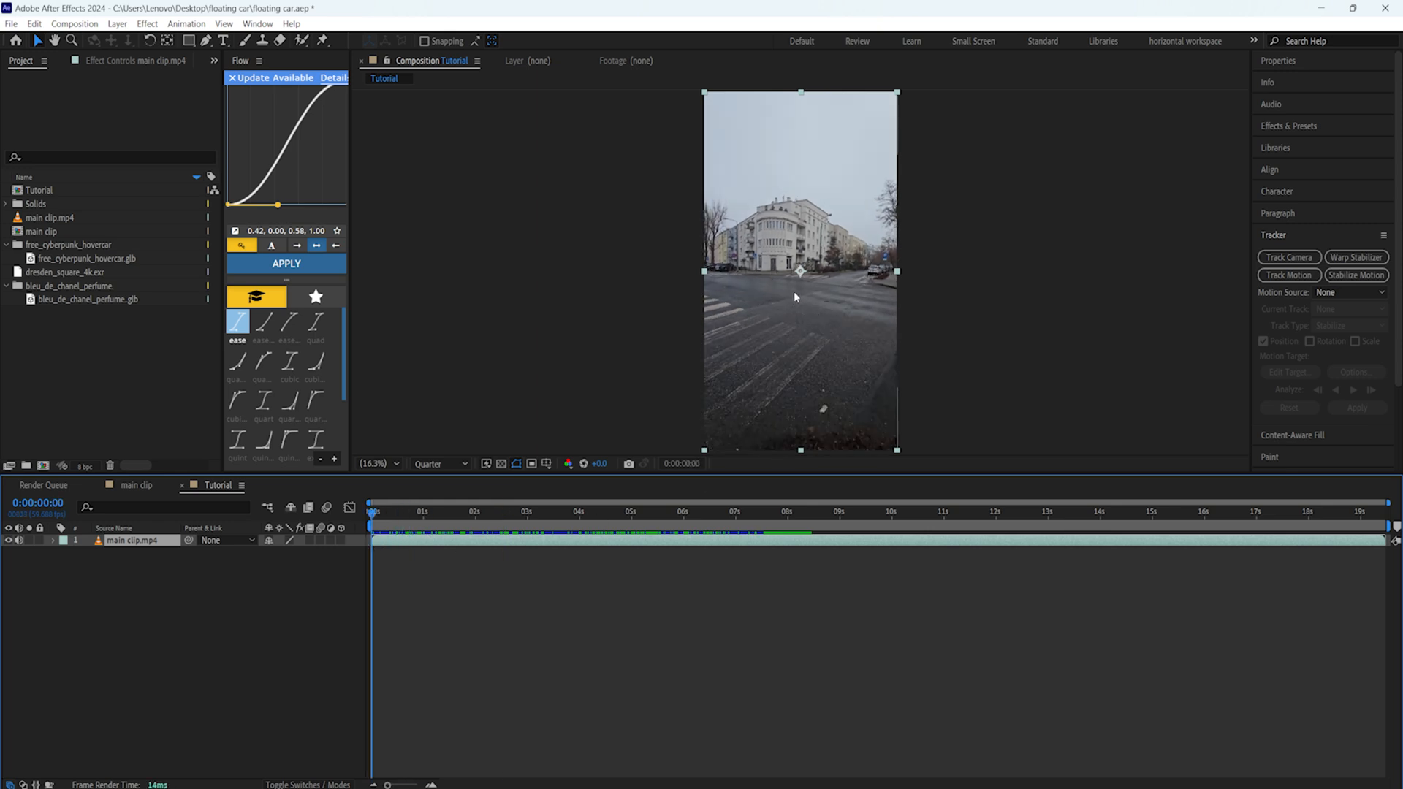
click(414, 511)
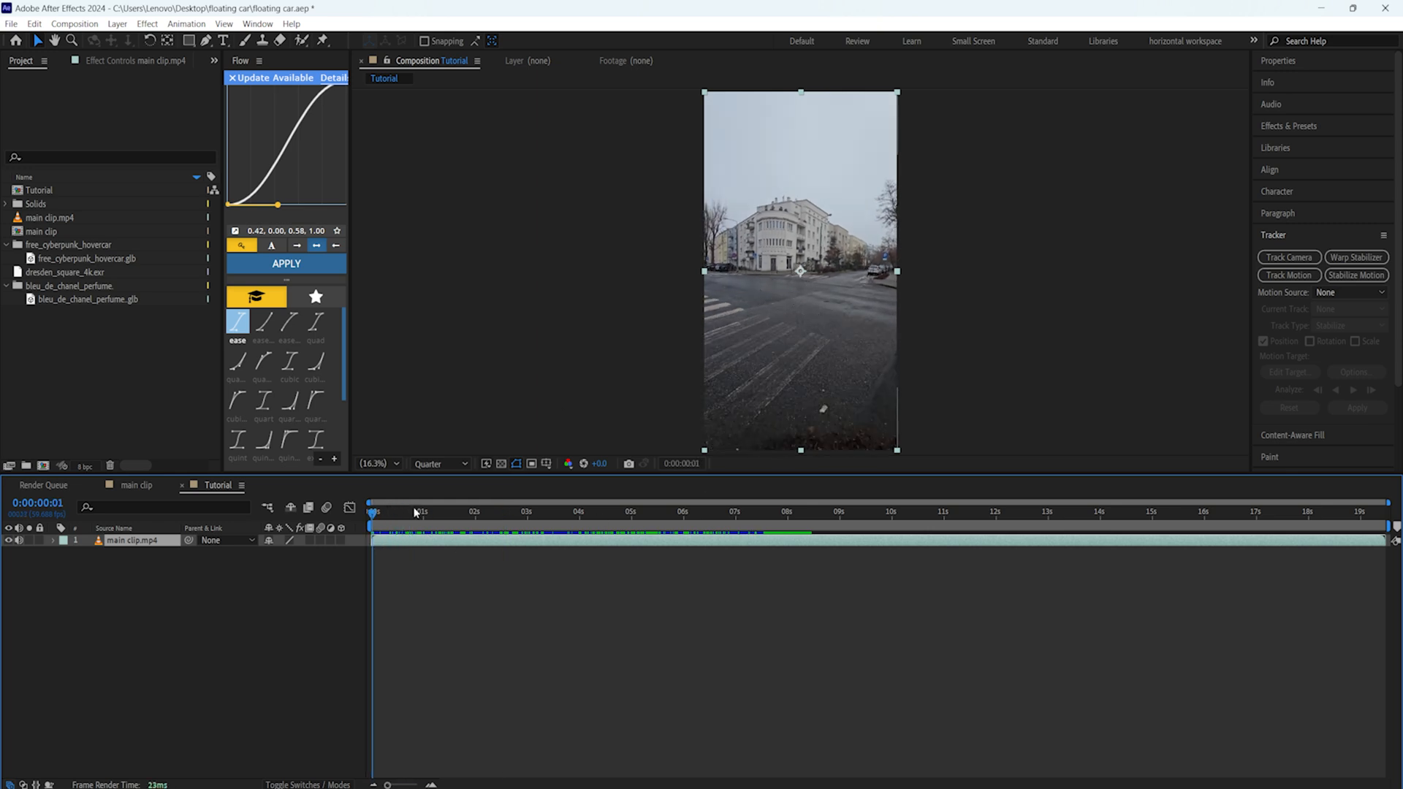
click(391, 512)
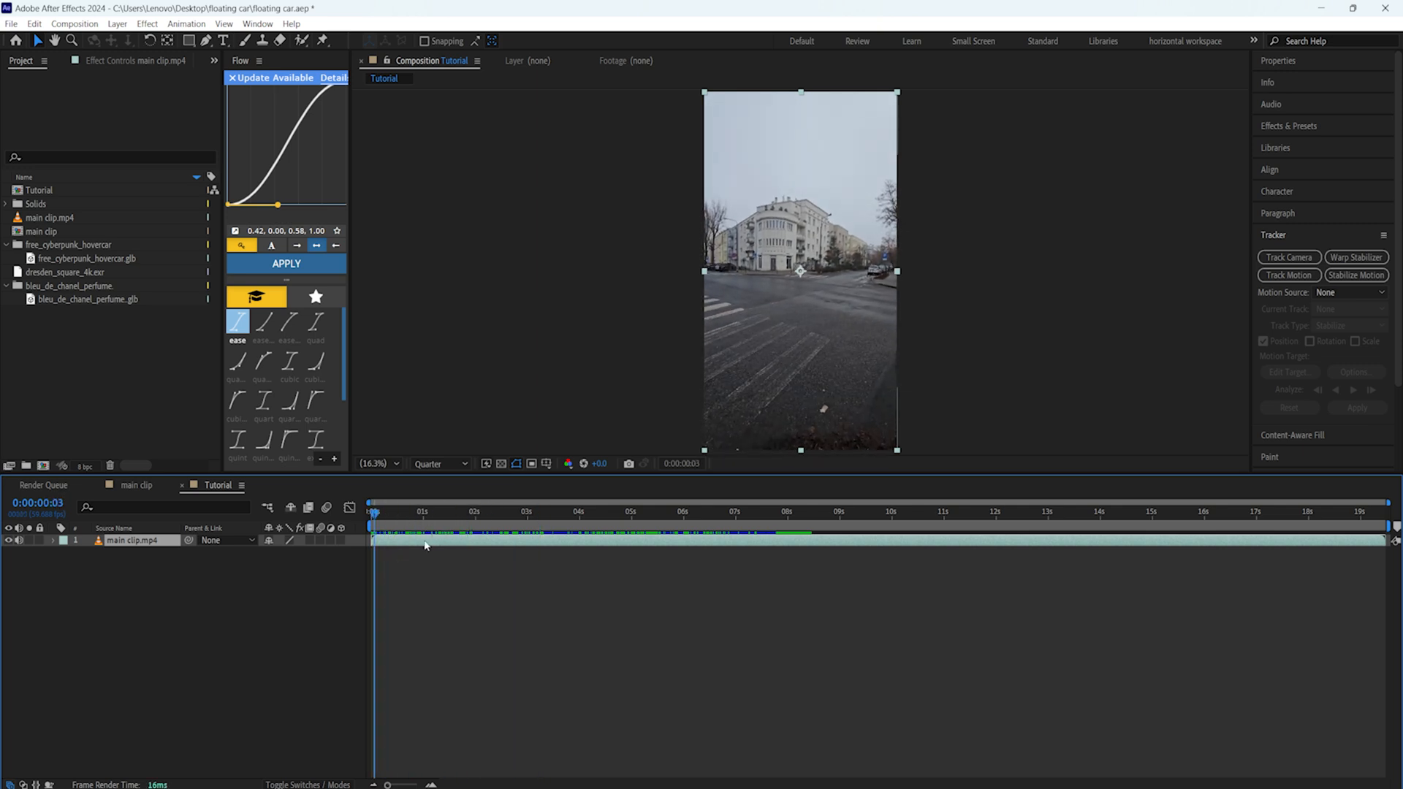
mouse_move(414, 539)
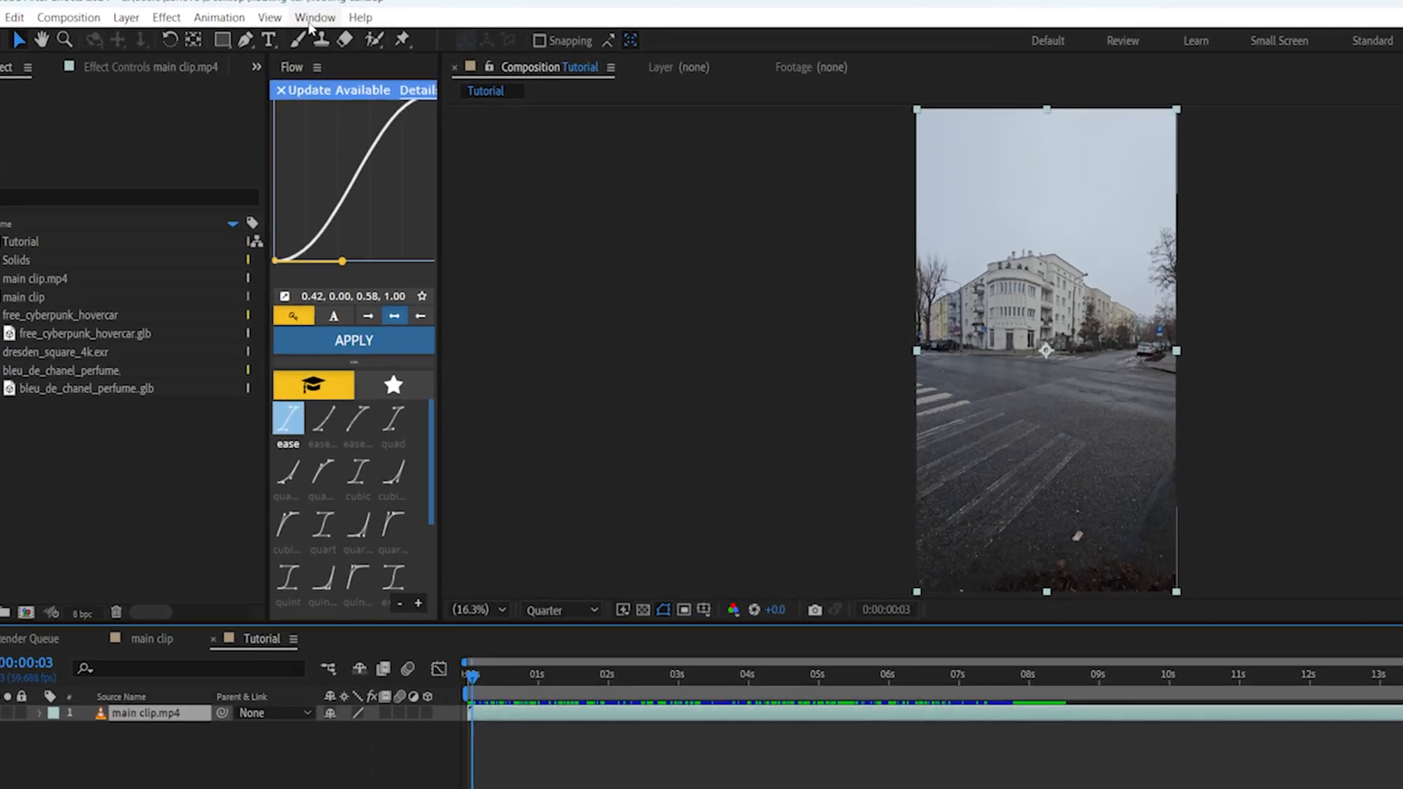
- Apply 3D Camera Tracker to the clip from the Tracker panel's Track Camera
click(314, 16)
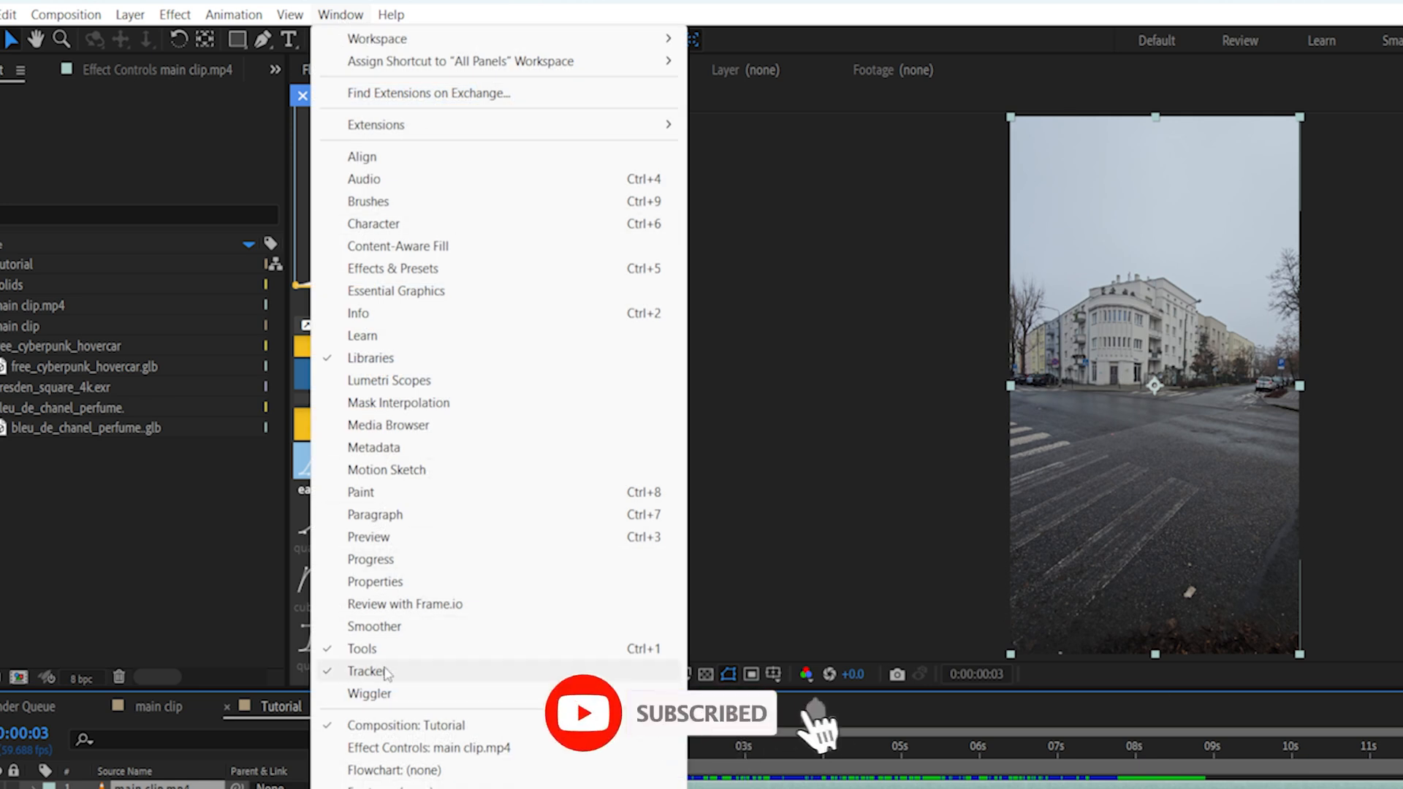
click(364, 673)
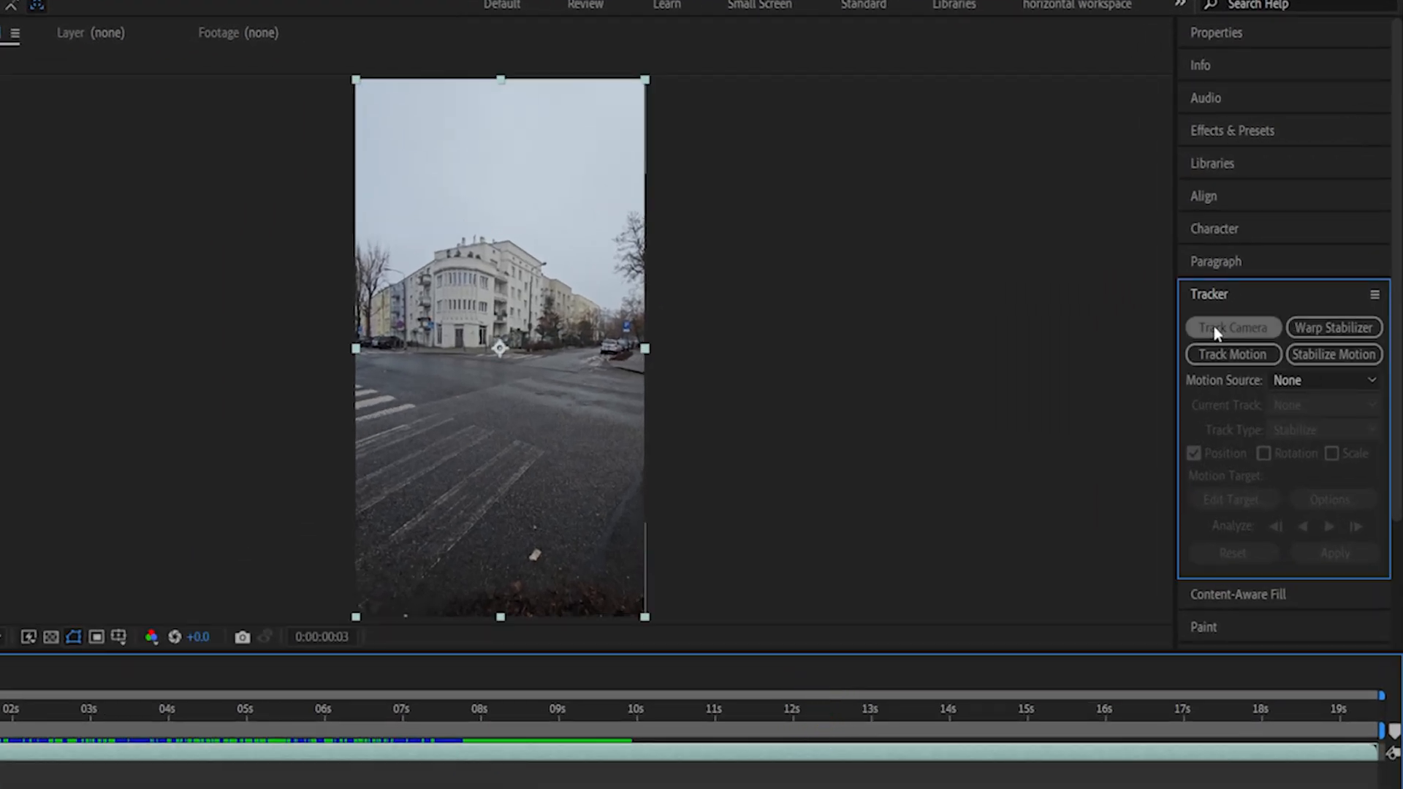
click(1232, 328)
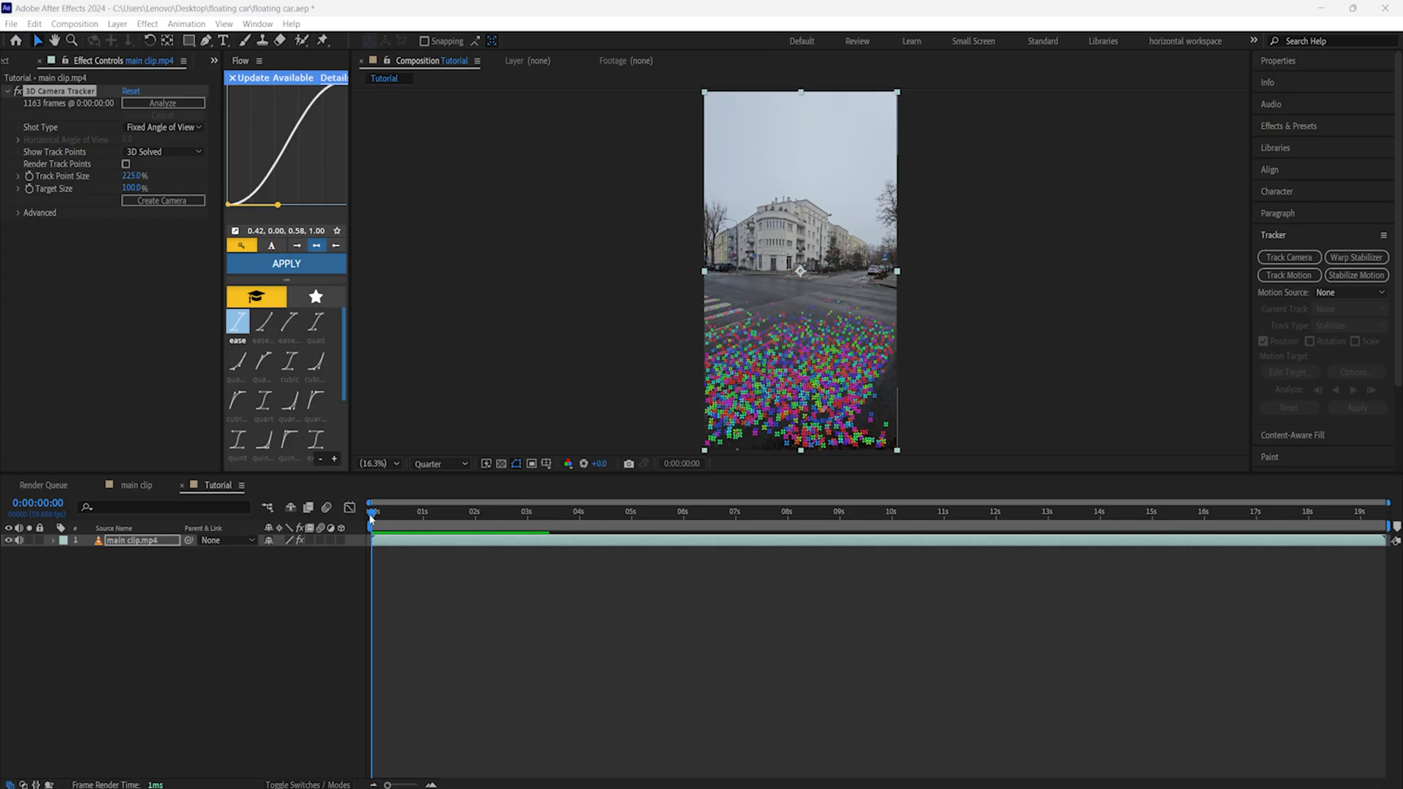
- Scrub through the clip to inspect track points and reveal the 0.72-pixel solve error under Advanced
click(431, 511)
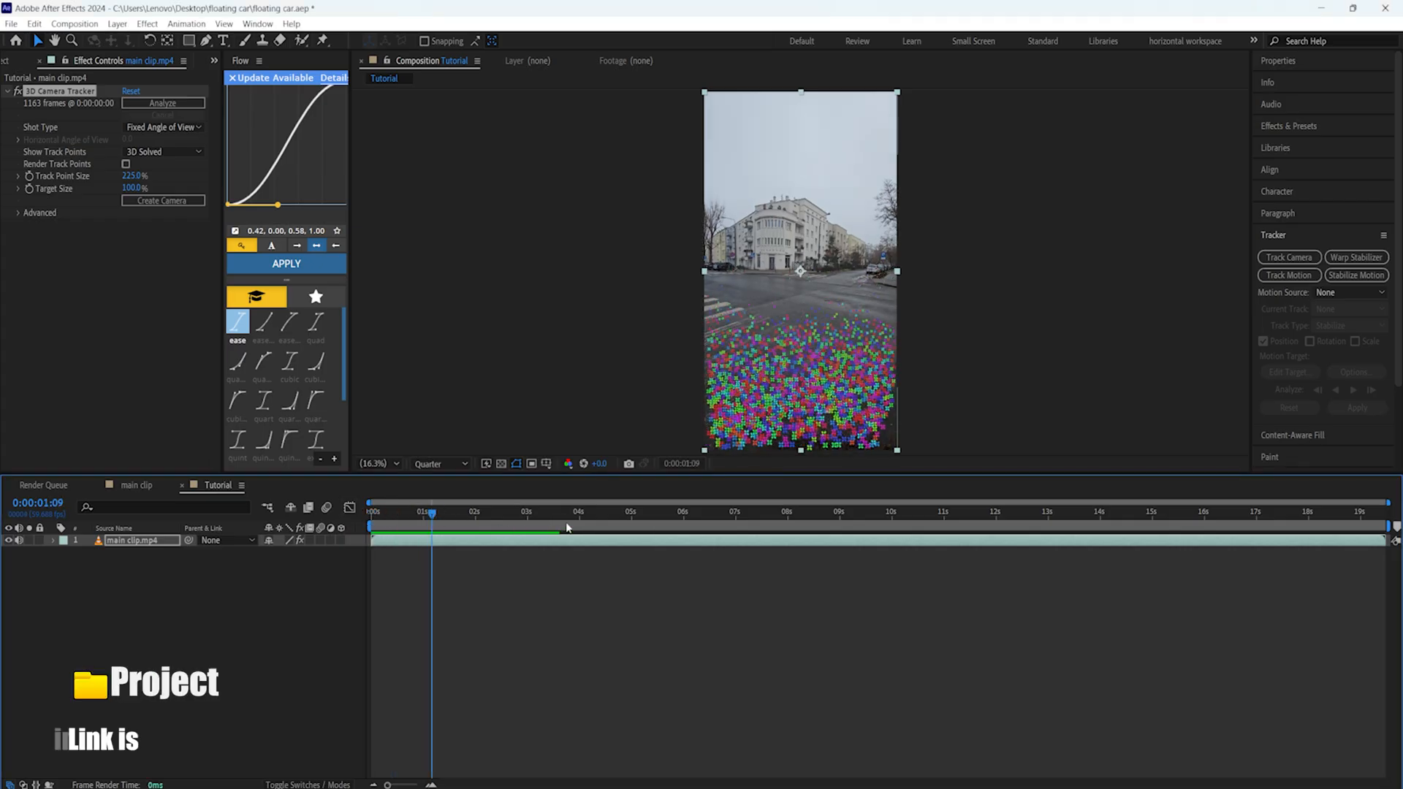
click(591, 511)
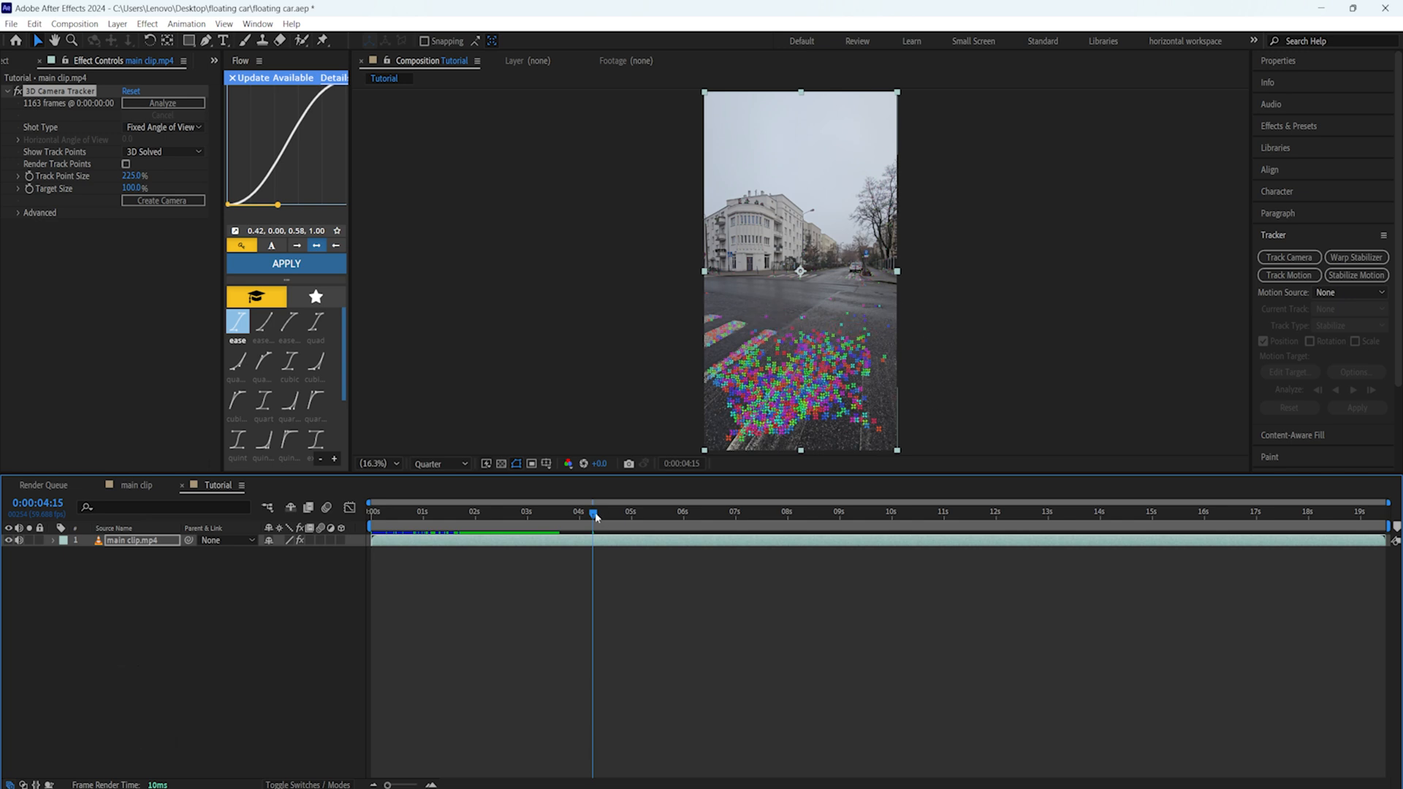
click(730, 511)
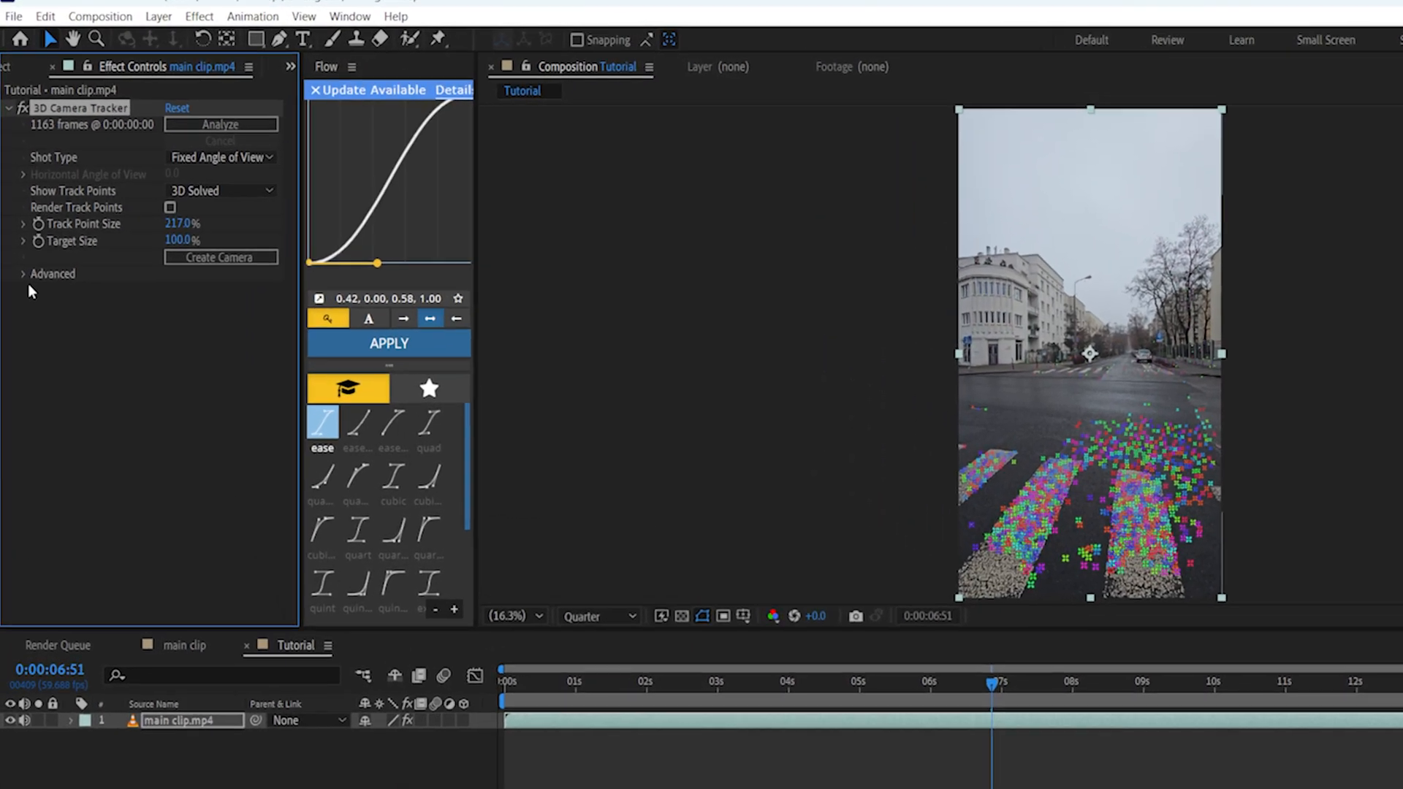
click(24, 274)
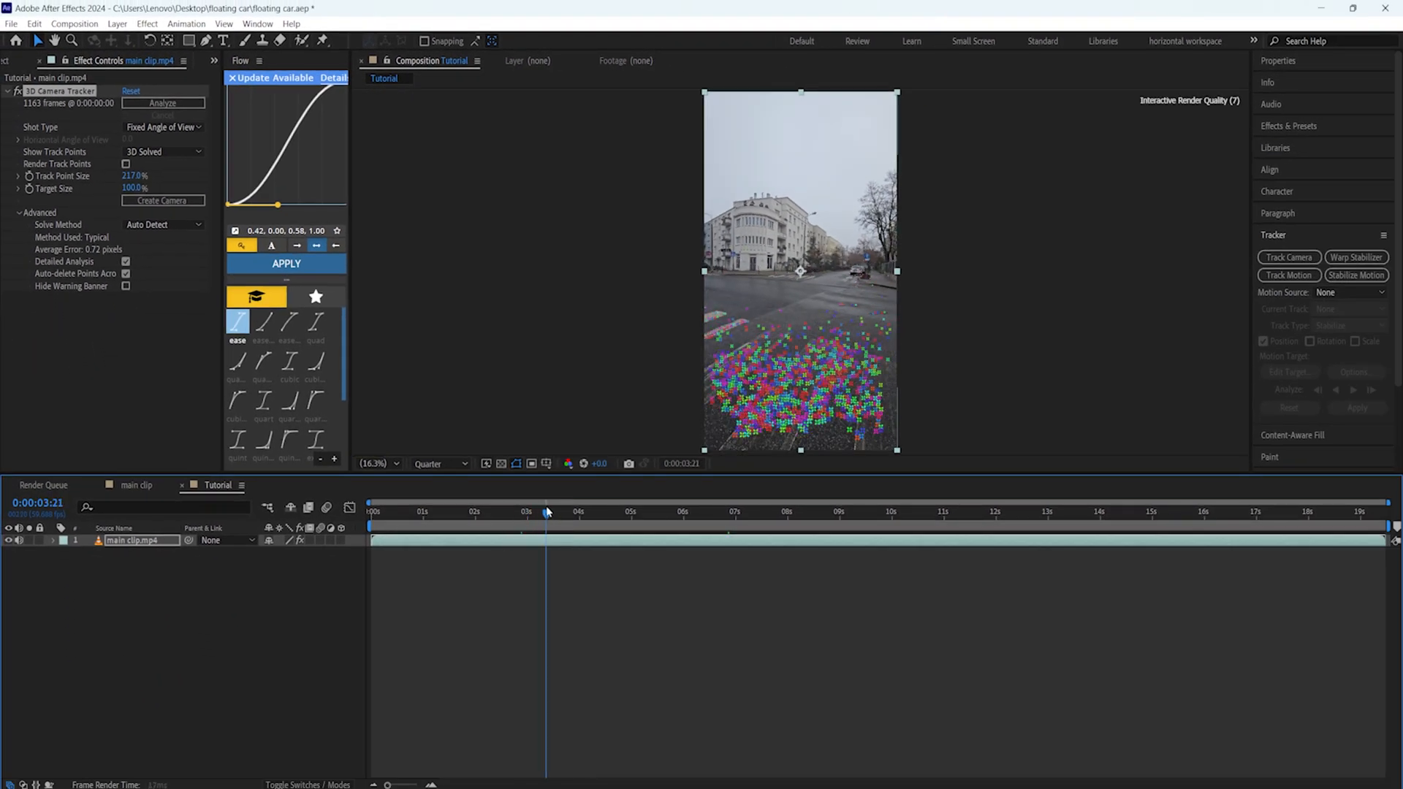
click(398, 510)
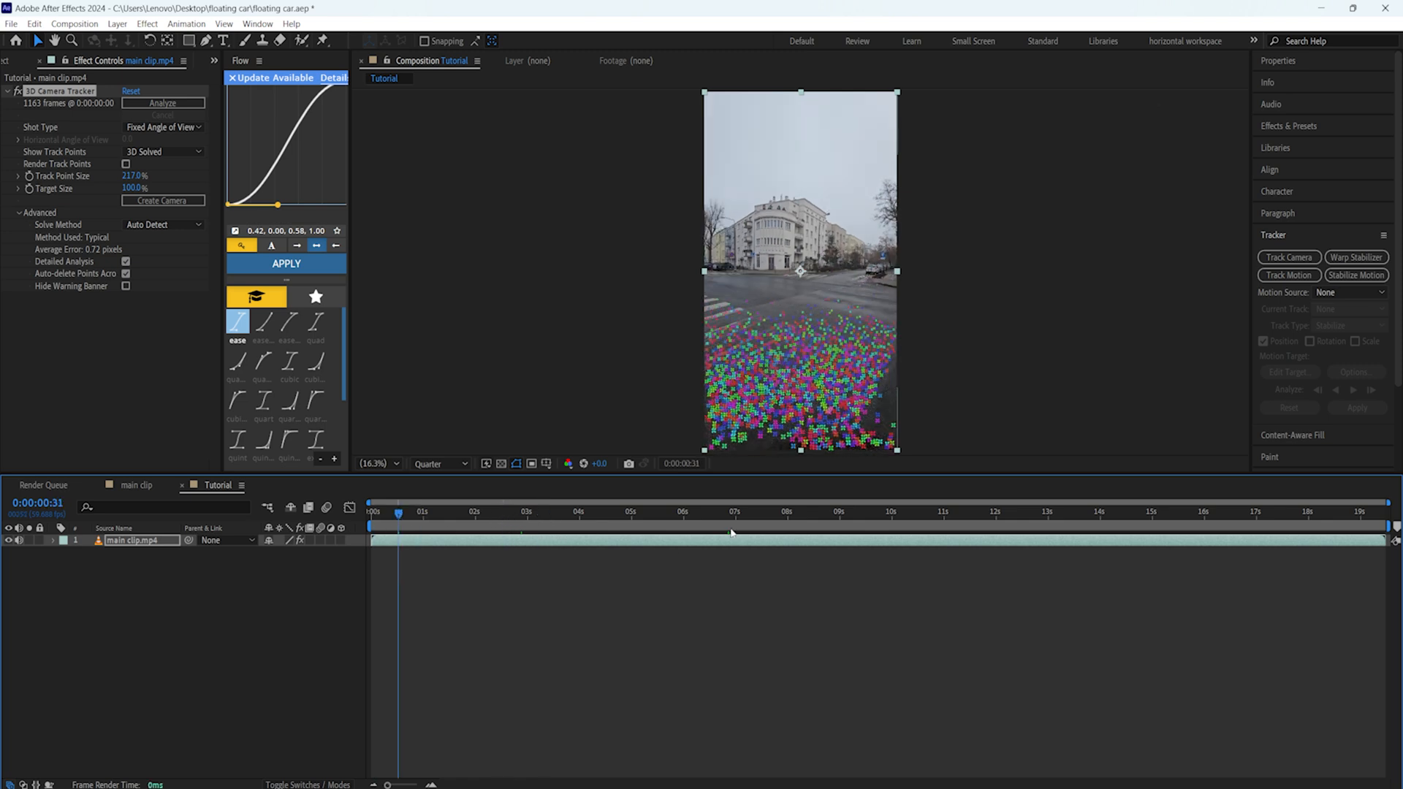
click(773, 510)
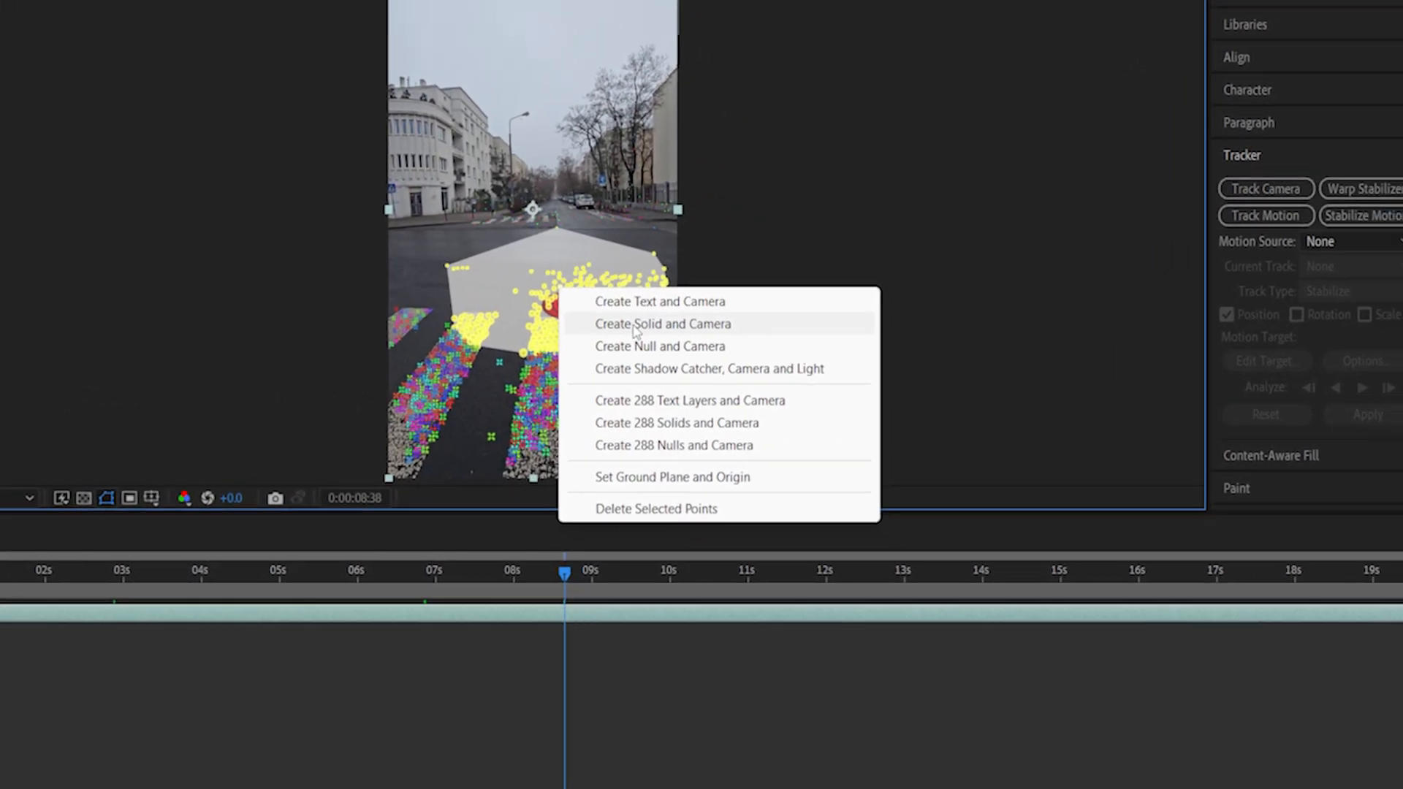
- Create a solid and a 3D Tracker Camera from the selected road track points
click(664, 322)
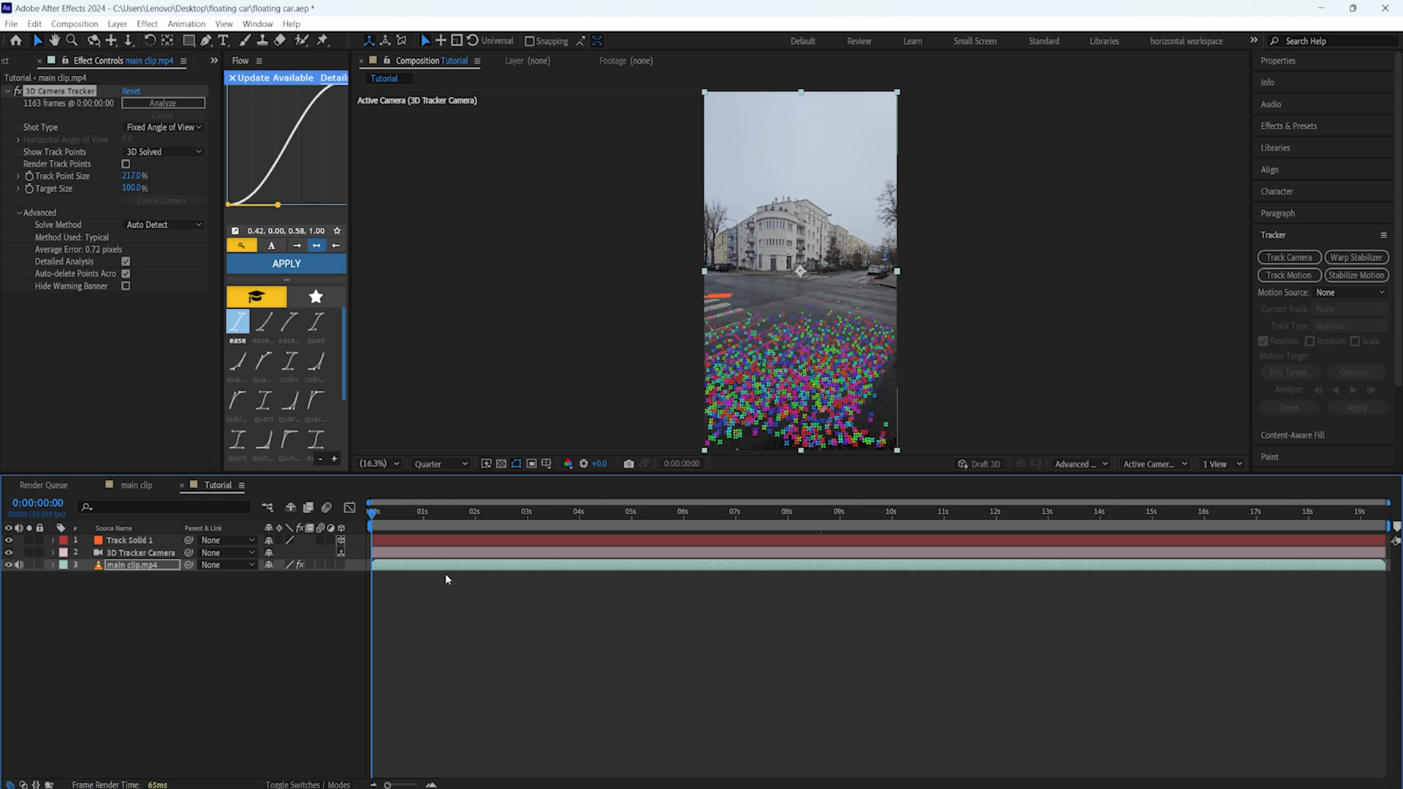
- Raise Track Solid 1's scale from 8610% to 9610% and check it across the clip
click(577, 511)
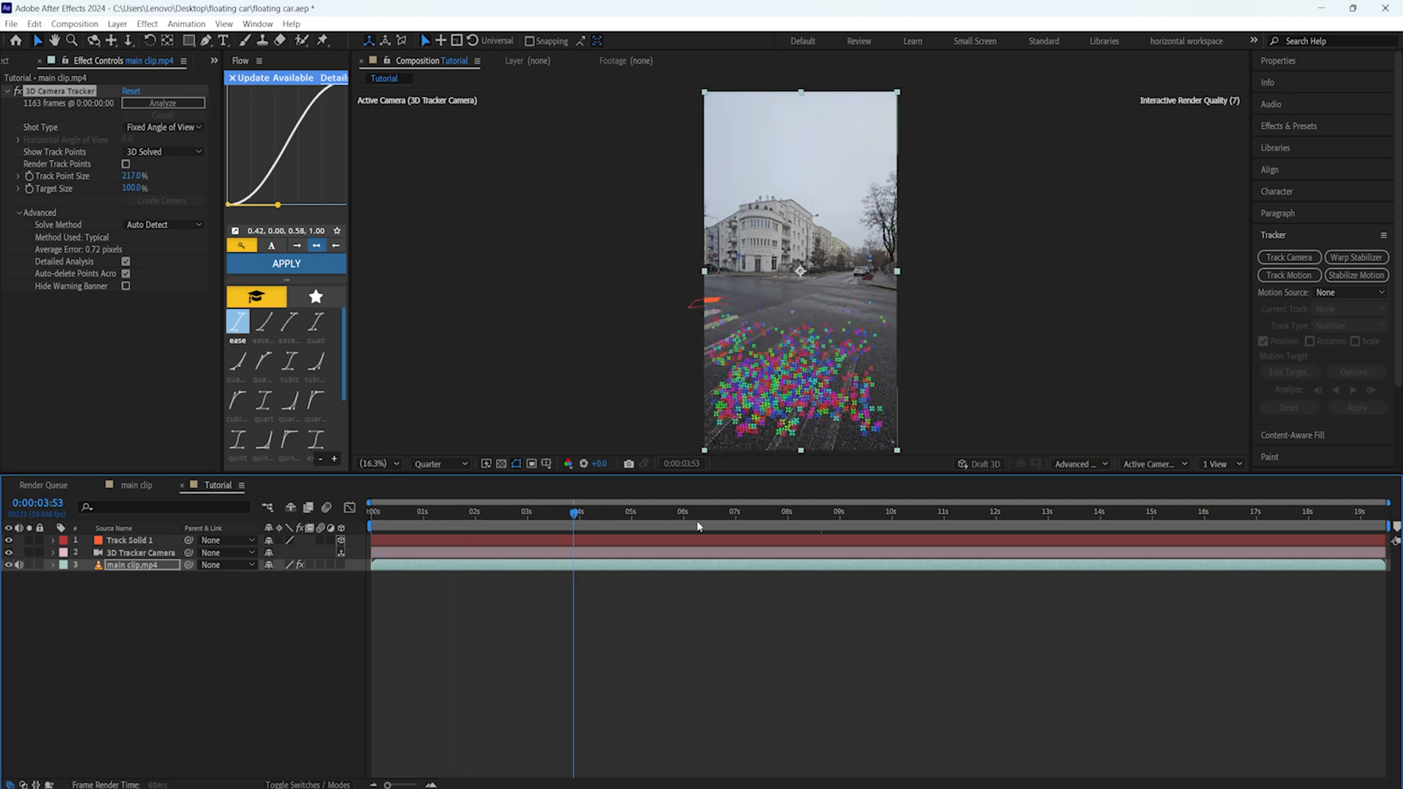
click(955, 511)
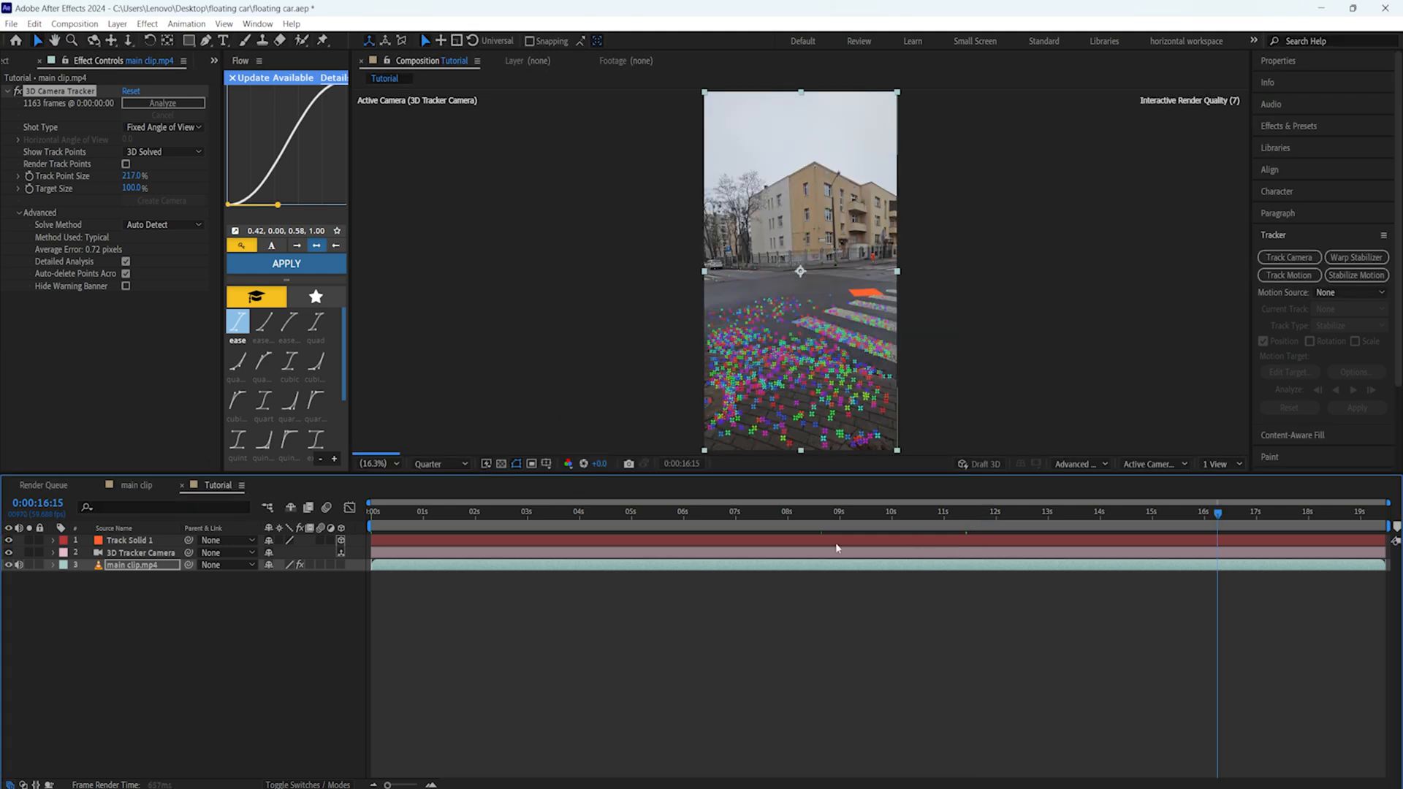
click(134, 540)
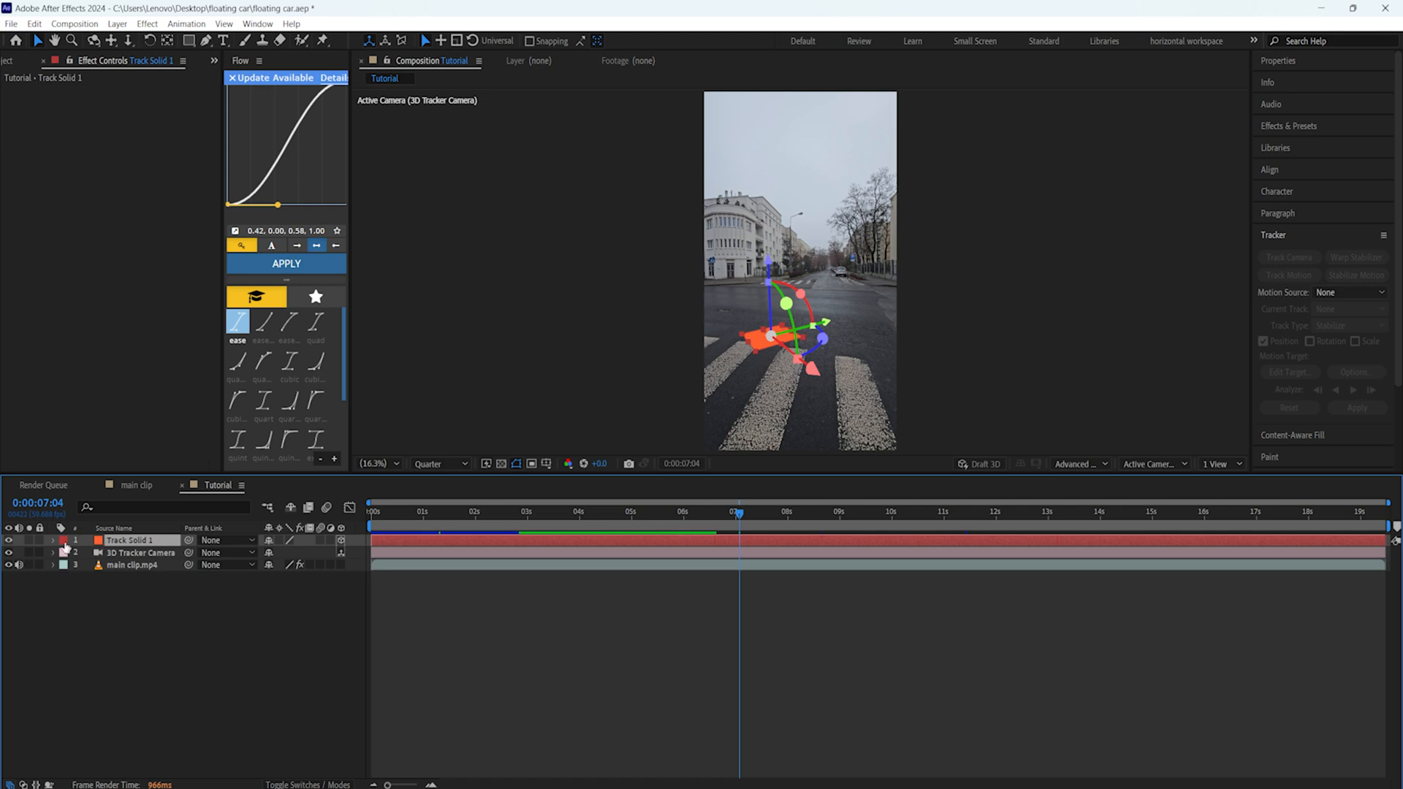
click(52, 540)
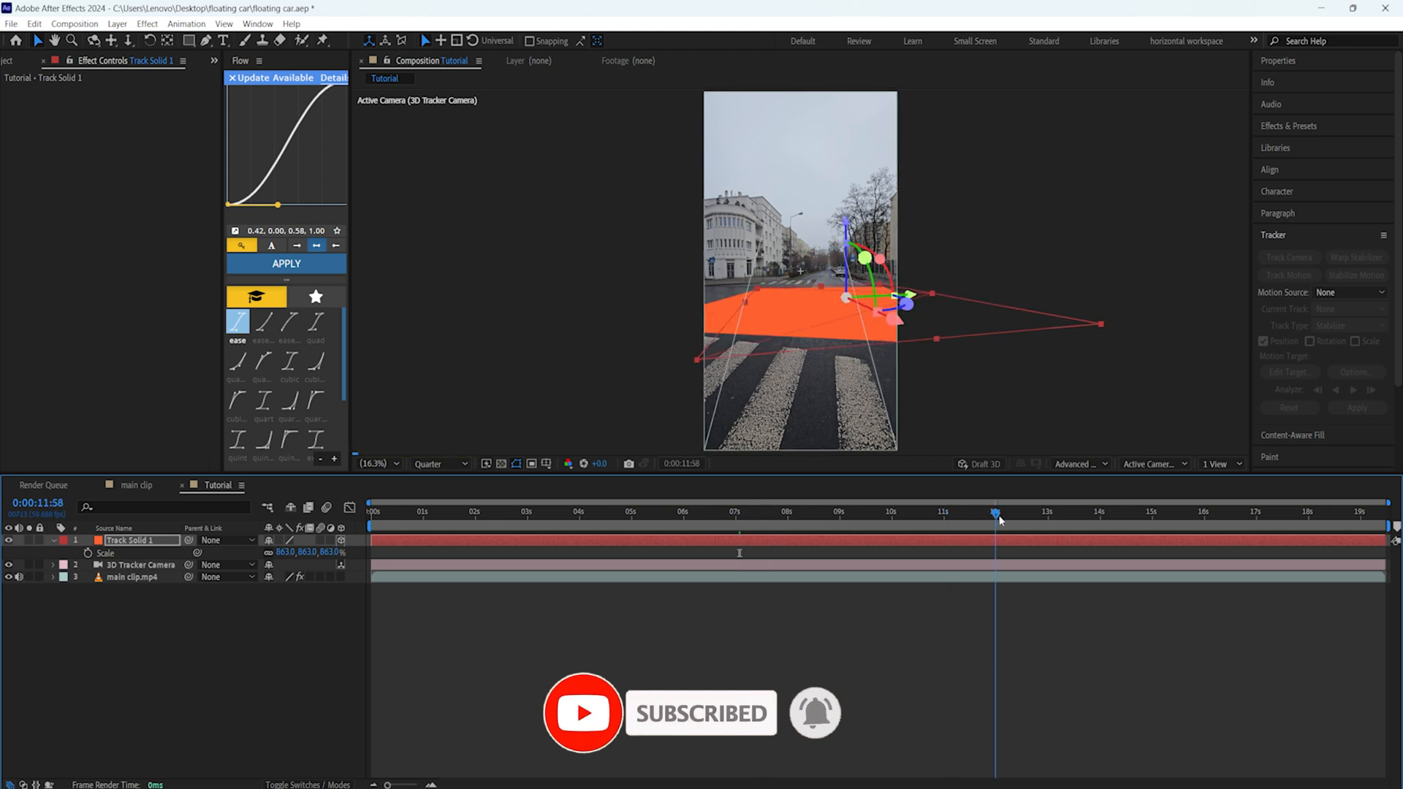
click(401, 511)
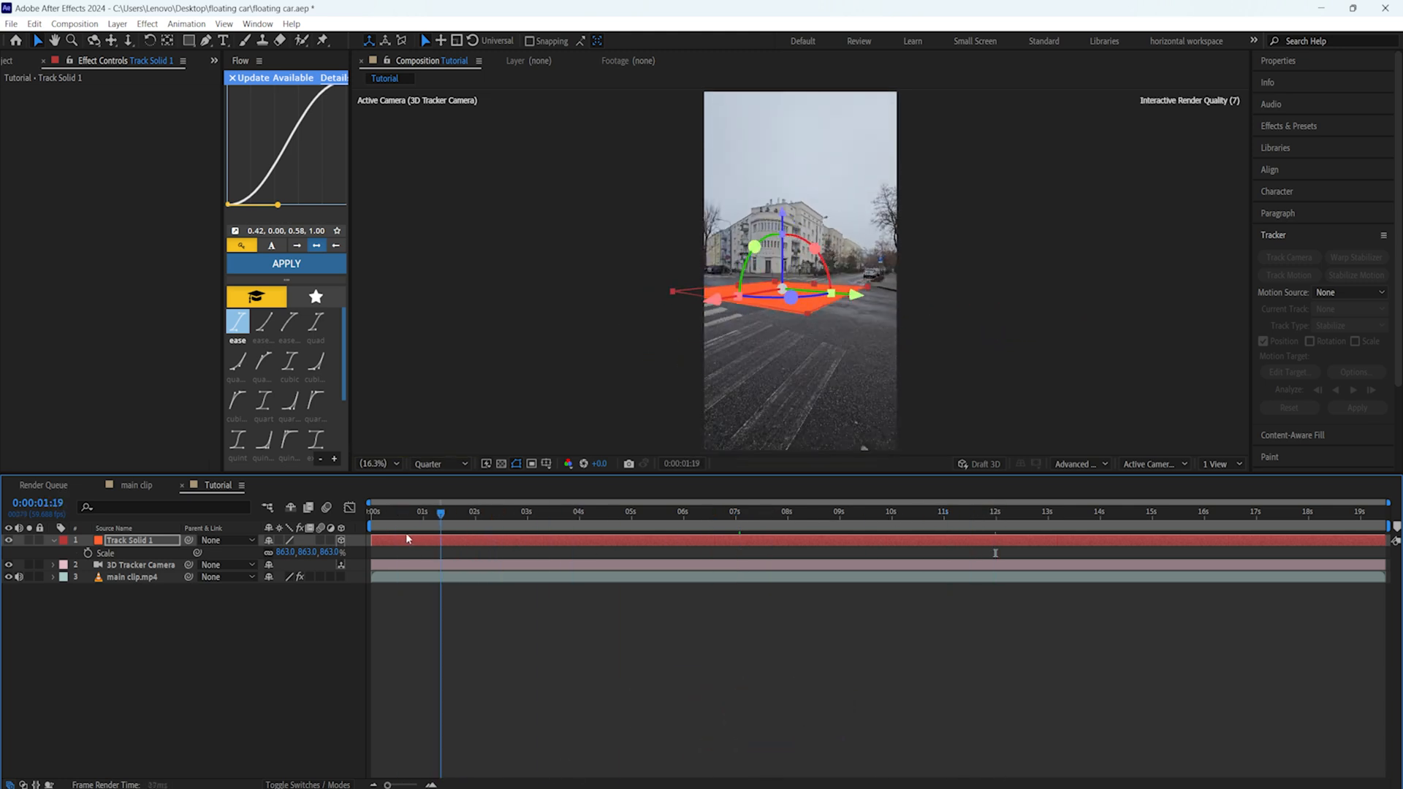
click(386, 511)
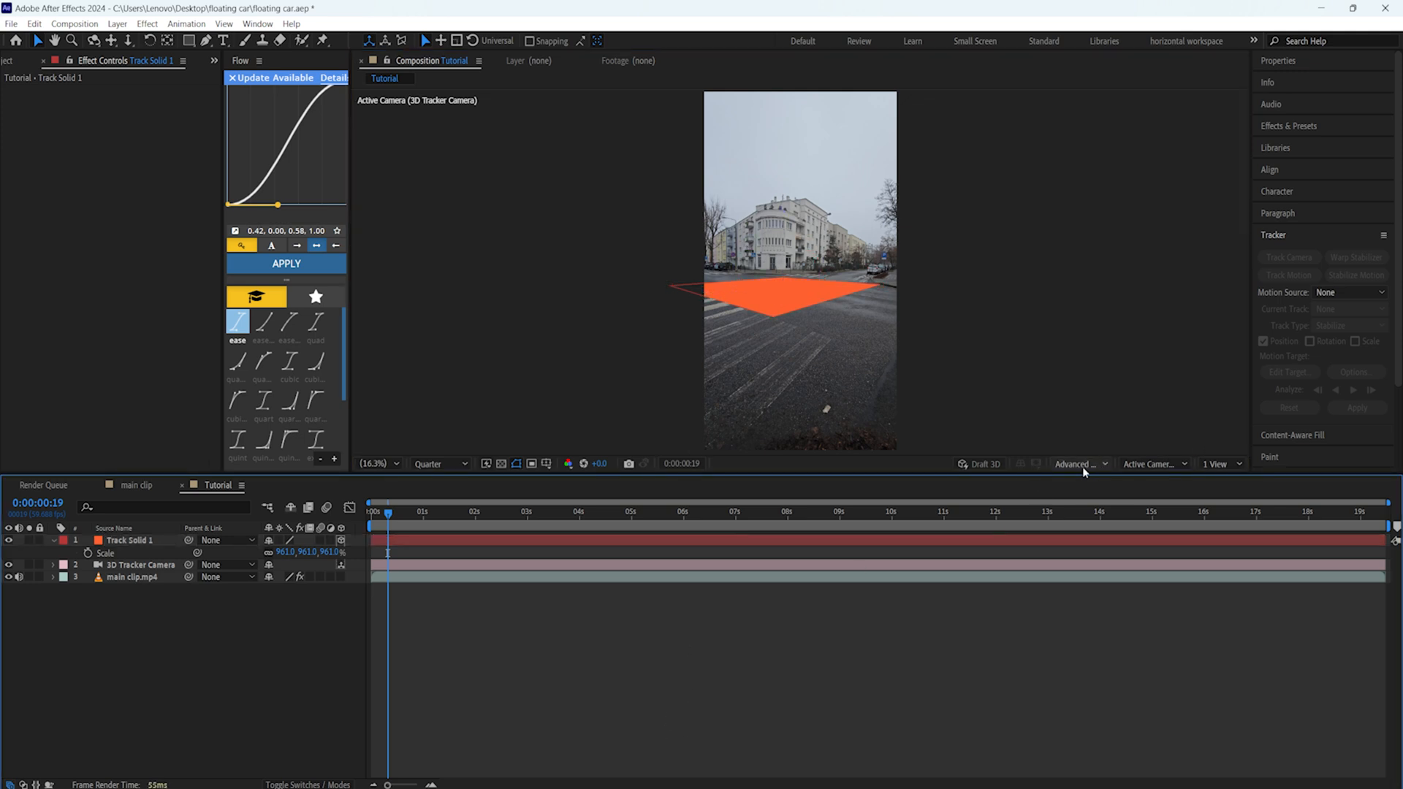
click(1076, 463)
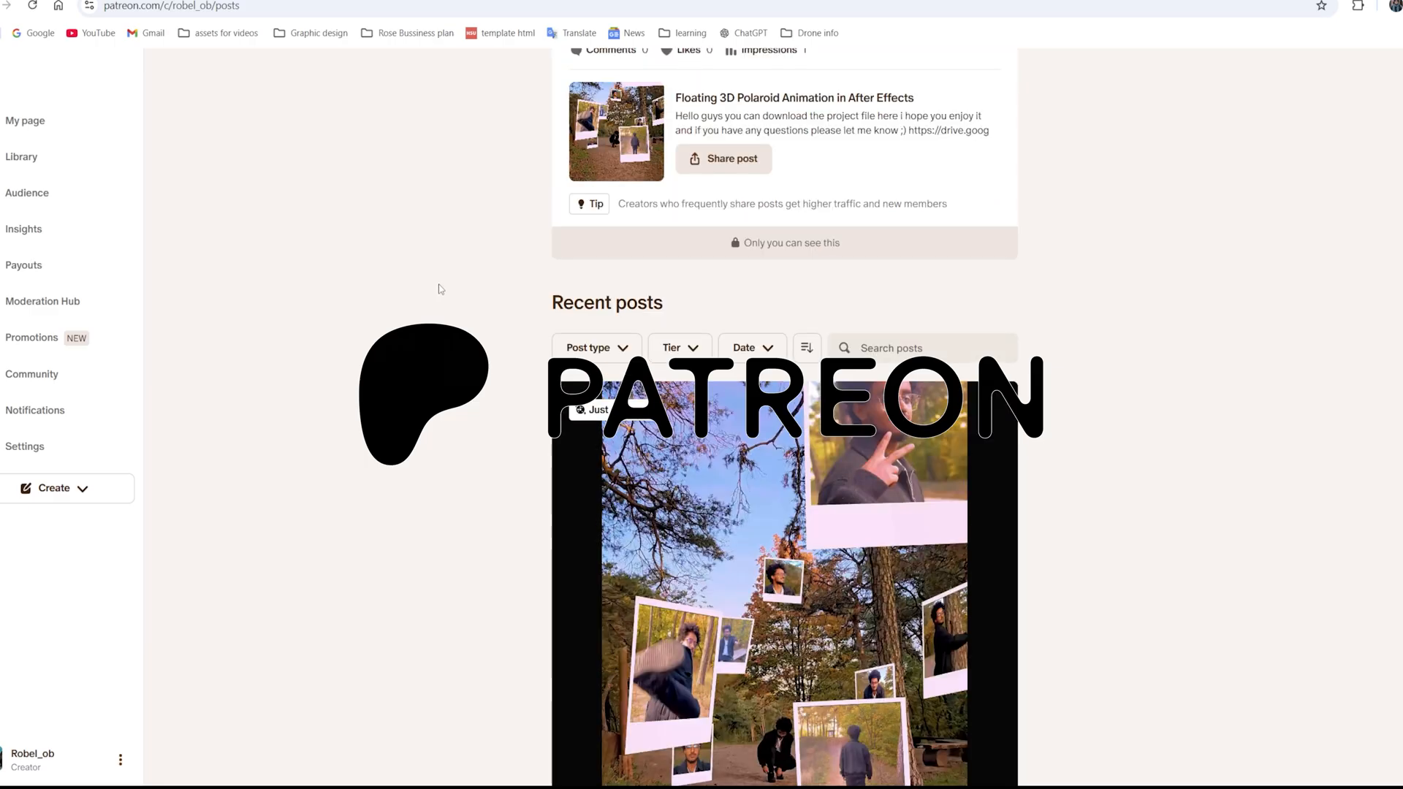
scroll(down, 3)
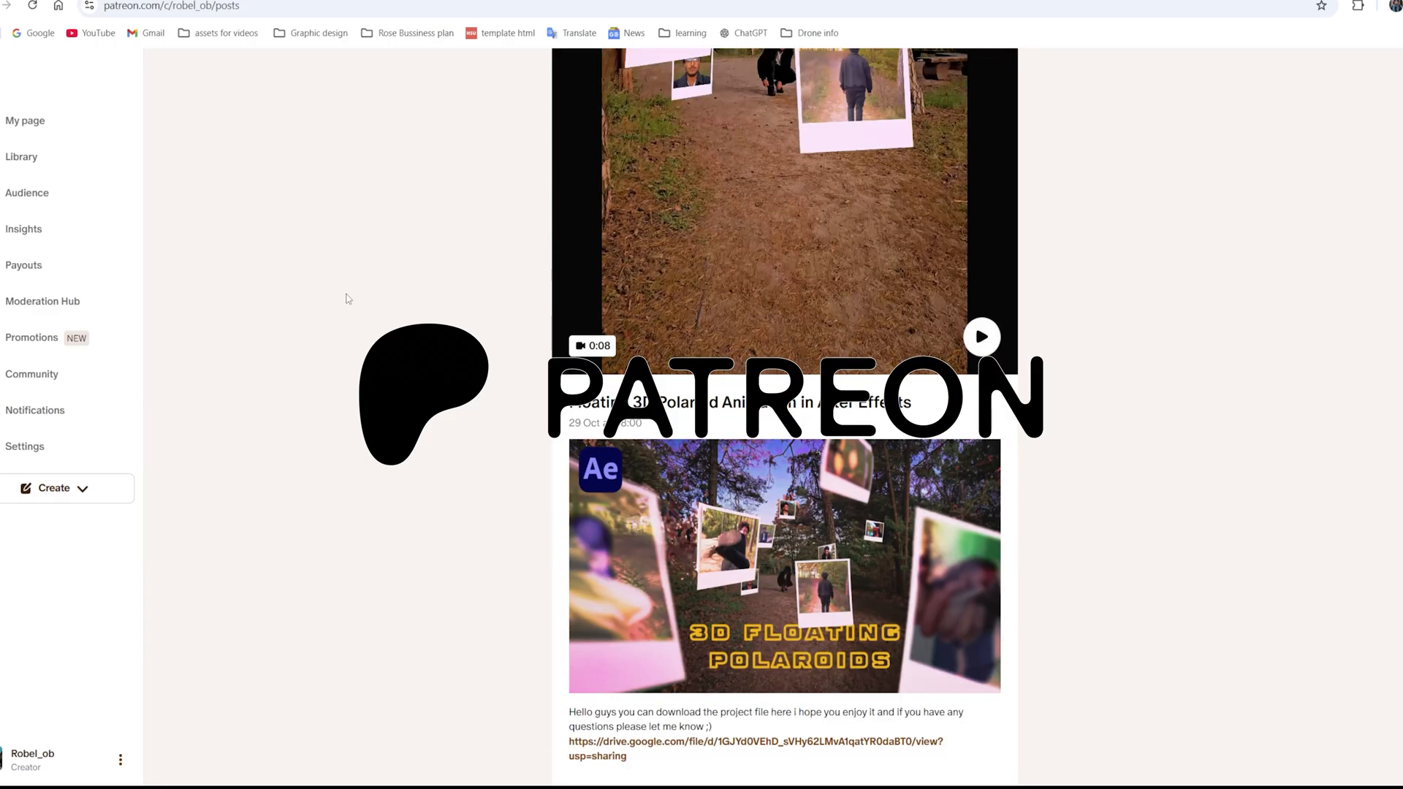
scroll(down, 3)
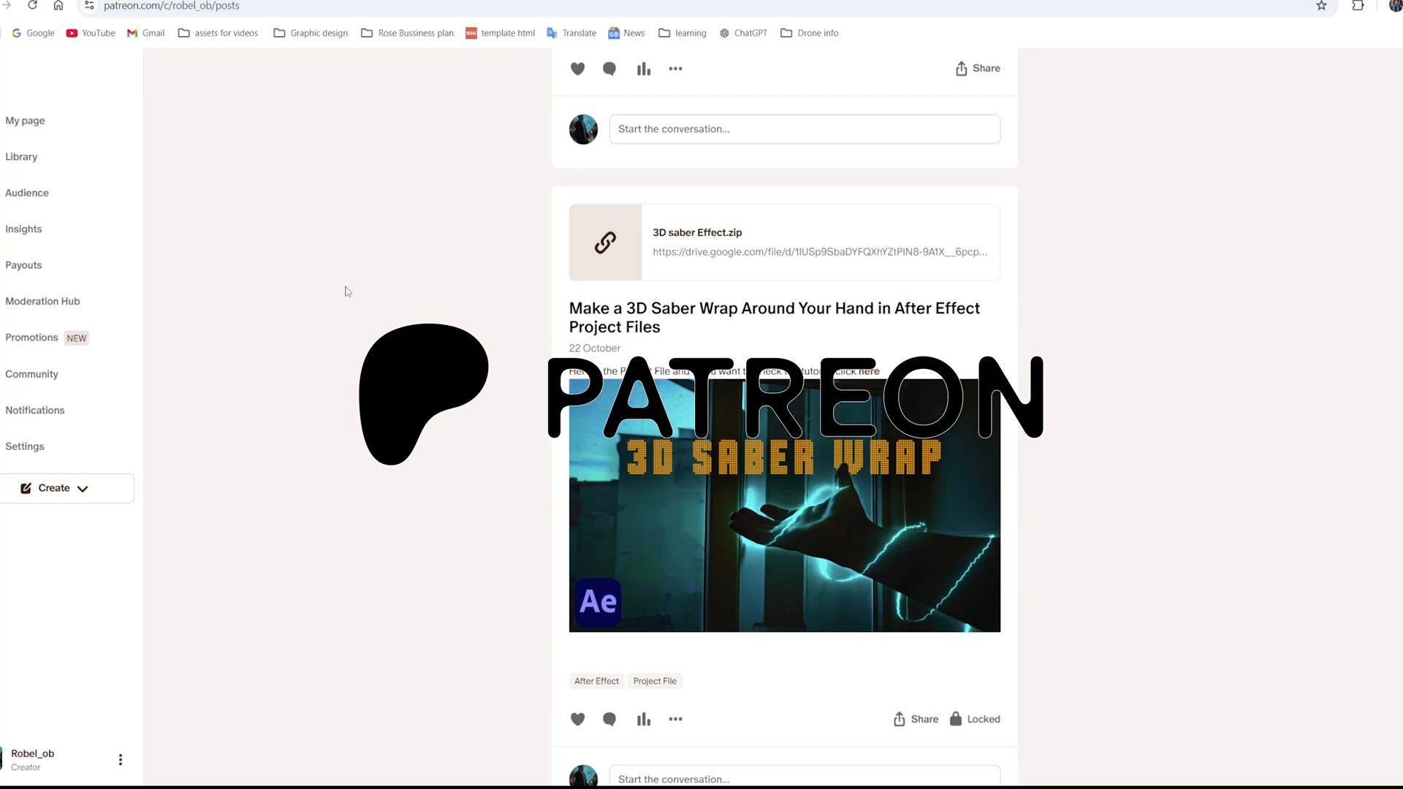
scroll(down, 3)
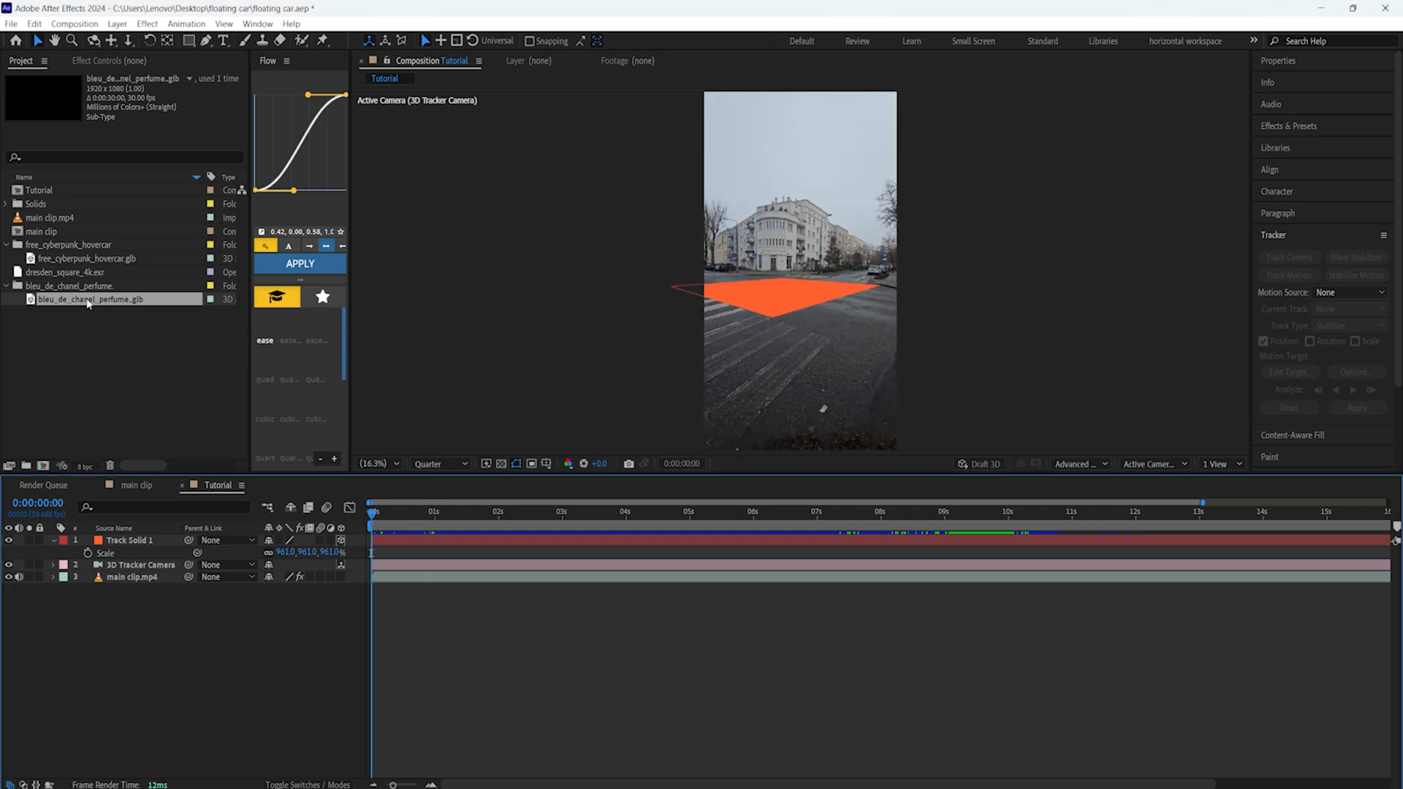
mouse_move(89, 302)
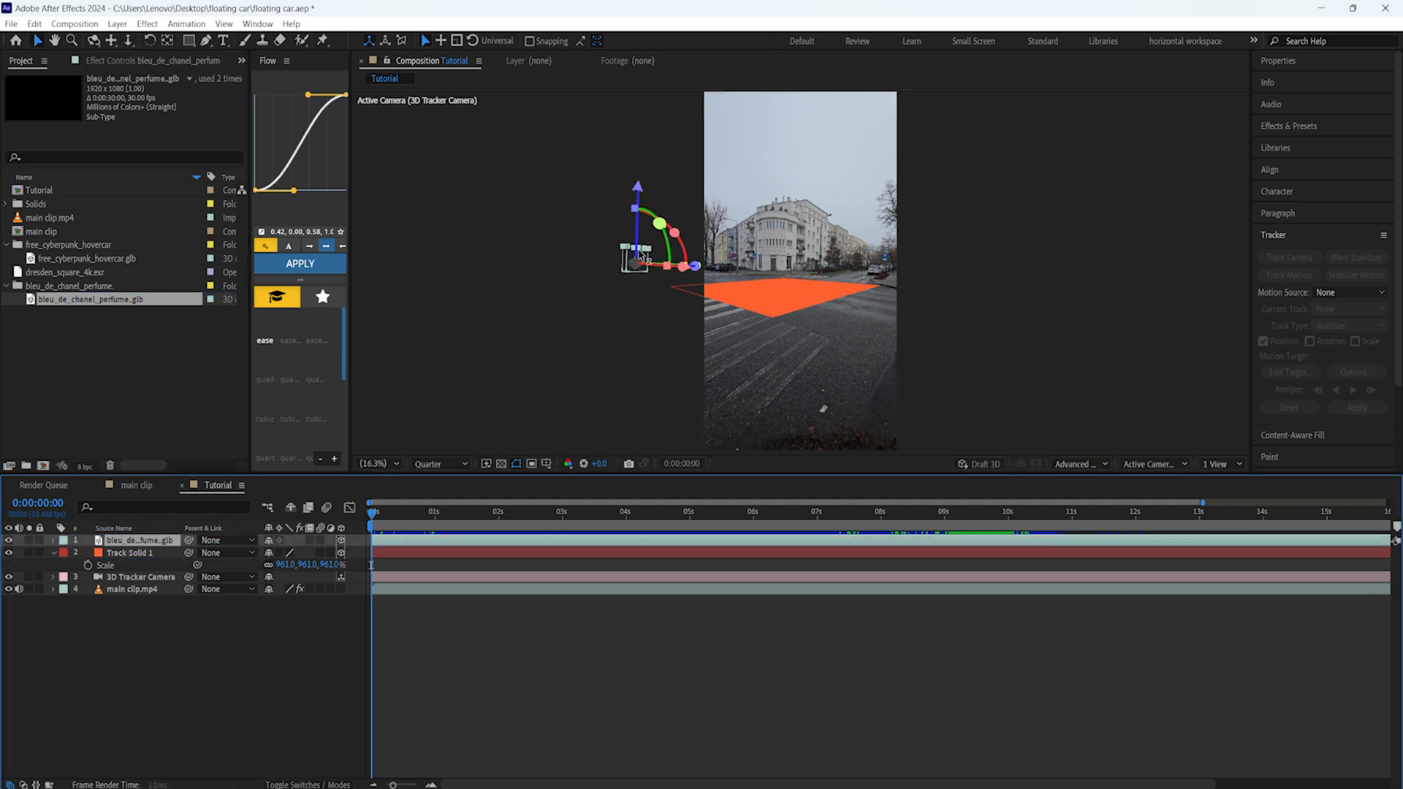
mouse_move(594, 287)
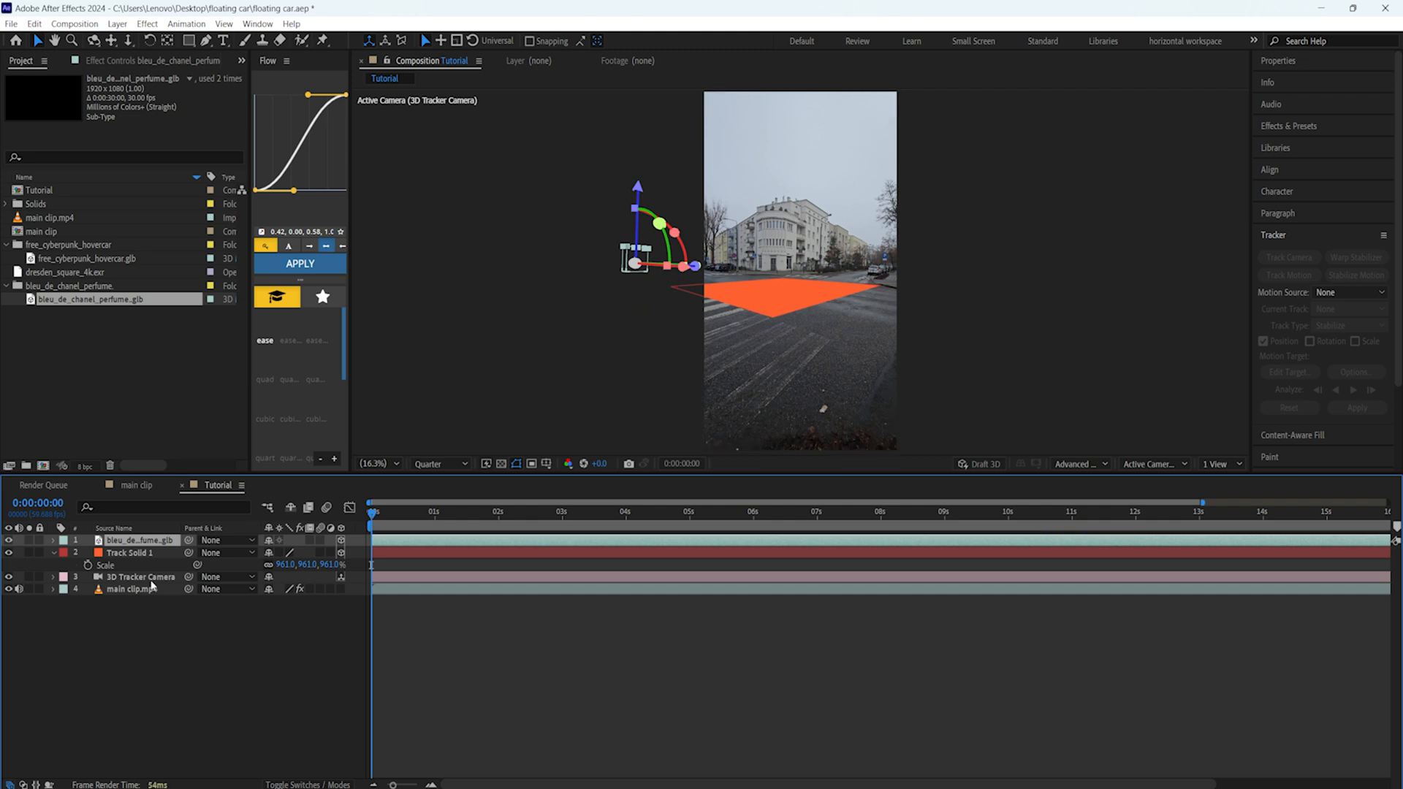
- Snap the perfume bottle onto Track Solid 1 by parenting, then set its parent back to None
click(132, 552)
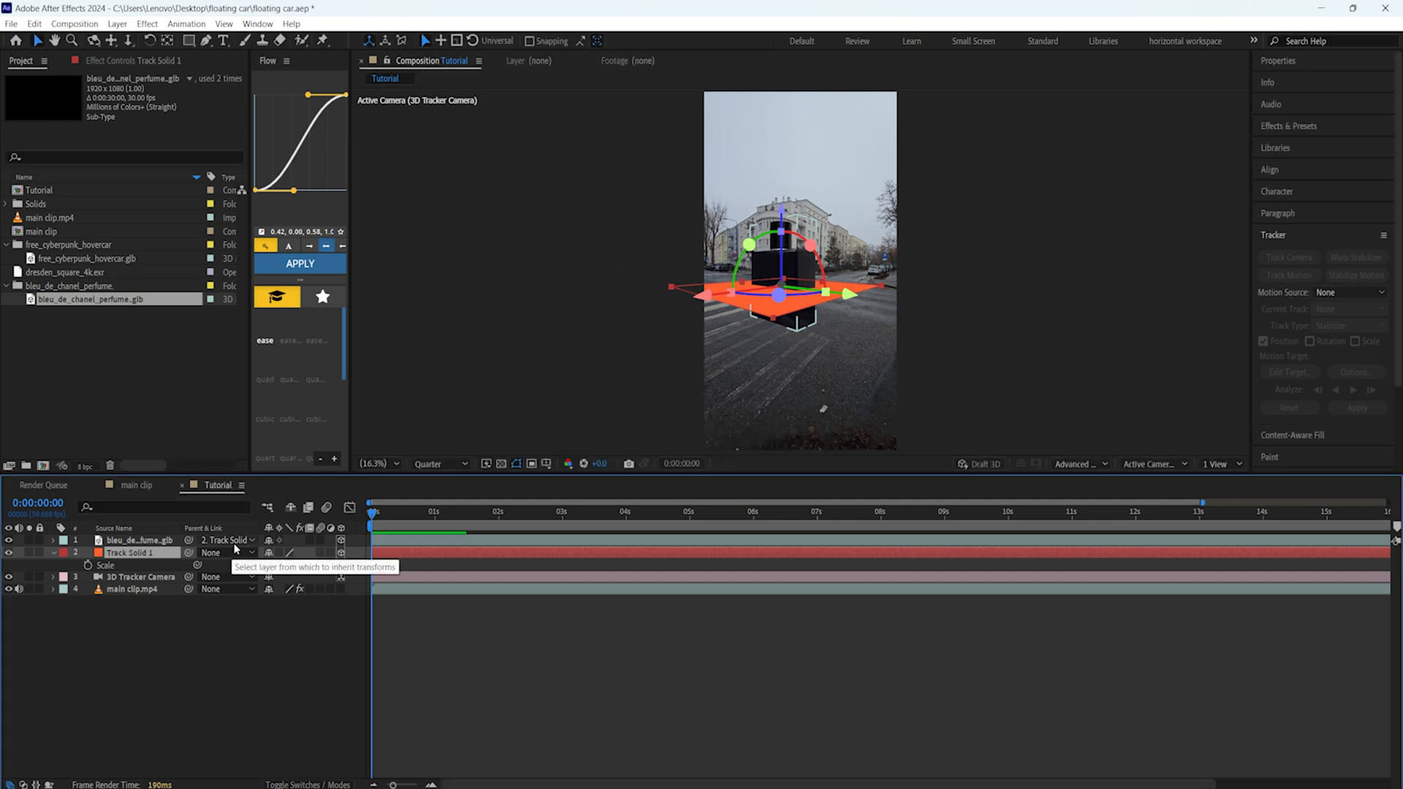
click(228, 540)
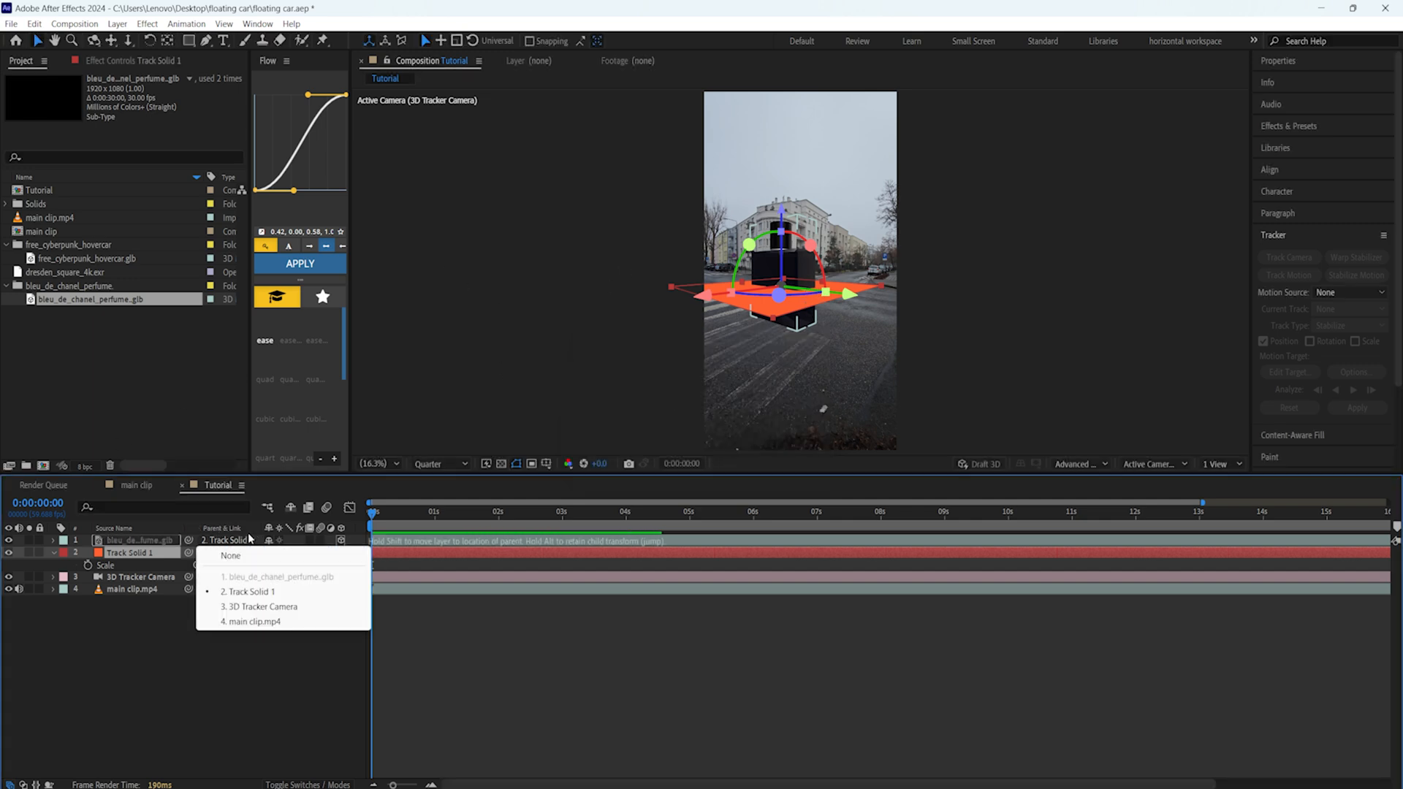
click(231, 555)
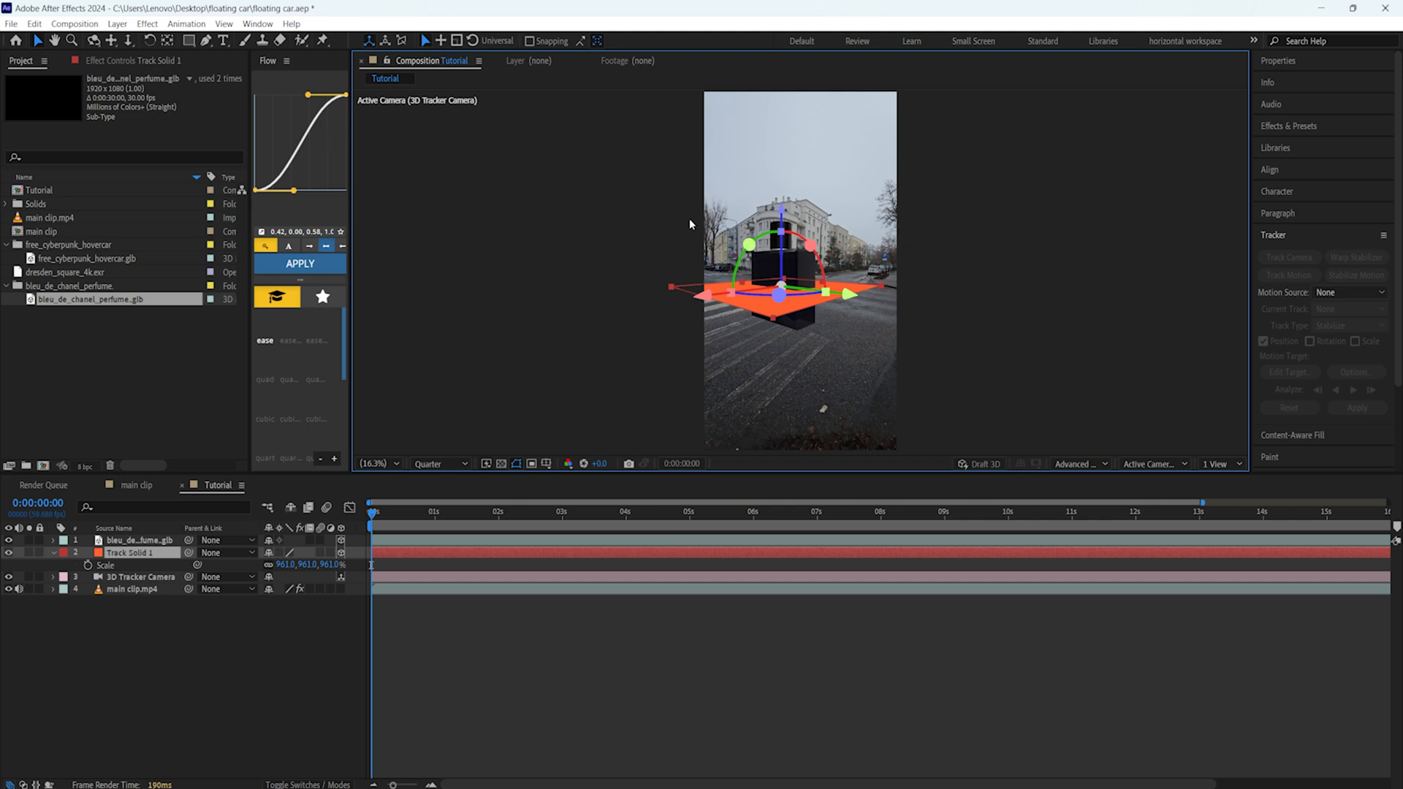
click(139, 539)
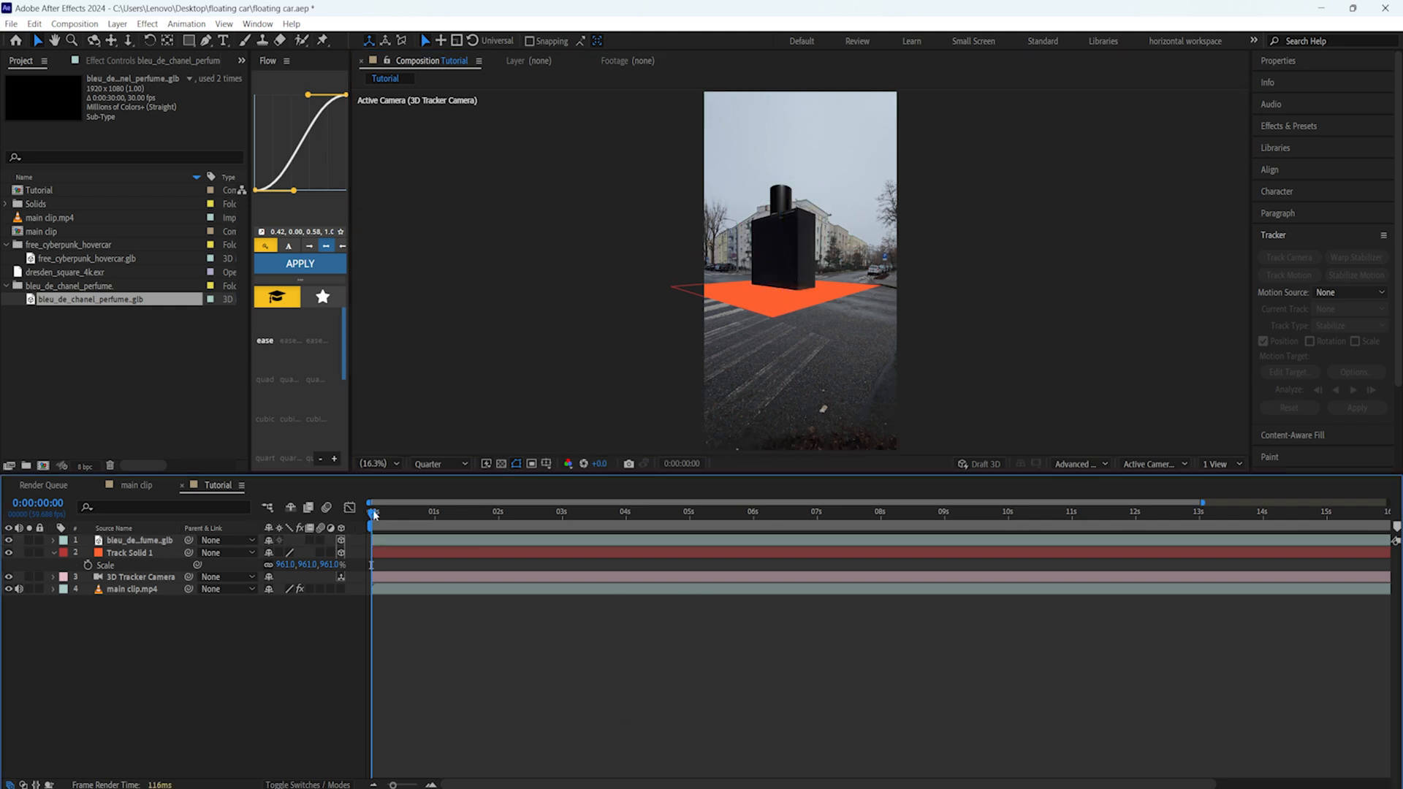
- Scrub the clip to confirm the bottle stays on the road, then select the bottle layer
click(944, 511)
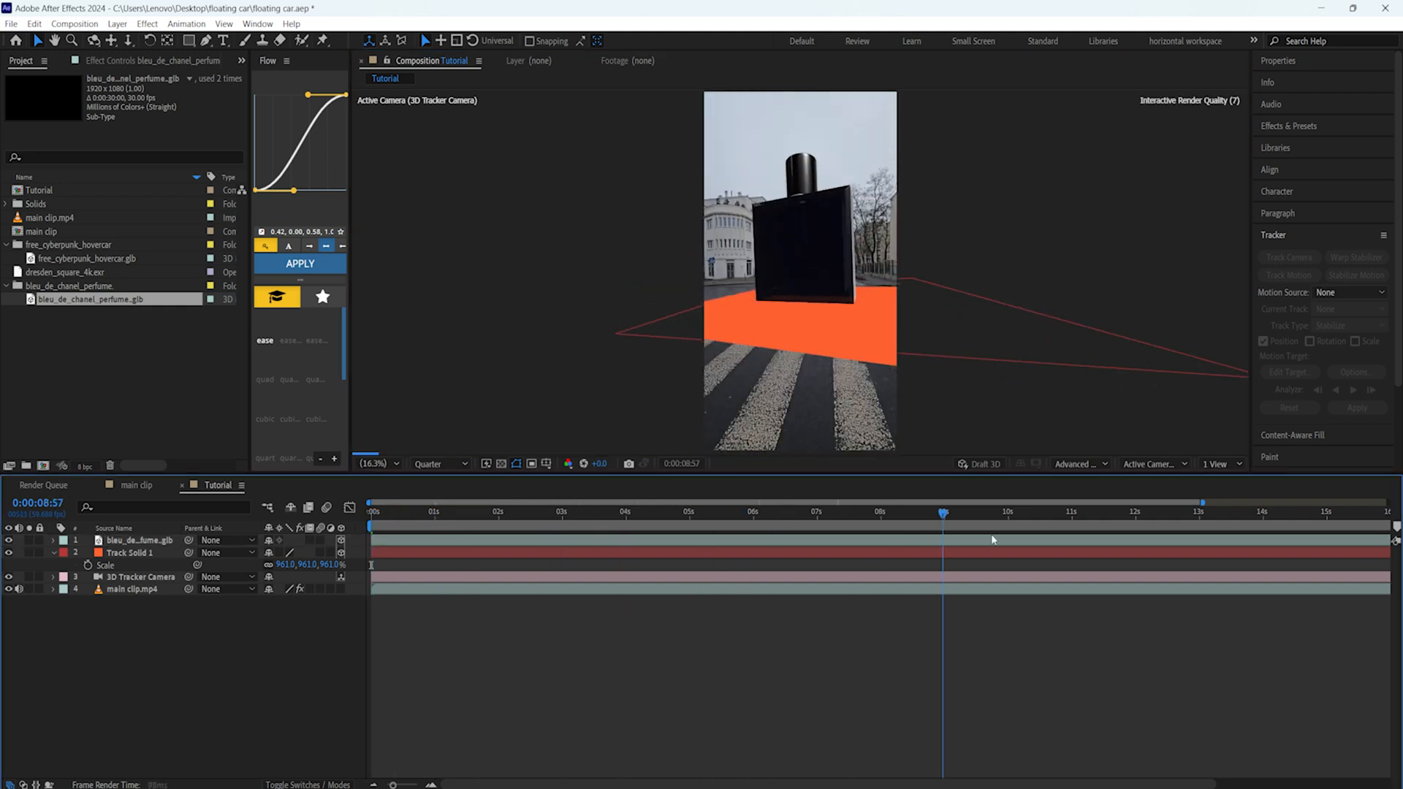
click(577, 510)
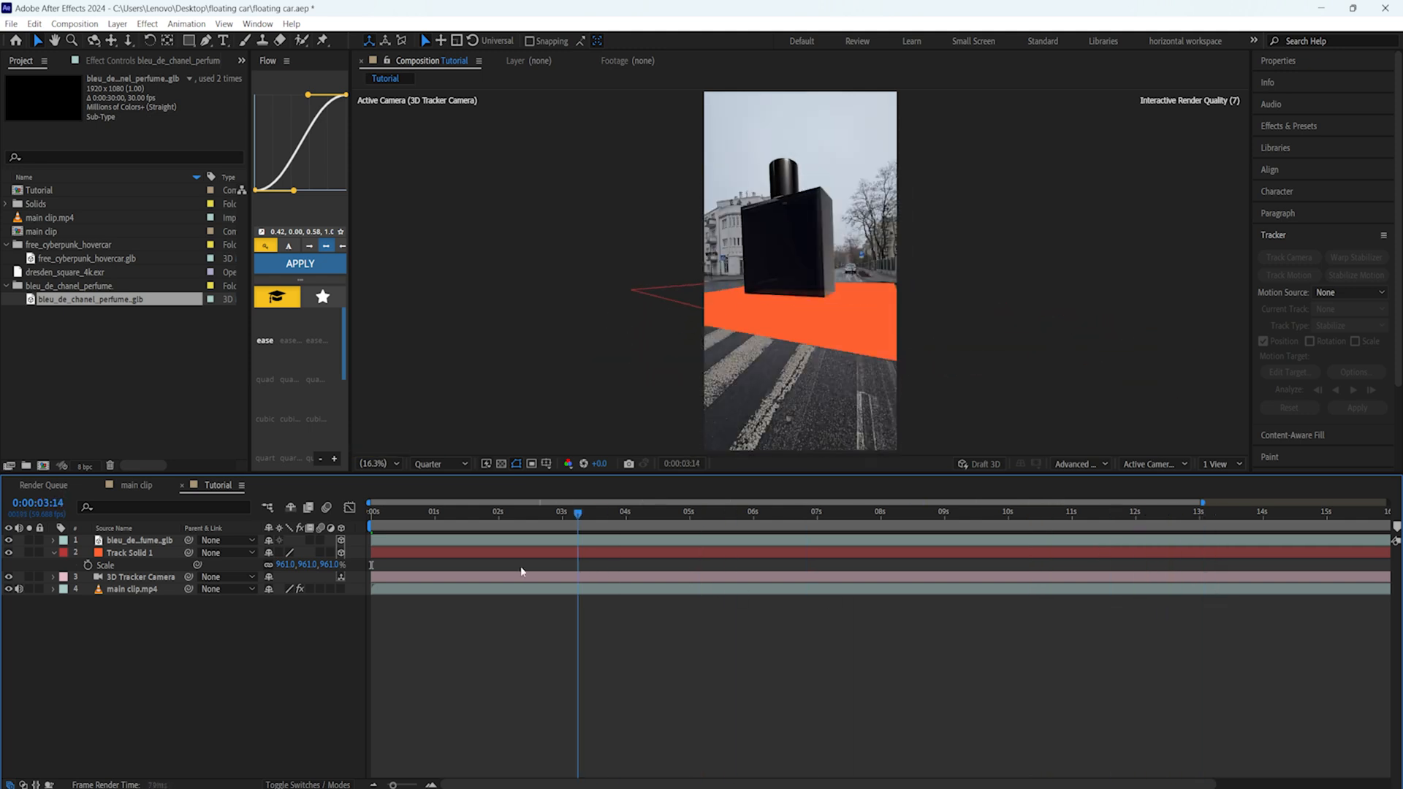
click(370, 510)
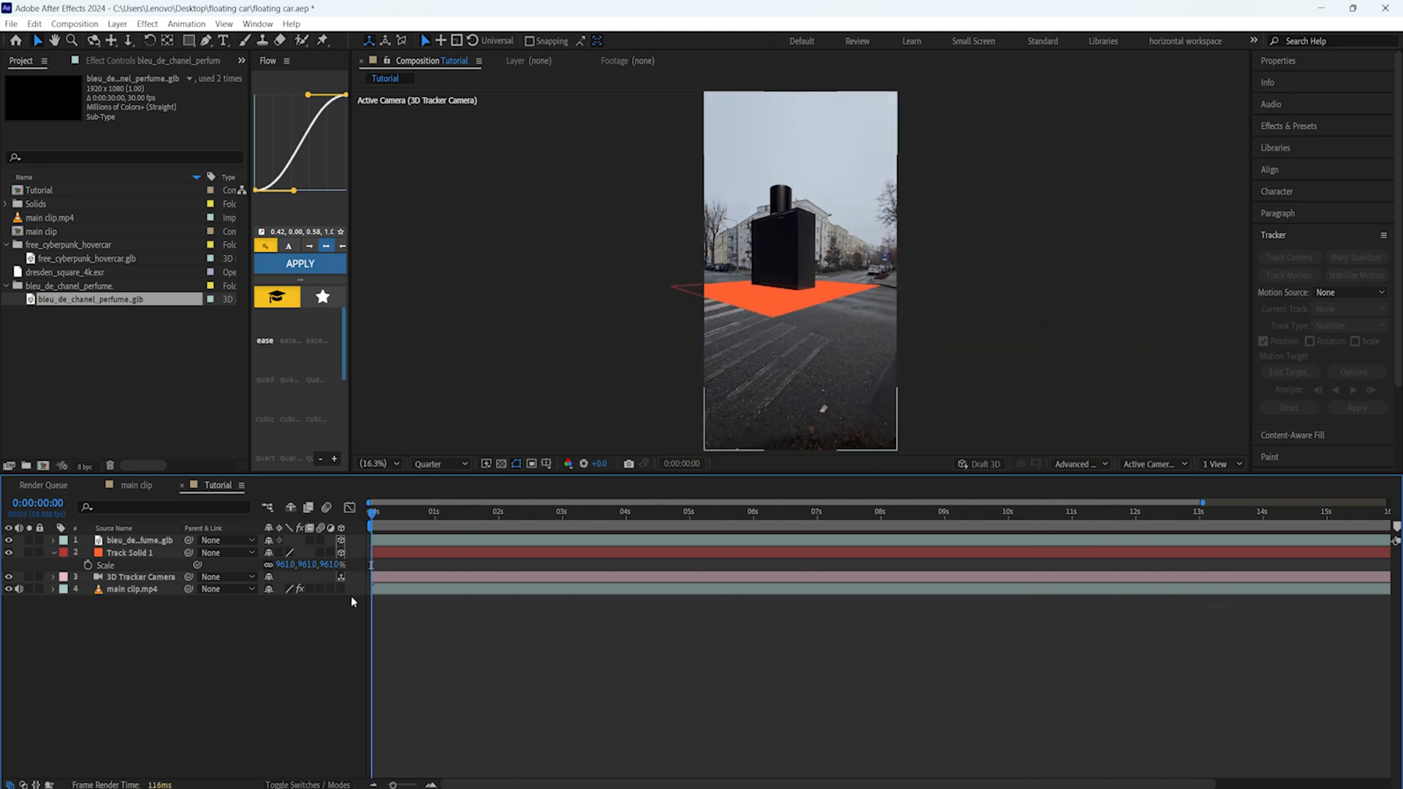
click(130, 552)
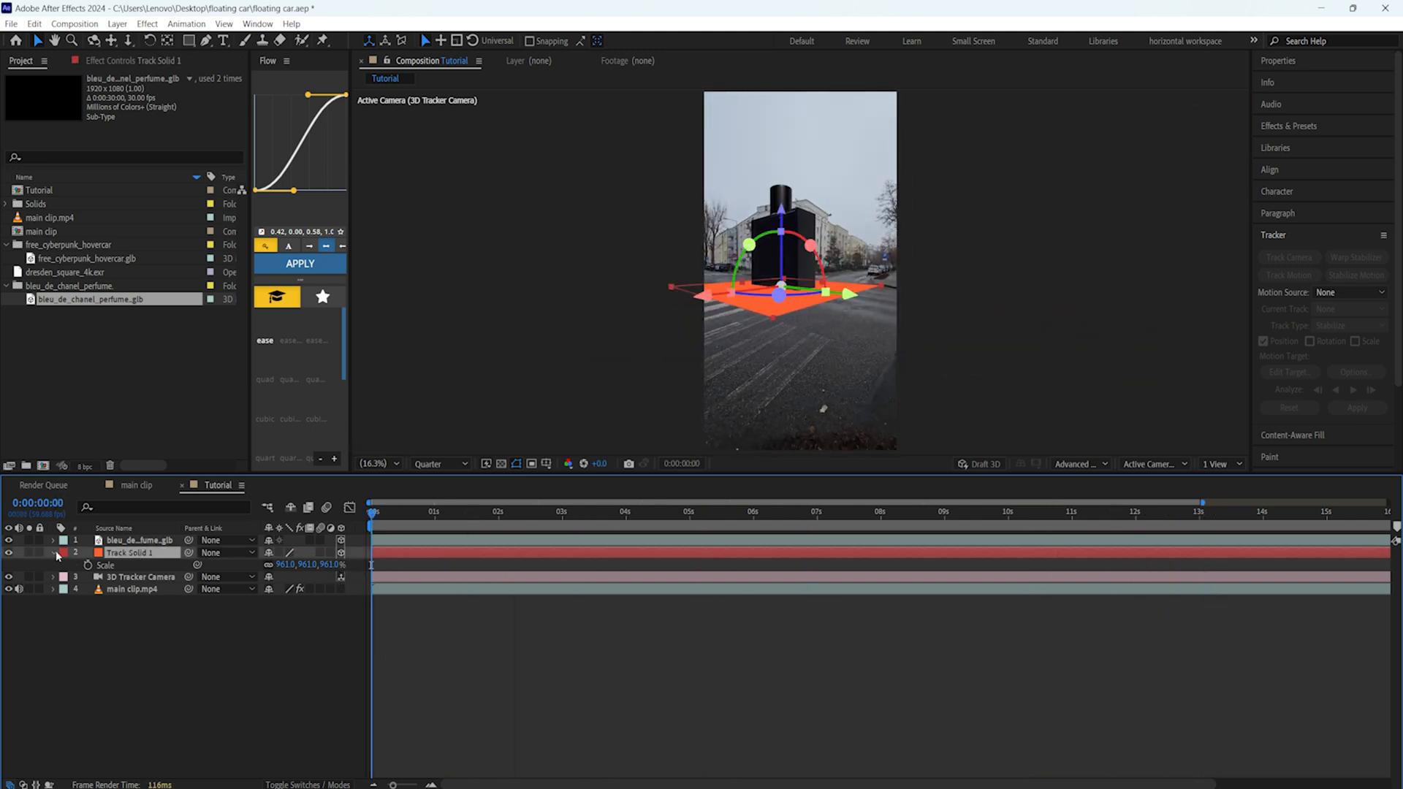
click(51, 552)
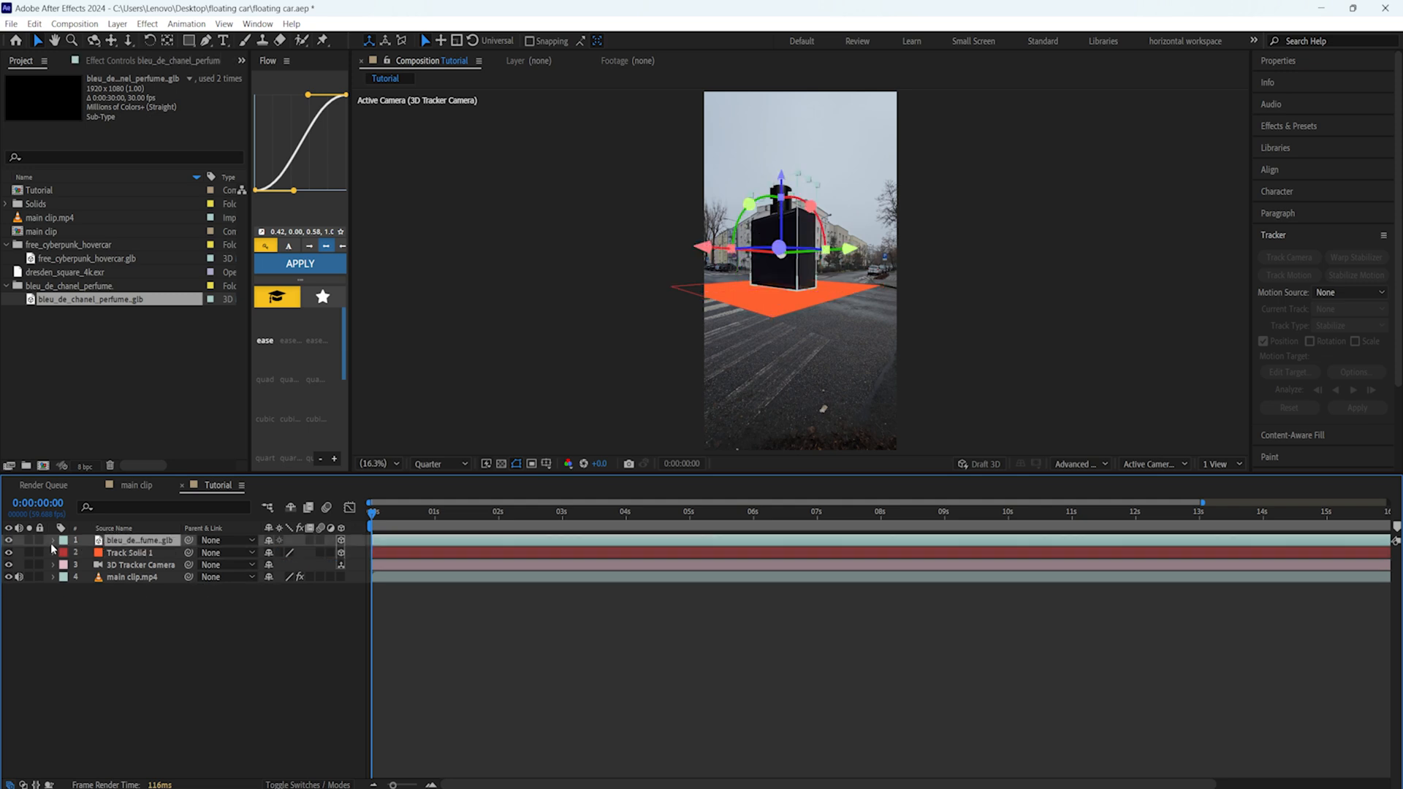
- Rotate the bottle so its BLEU DE CHANEL label faces the camera, then scrub to verify
click(53, 539)
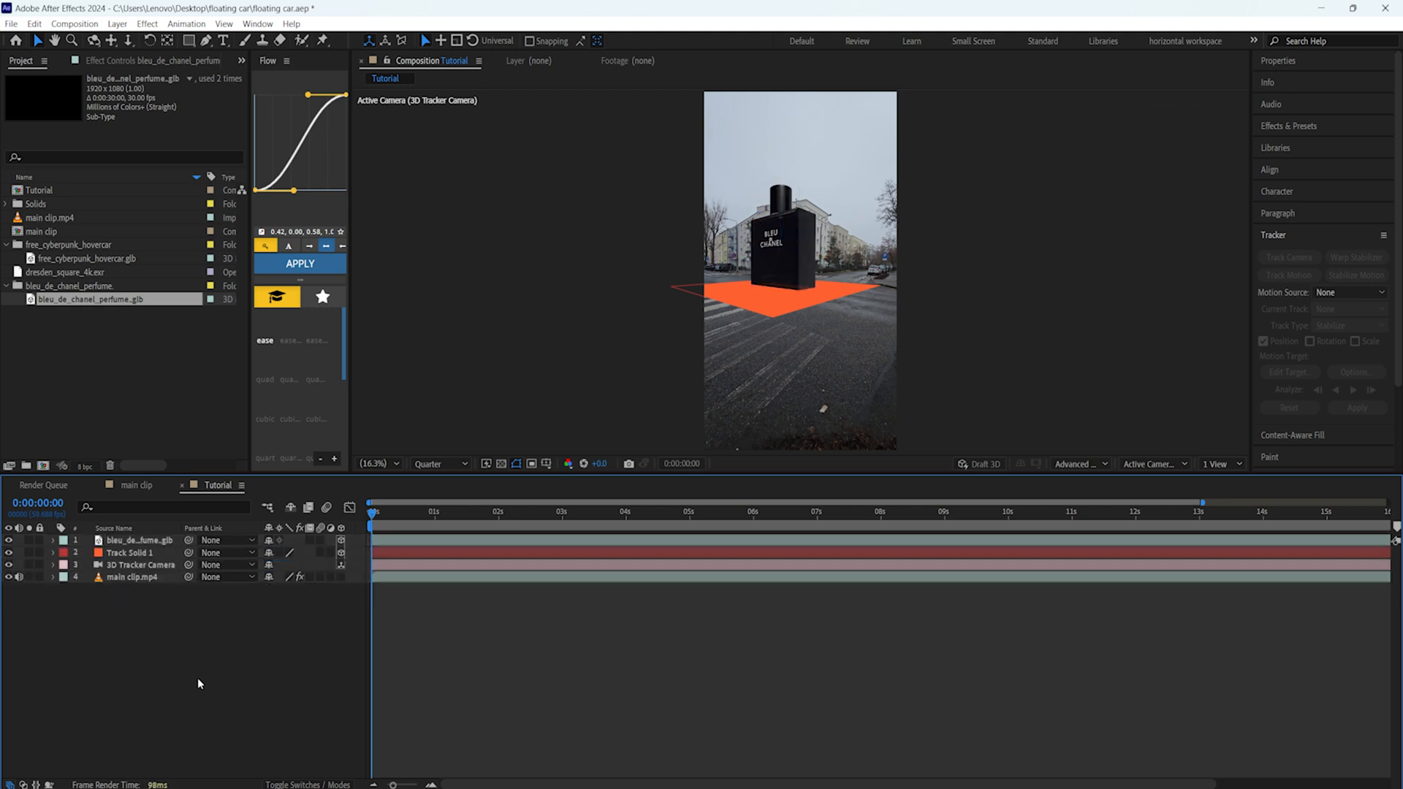
mouse_move(239, 592)
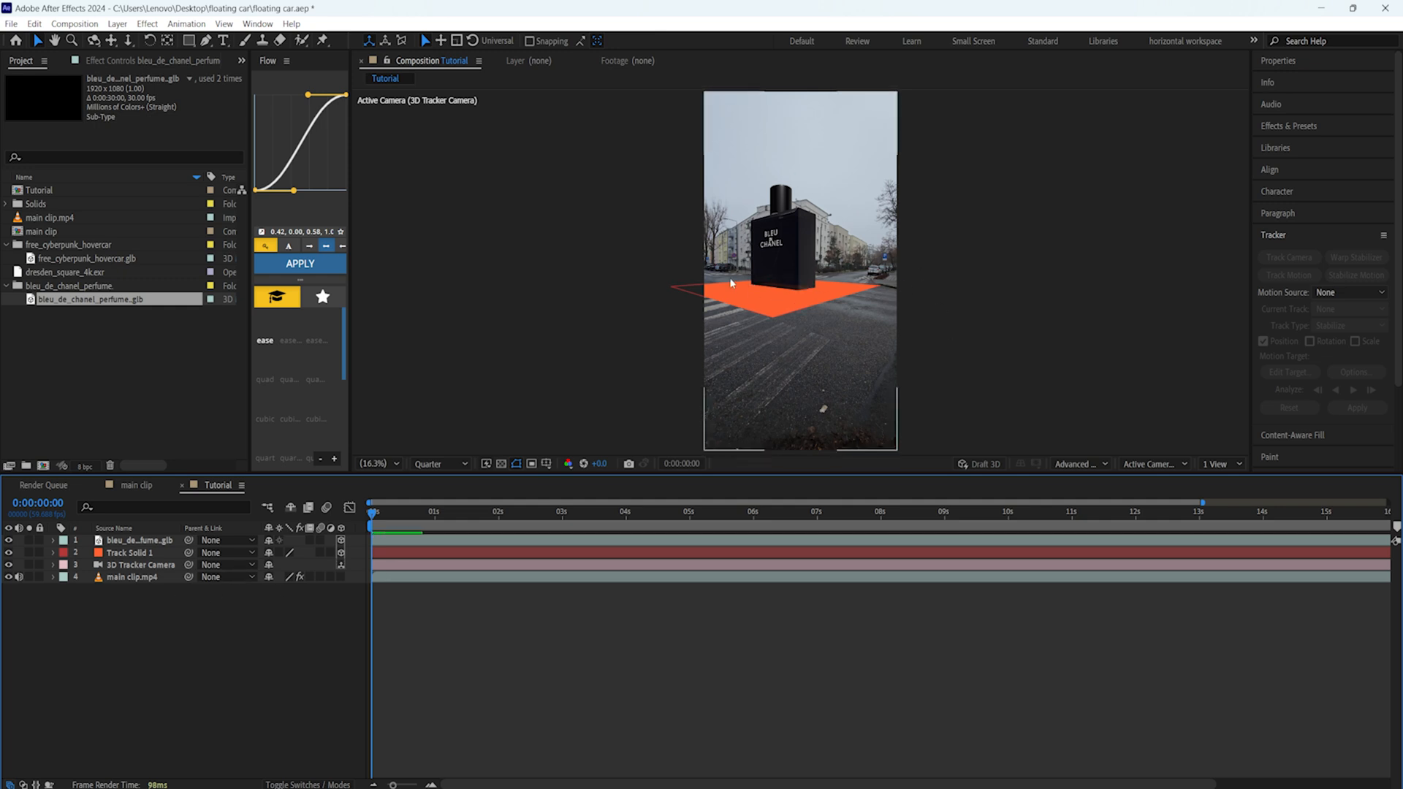
click(662, 511)
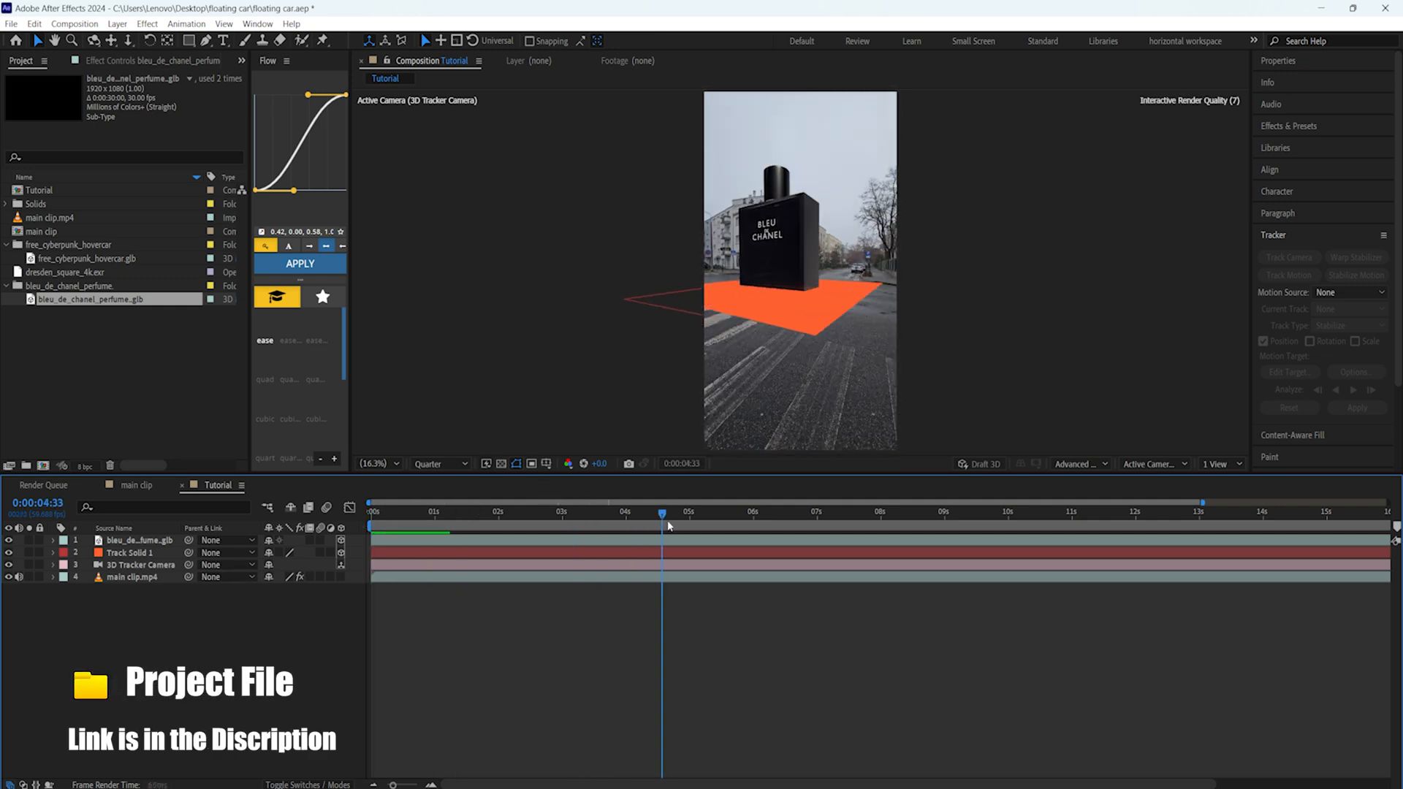
click(917, 526)
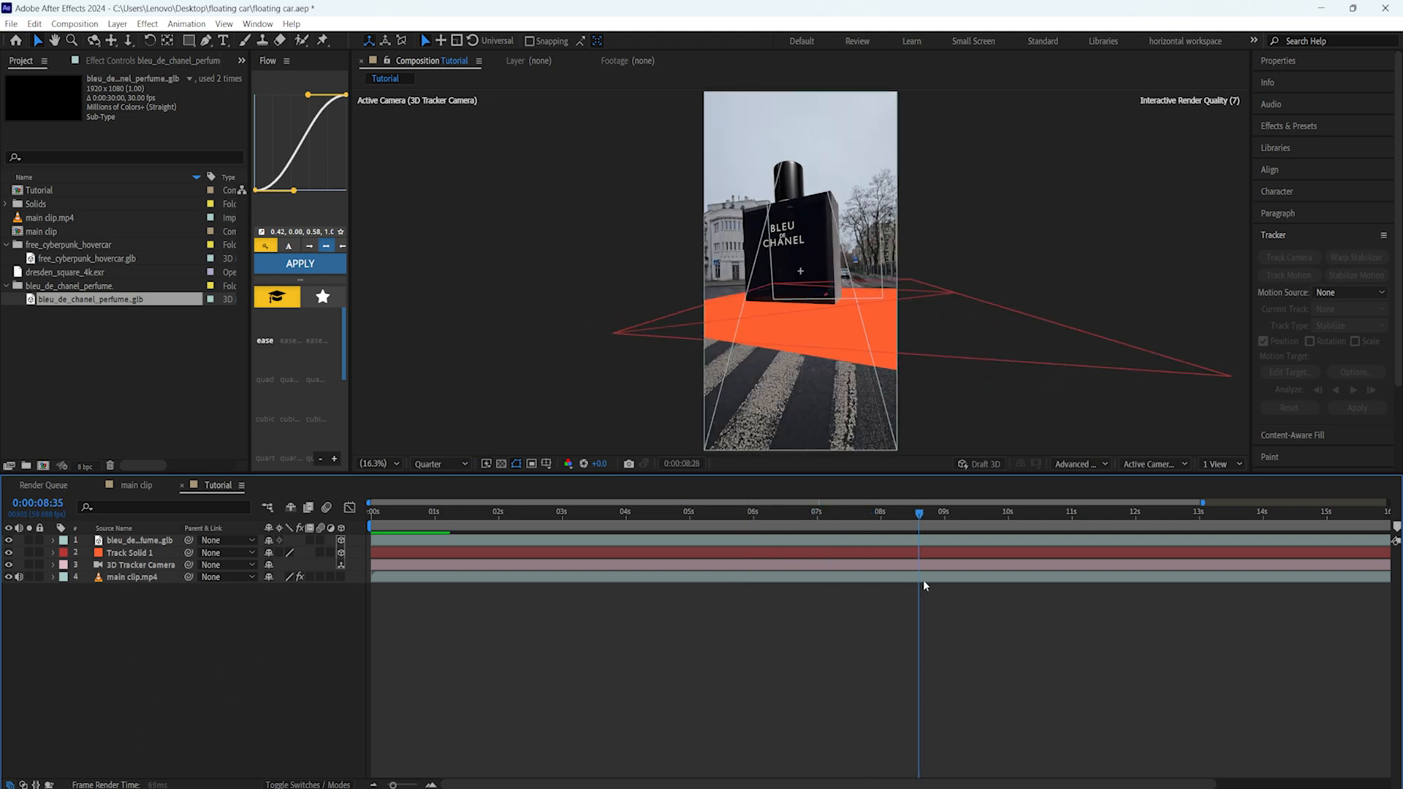
click(371, 511)
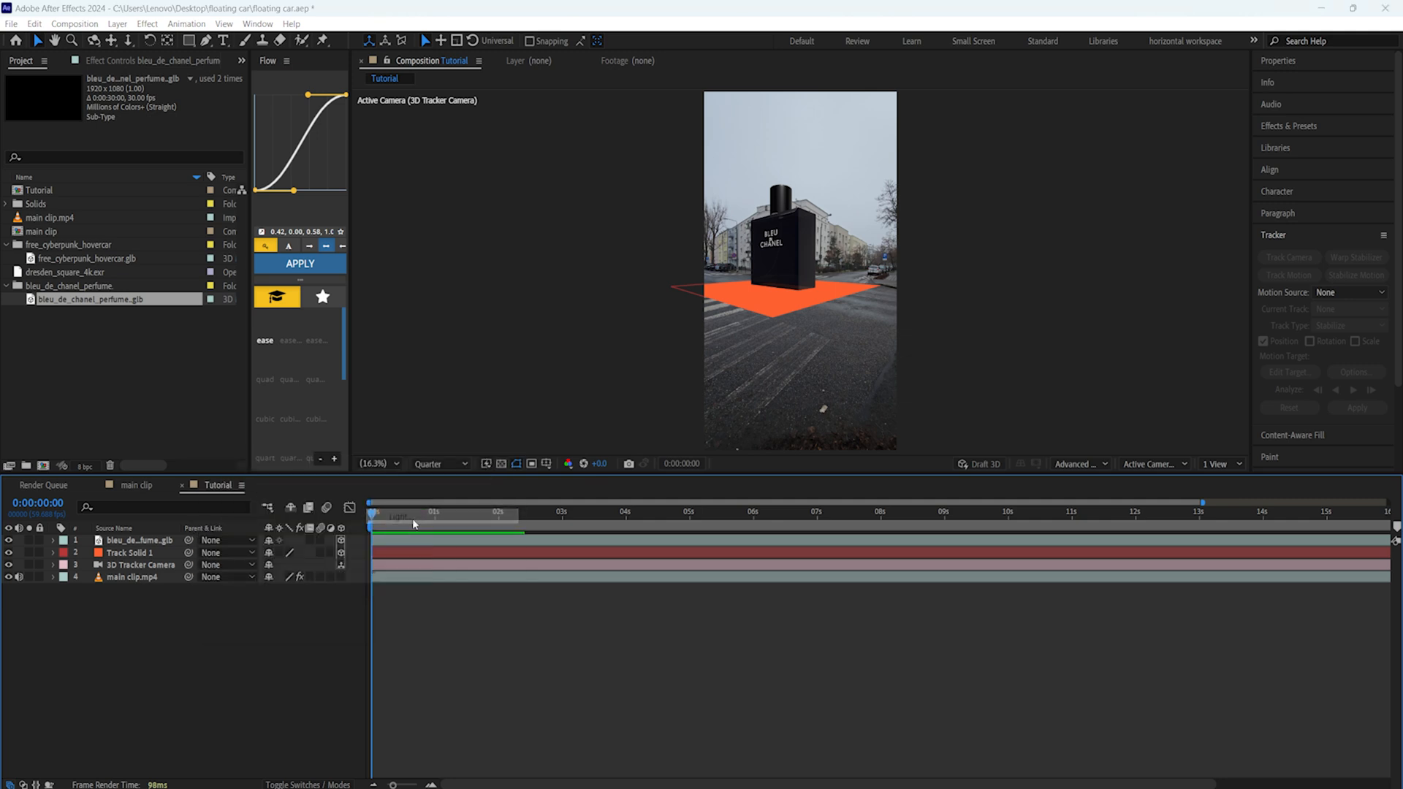
- Create an Environment light with Casts Shadows enabled
click(677, 235)
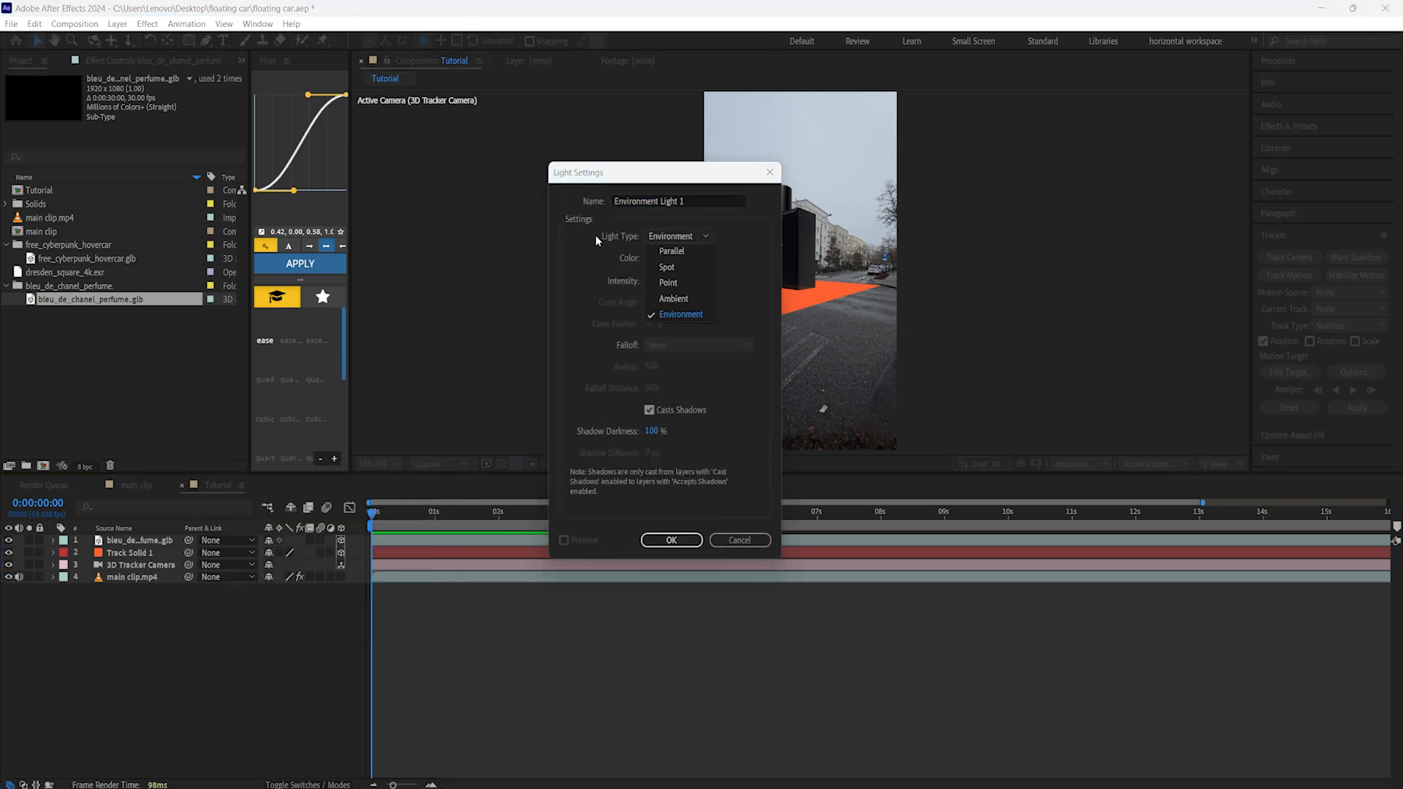
mouse_move(673, 298)
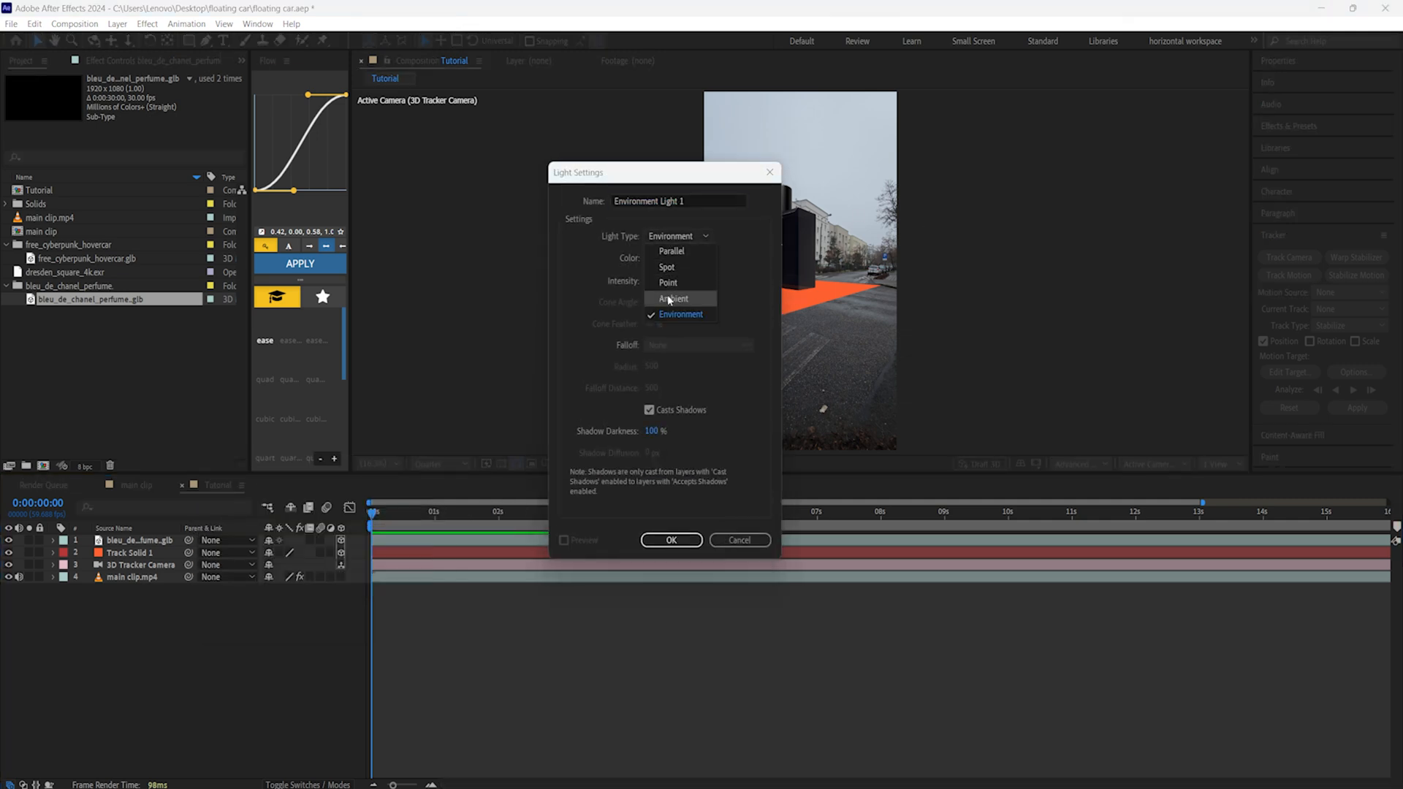
mouse_move(680, 314)
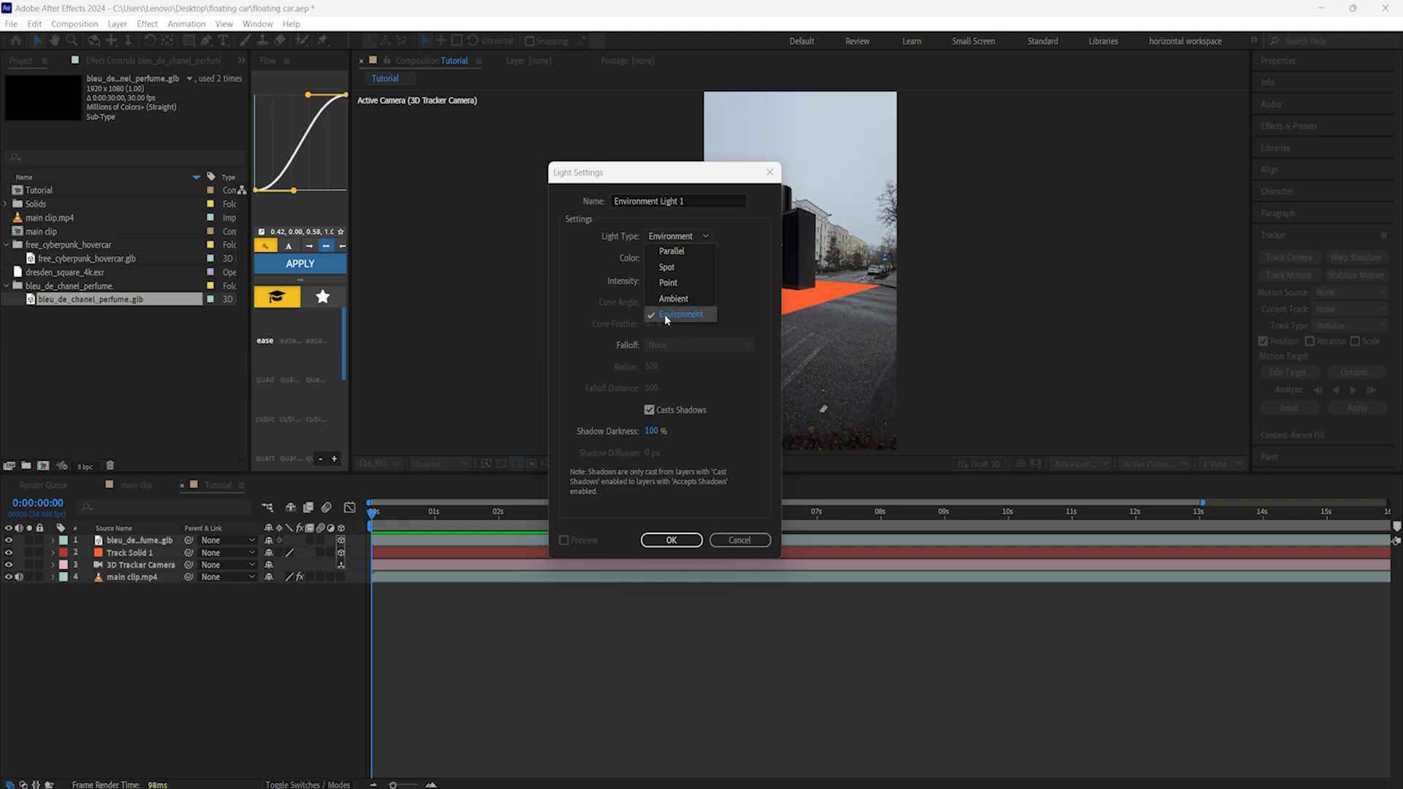
click(681, 314)
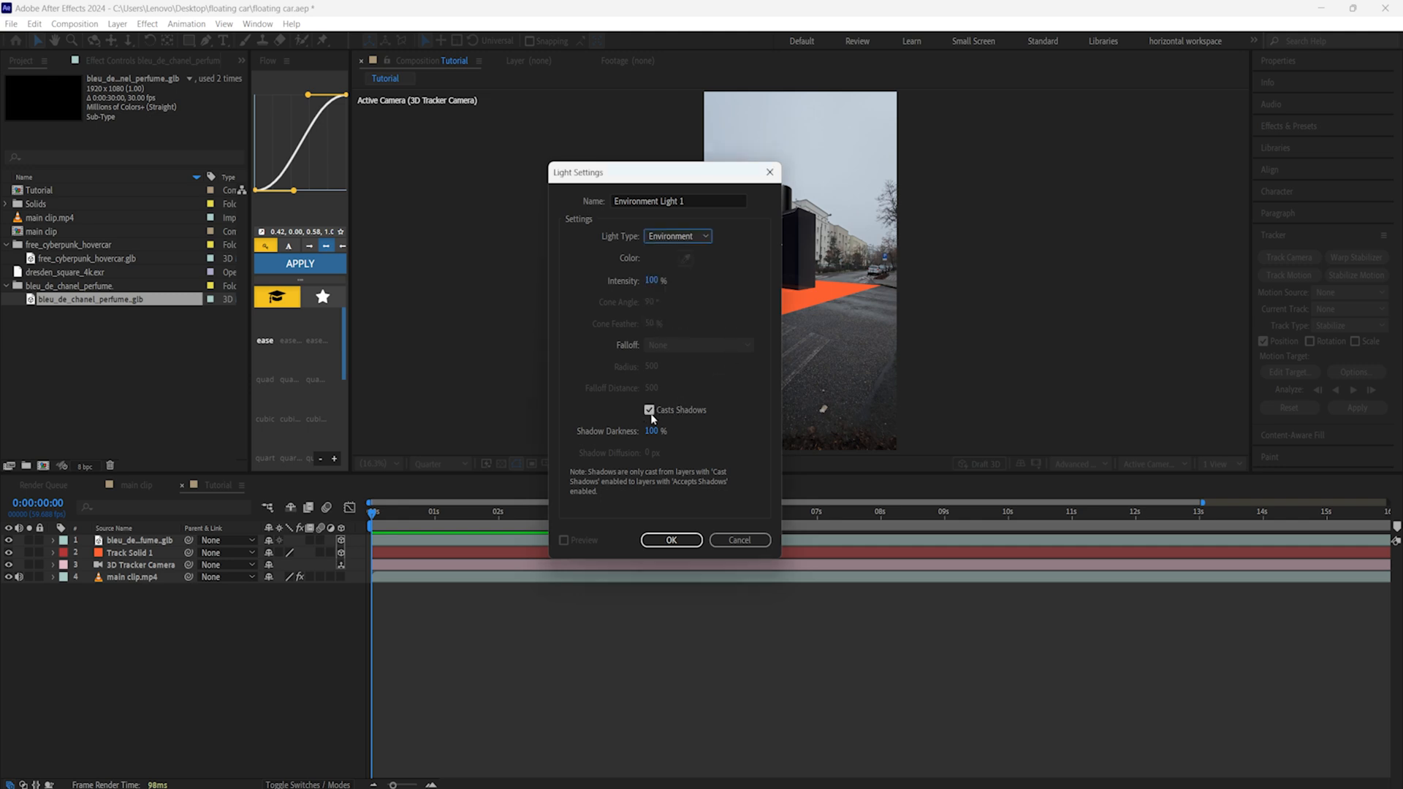
mouse_move(683, 411)
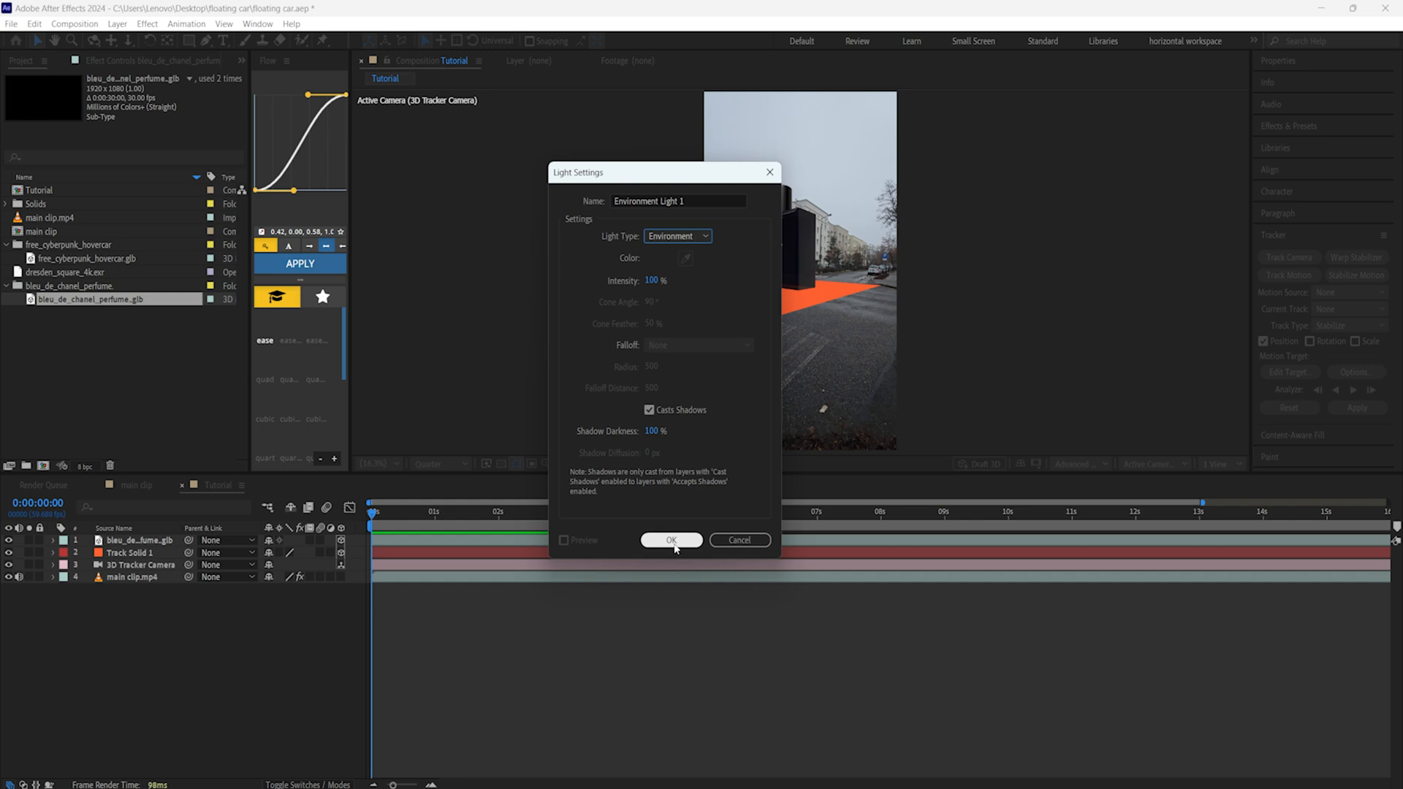
click(671, 539)
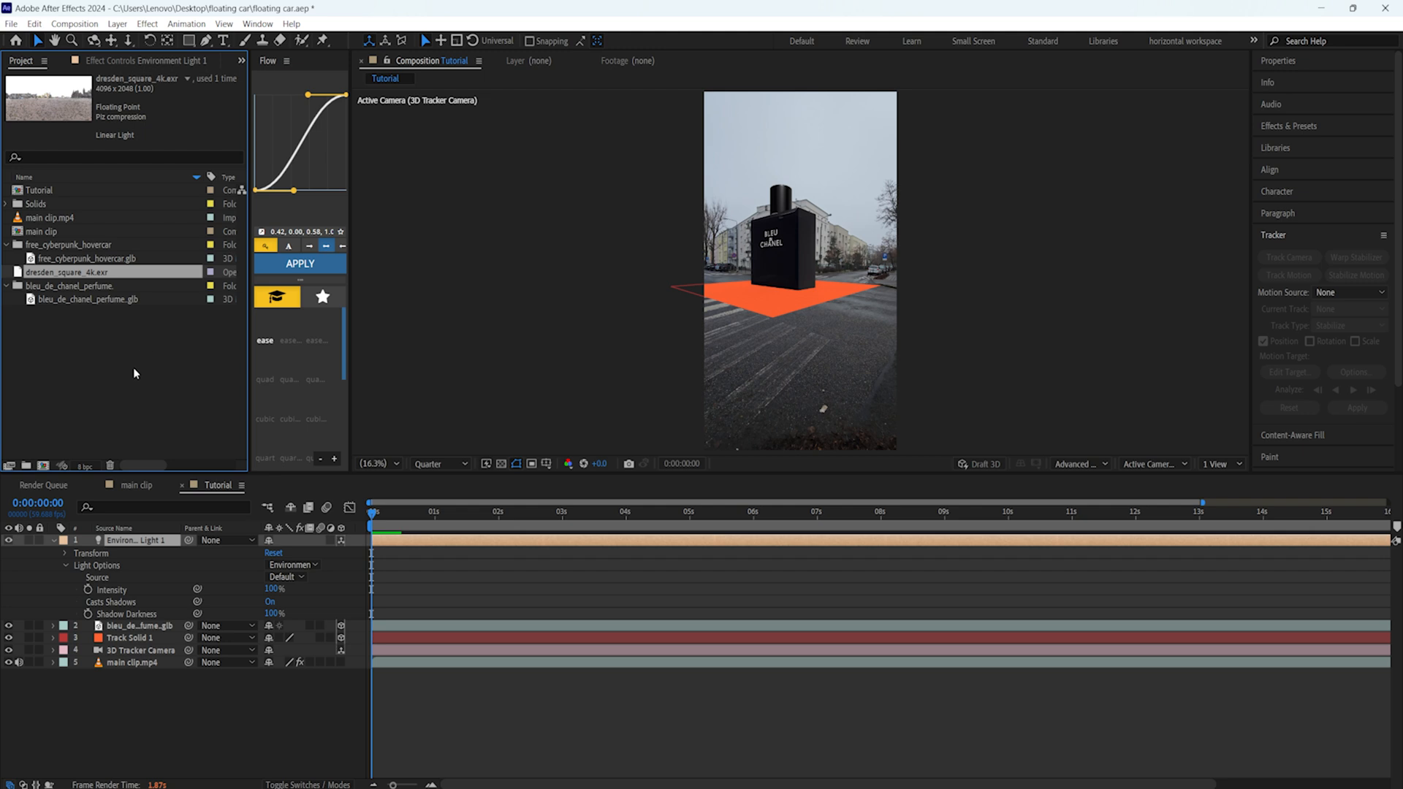
- Set dresden_square_4k.exr as the light's source and rotate the light 129° on Y at 2s
click(139, 521)
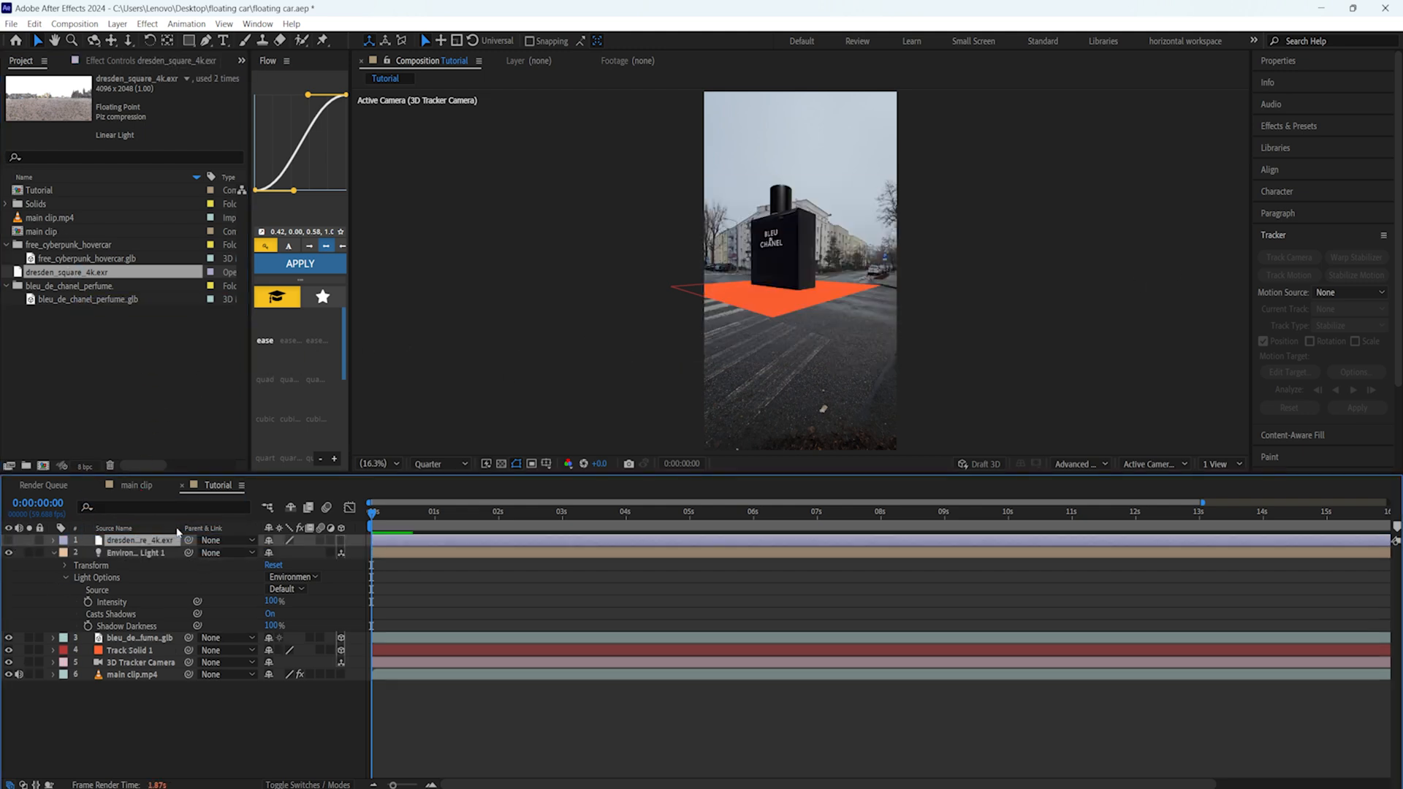
click(97, 589)
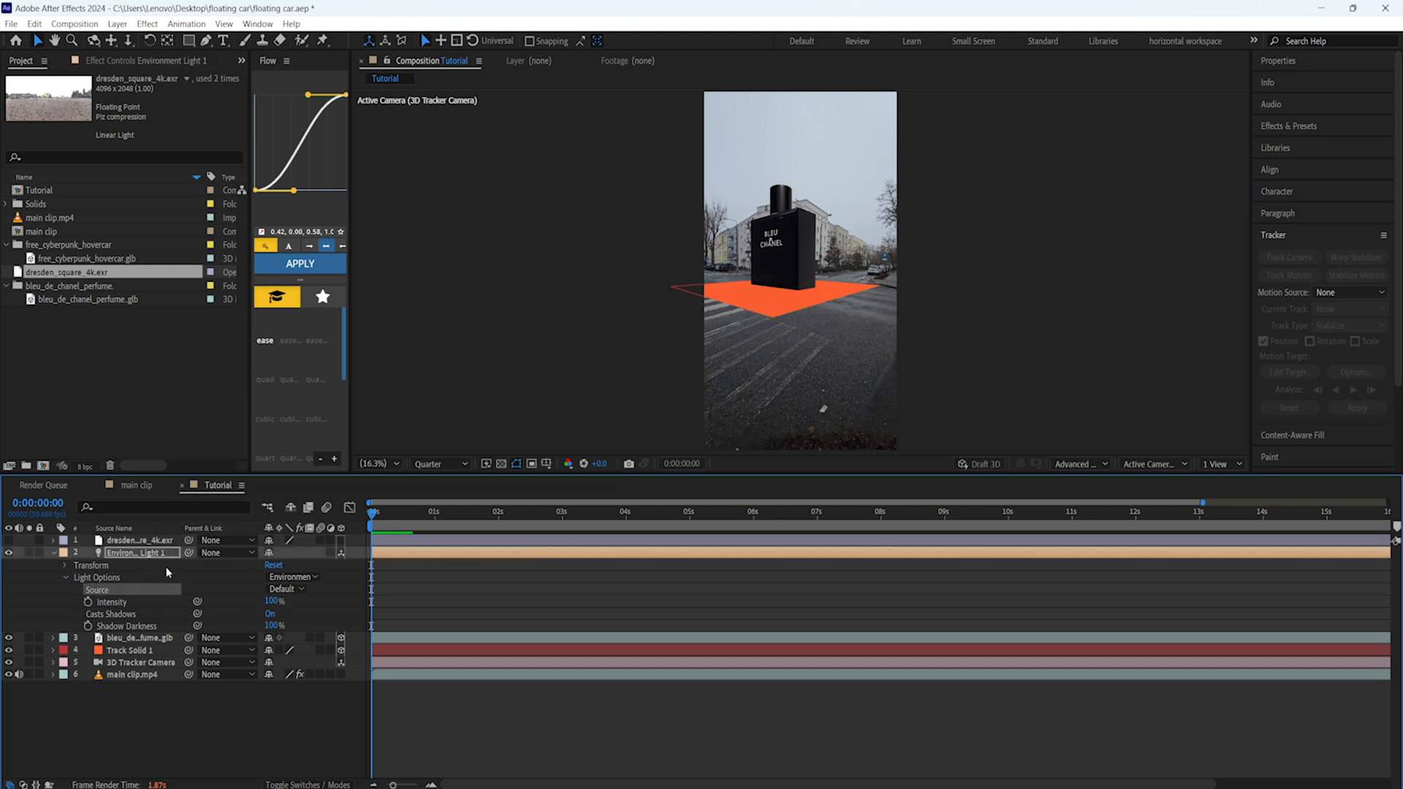
click(286, 589)
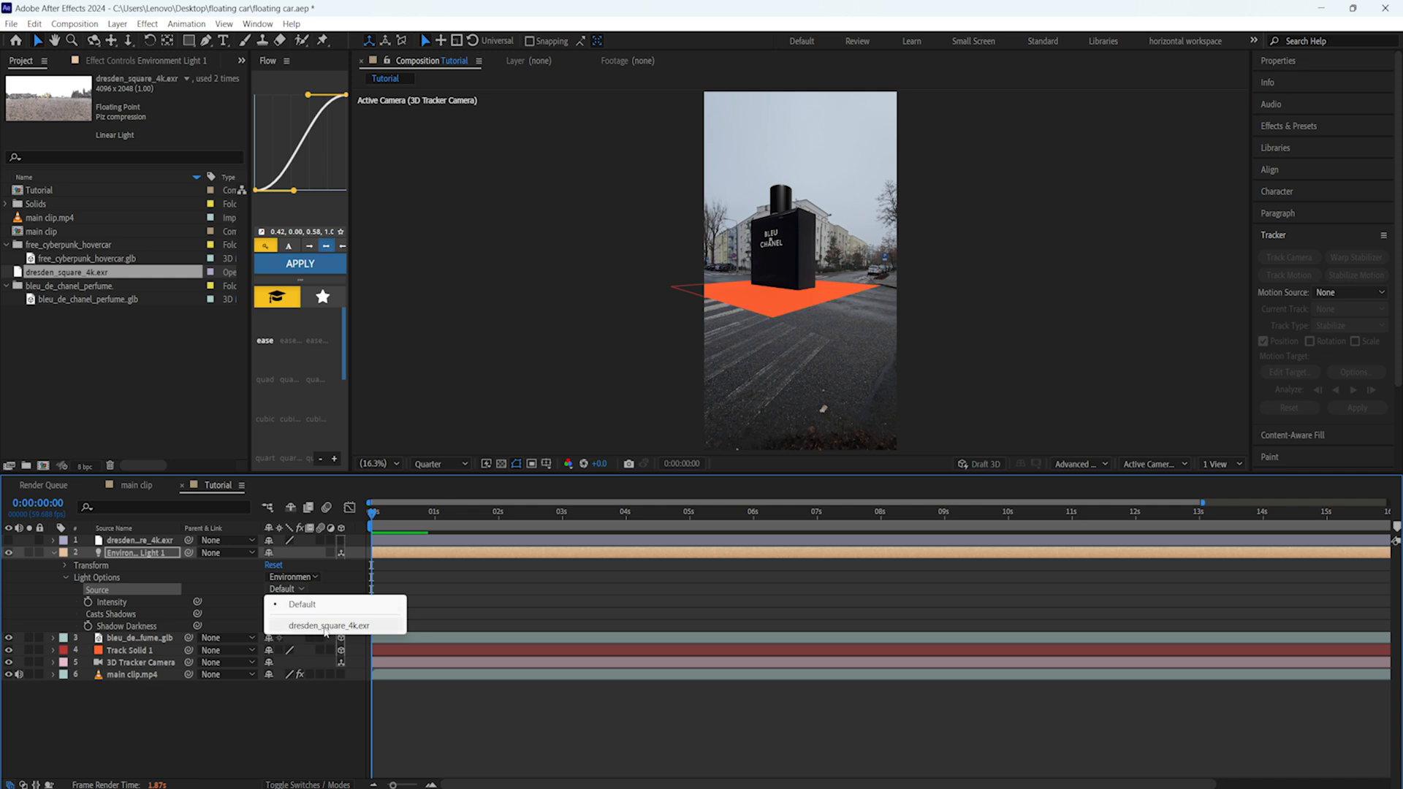
click(330, 625)
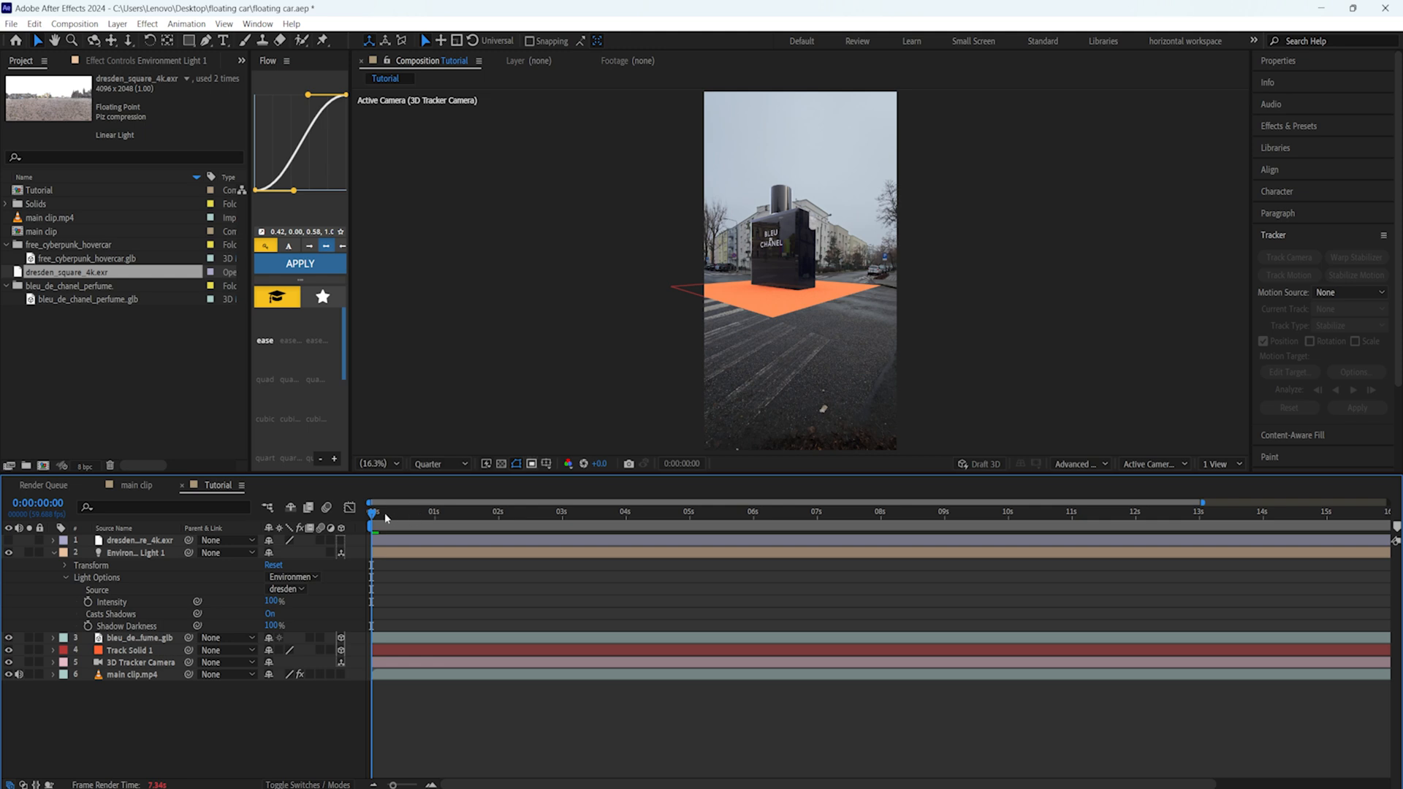
click(459, 510)
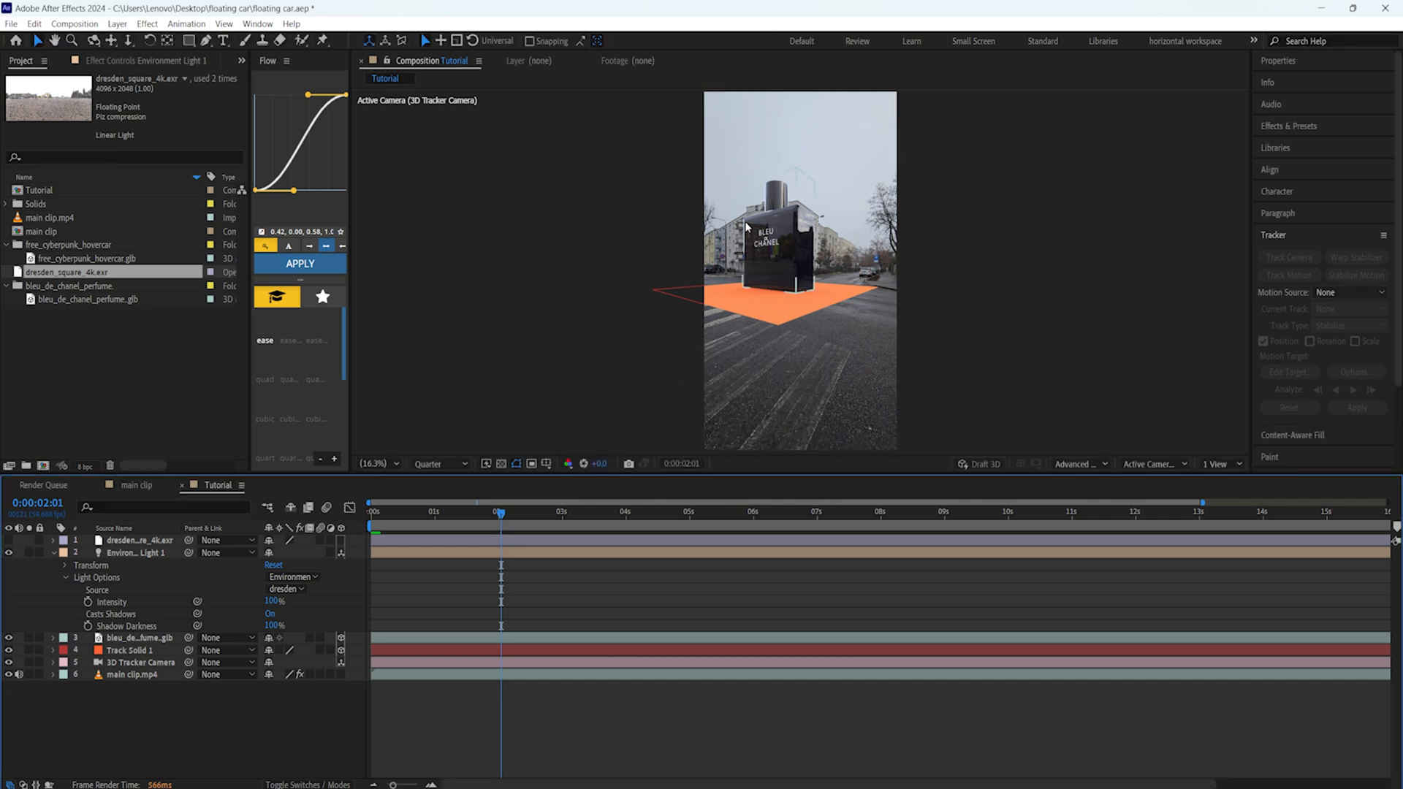
click(138, 553)
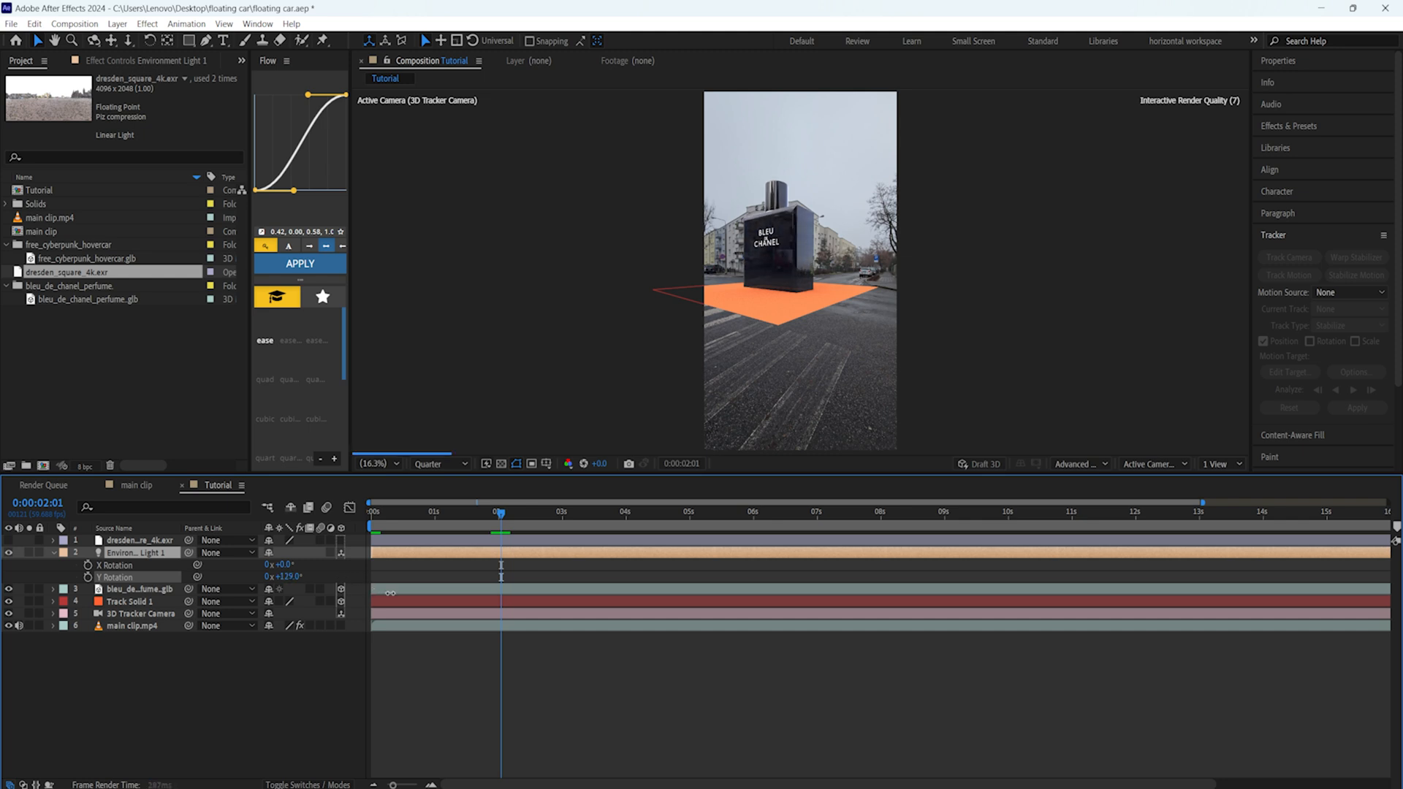
- Switch preview resolution to Full and turn Environment Light 1 to −5° X, 163° Y
click(283, 575)
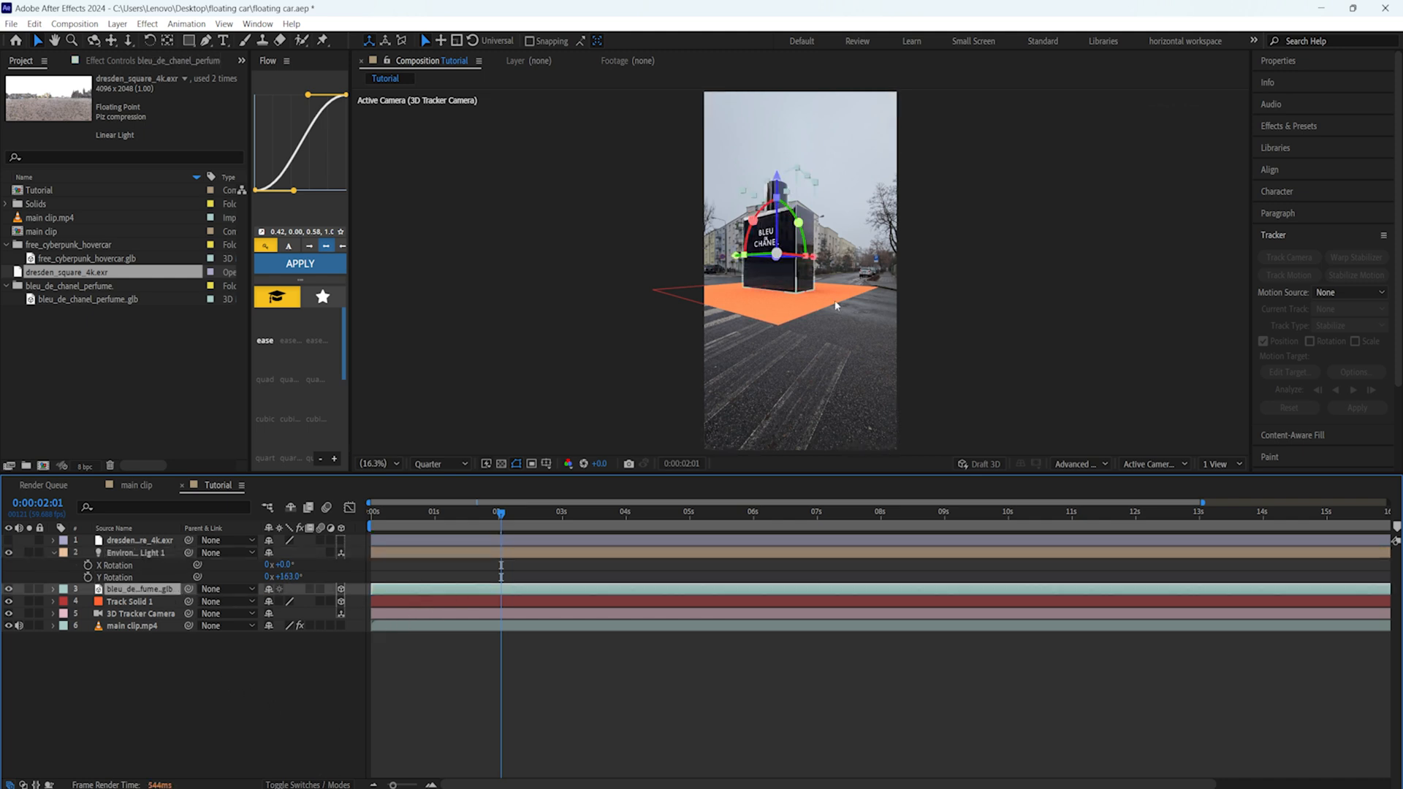
click(375, 463)
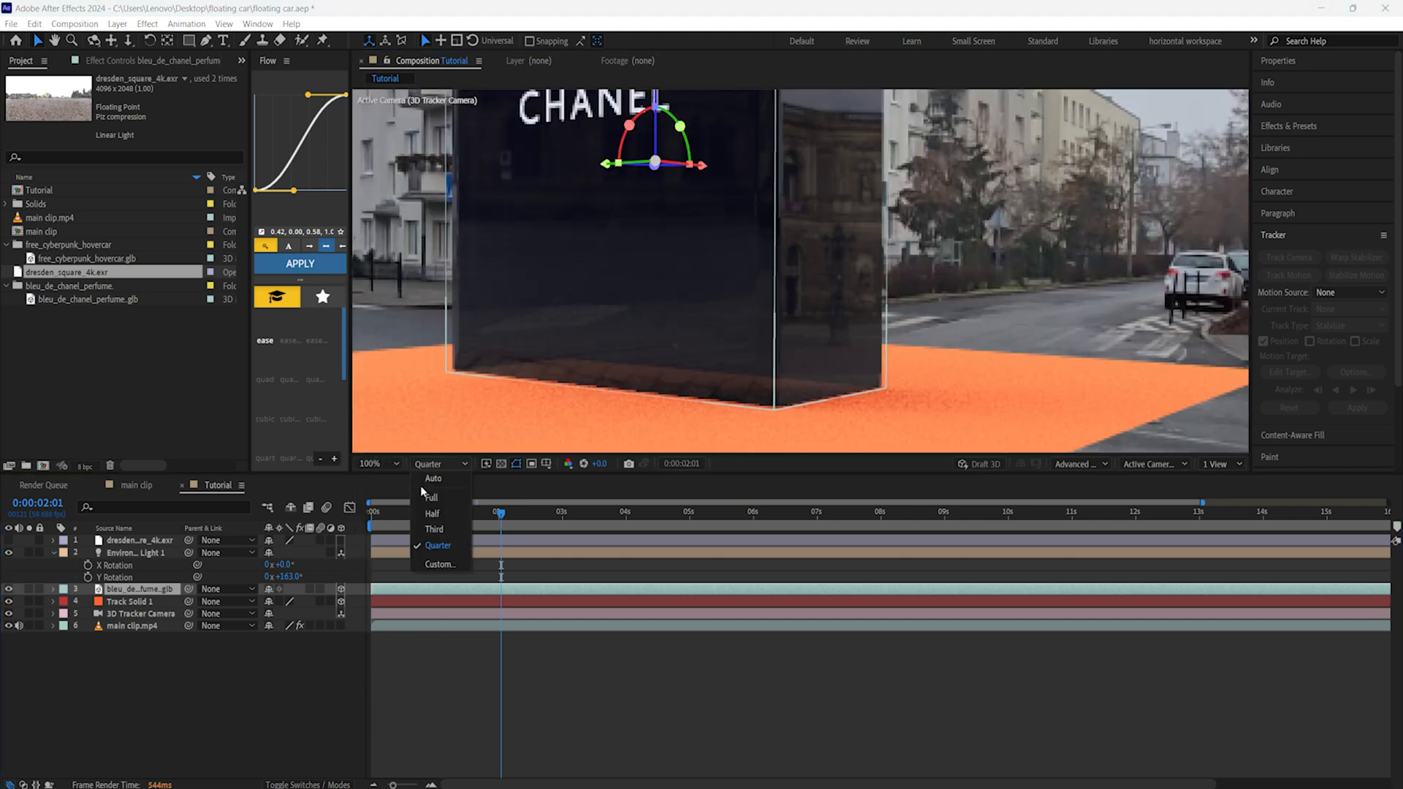
click(431, 498)
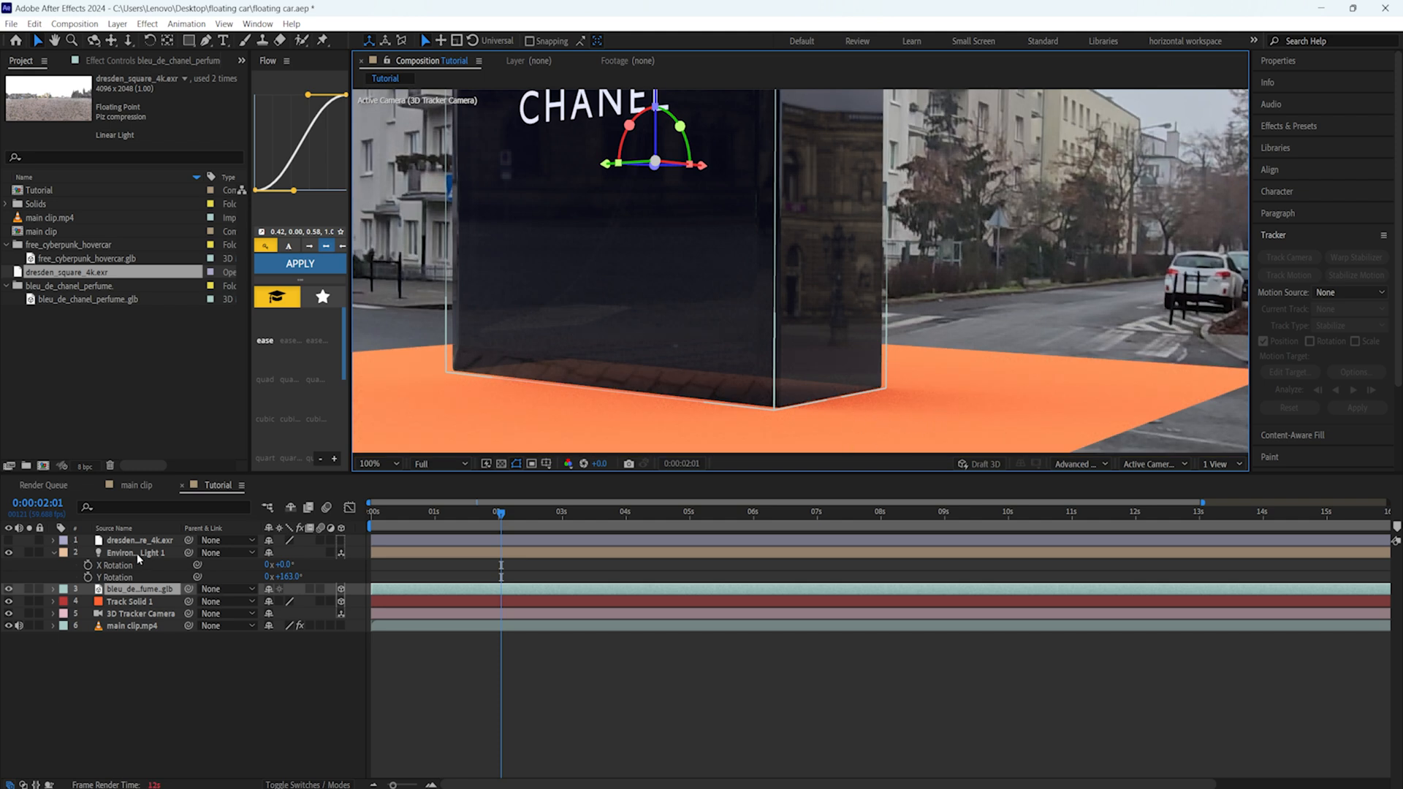
click(139, 553)
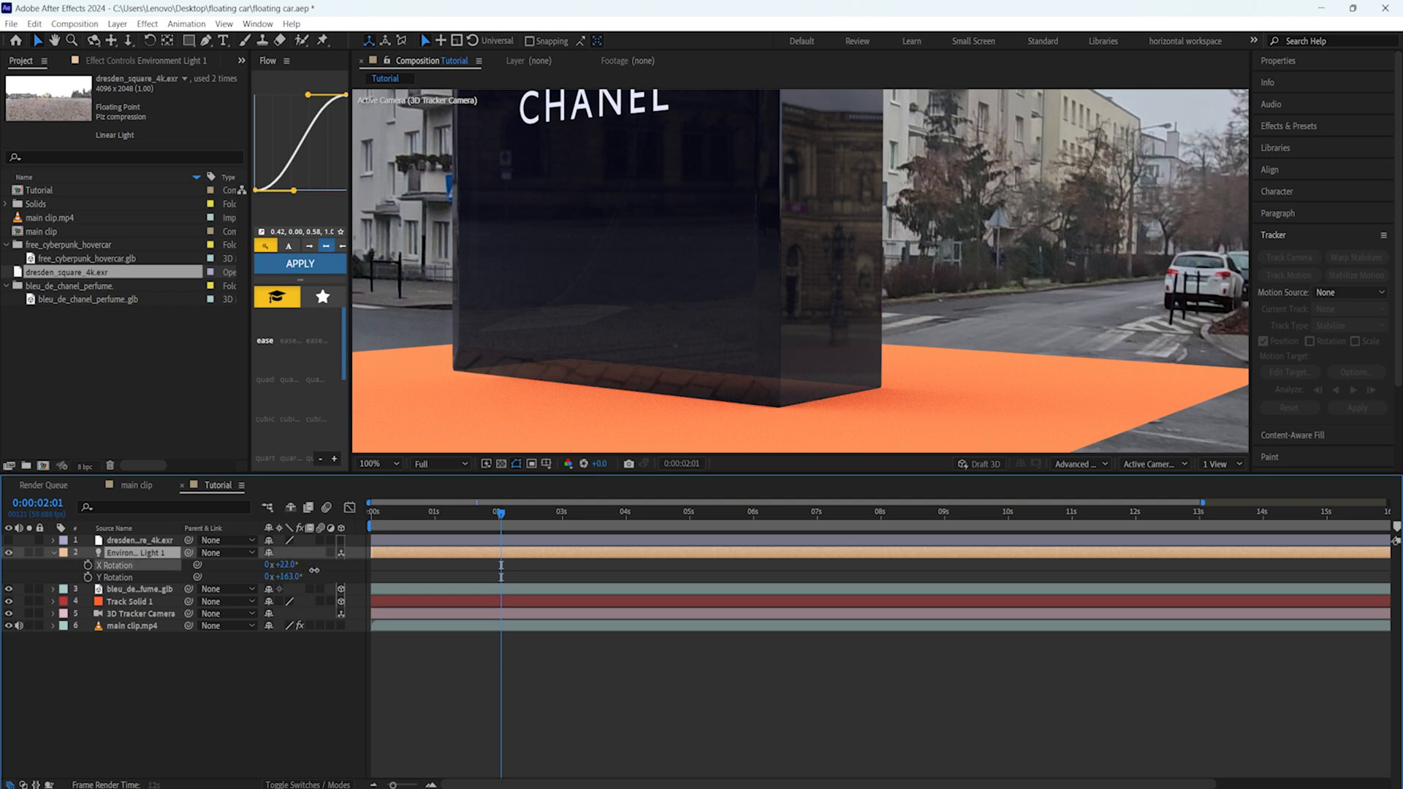
click(282, 565)
text(-5)
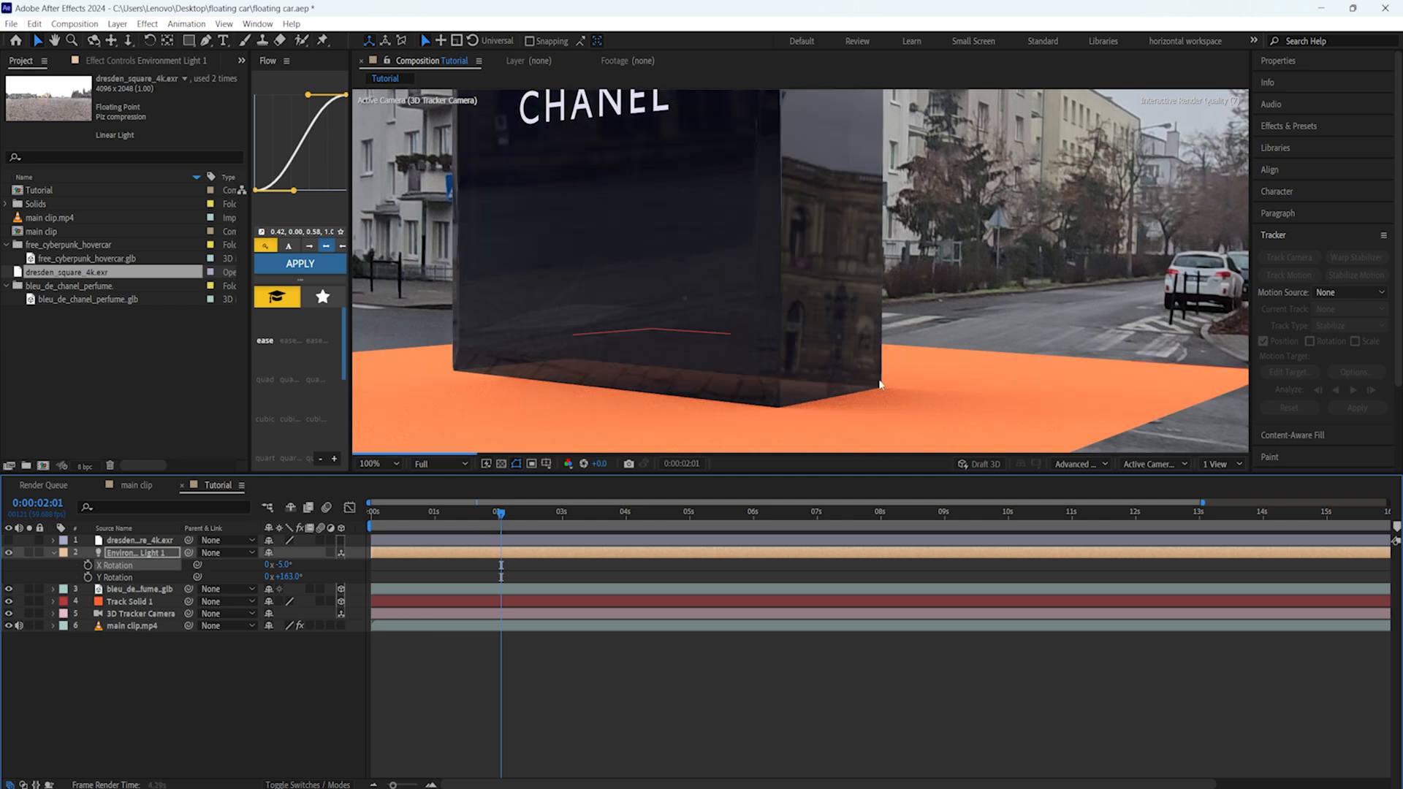
mouse_move(141, 641)
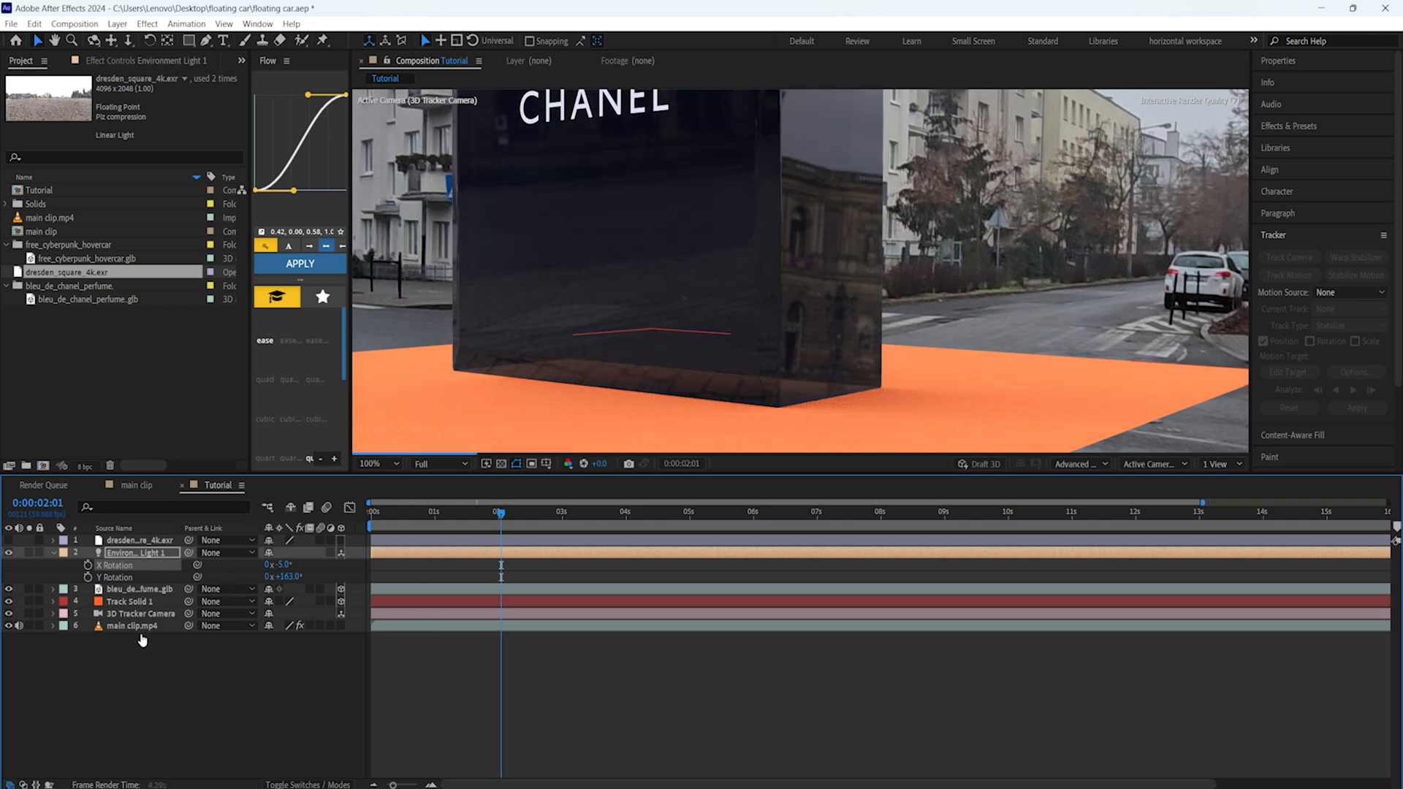
click(130, 601)
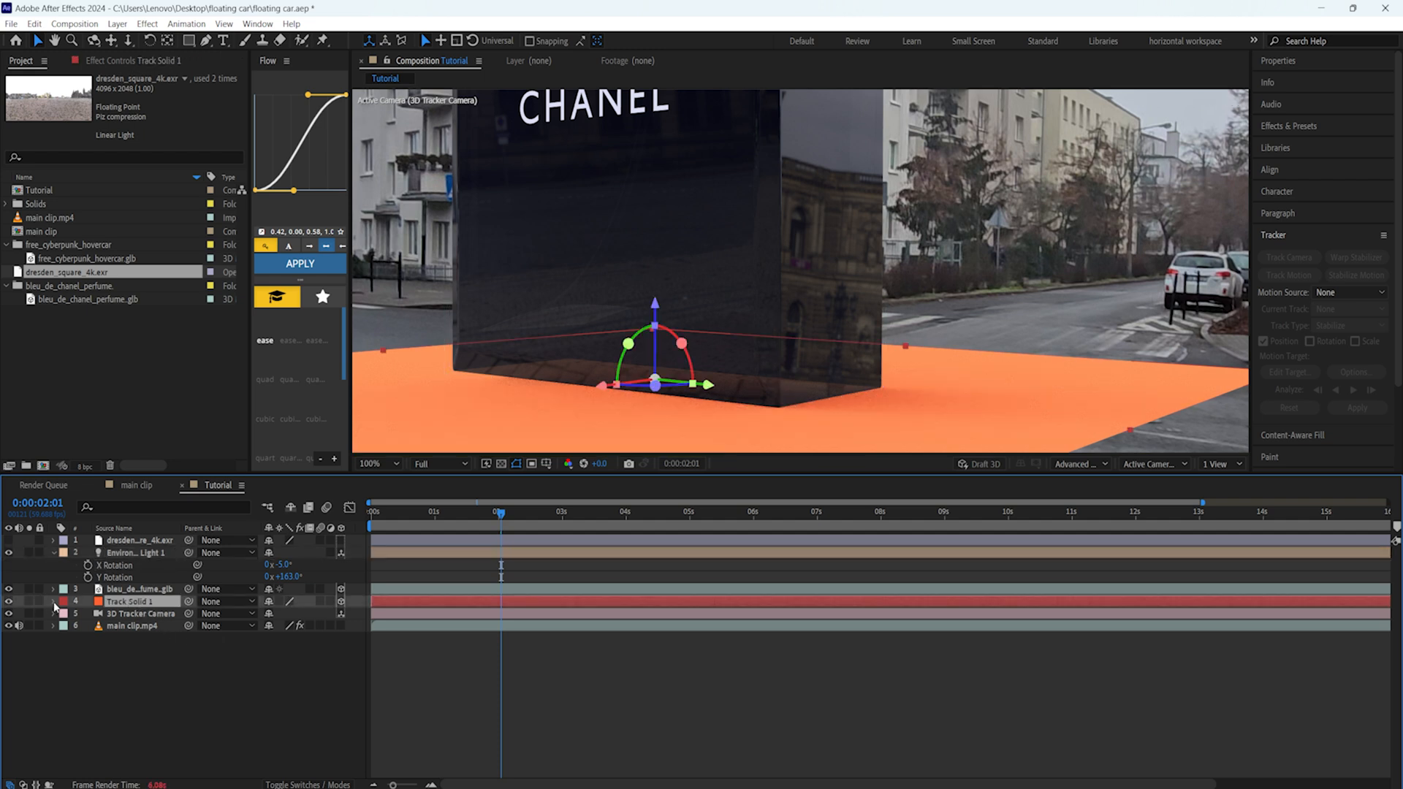
- Expand Track Solid 1's Material Options to reach its Casts Shadows setting
click(52, 601)
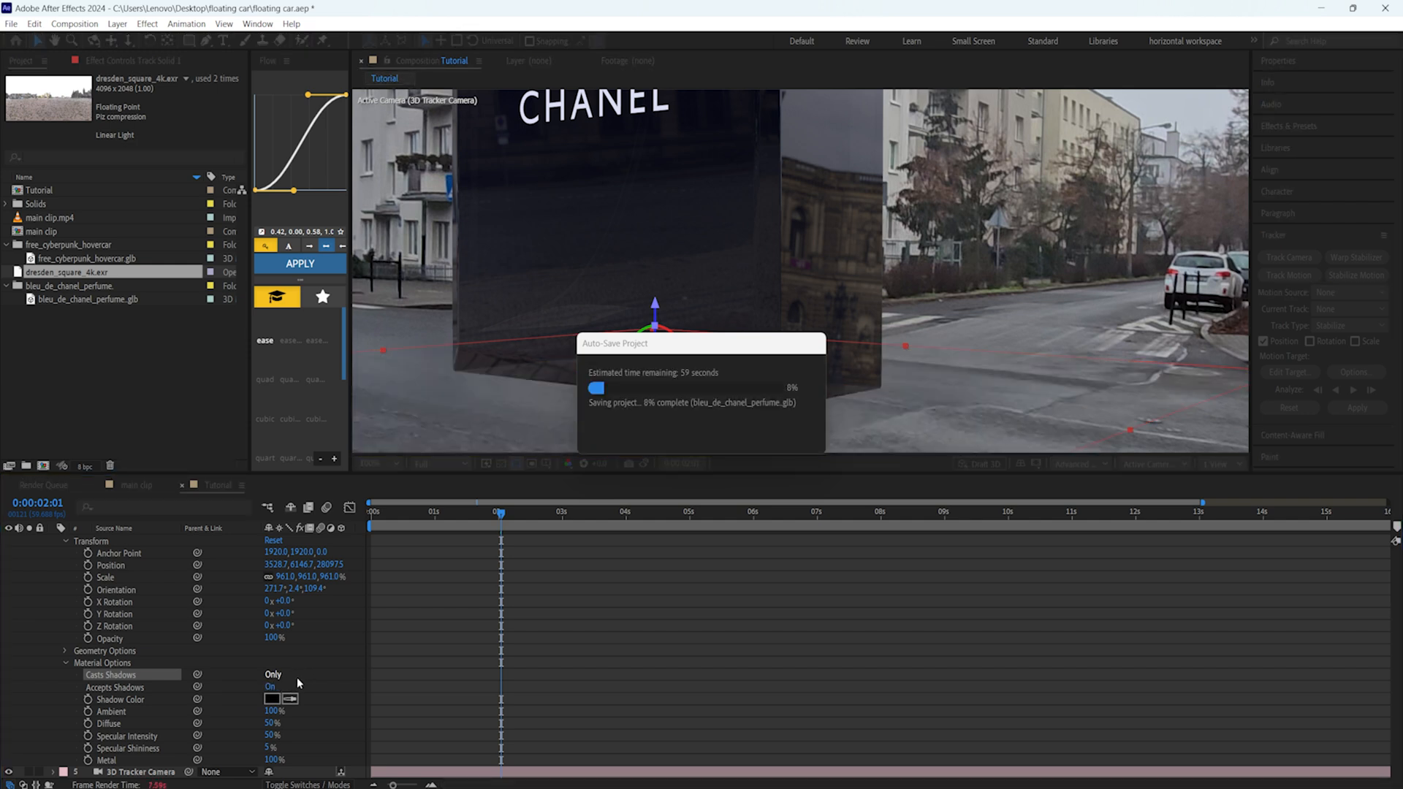
mouse_move(699, 561)
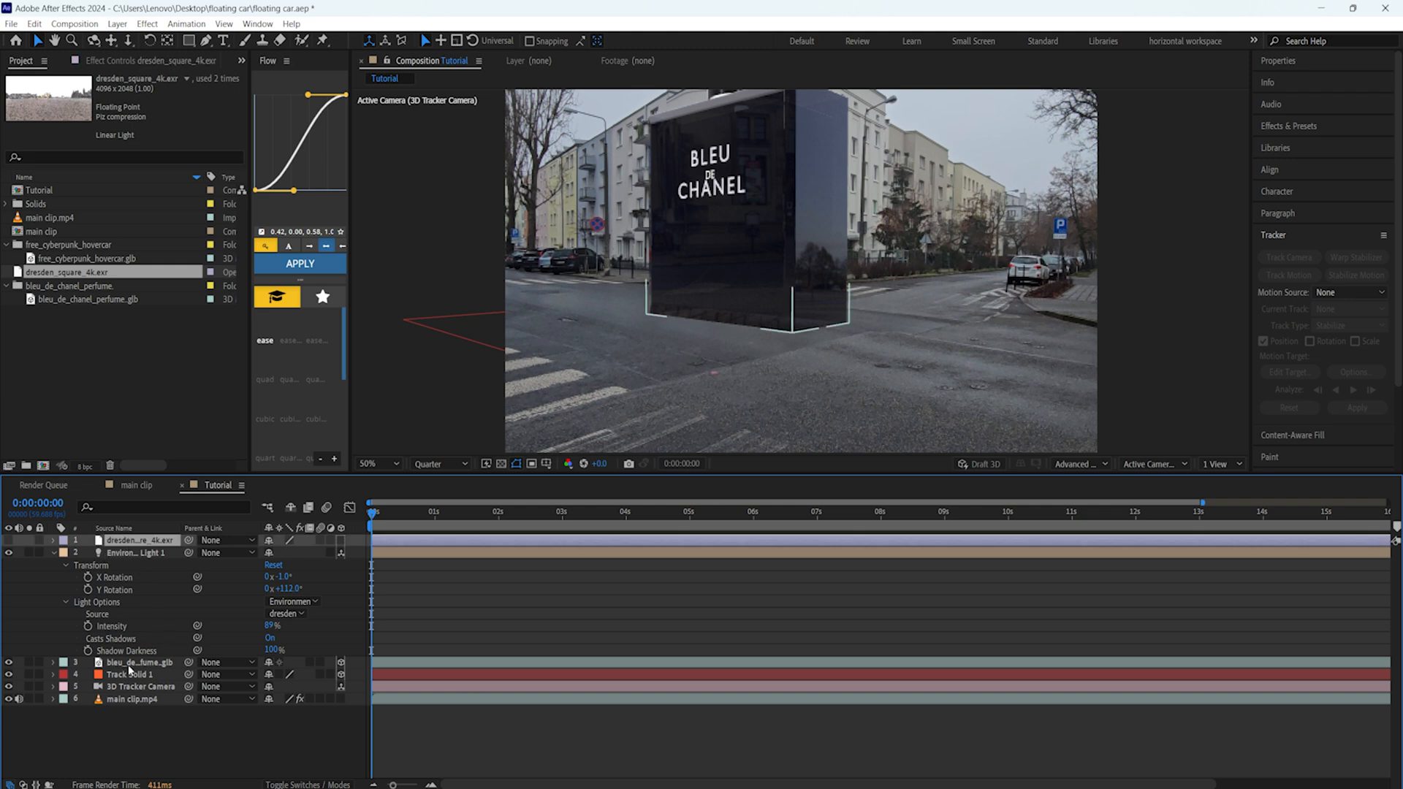
- Keyframe the bottle's Position from above frame at 0s to the road at ~3s, keying 179° Z rotation
click(143, 662)
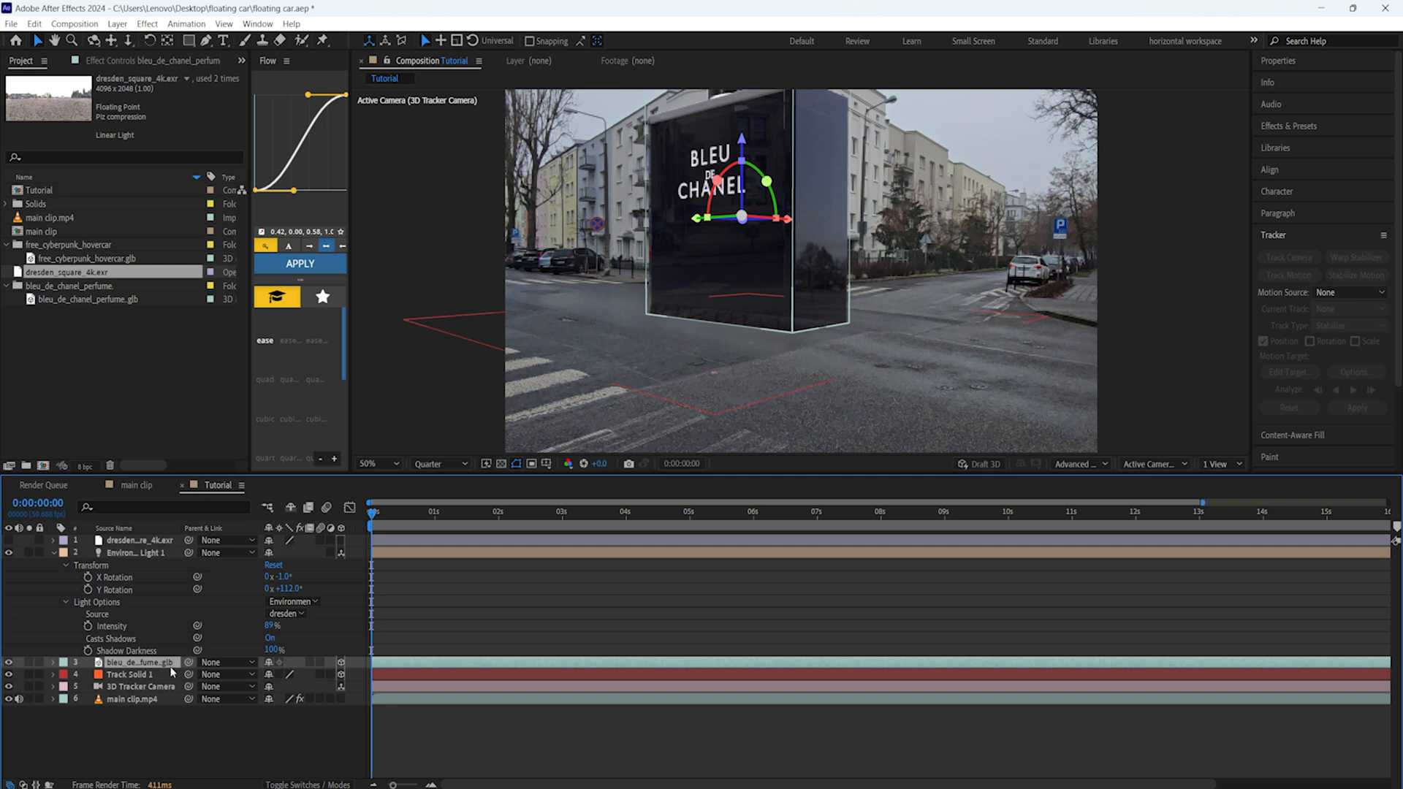
click(52, 662)
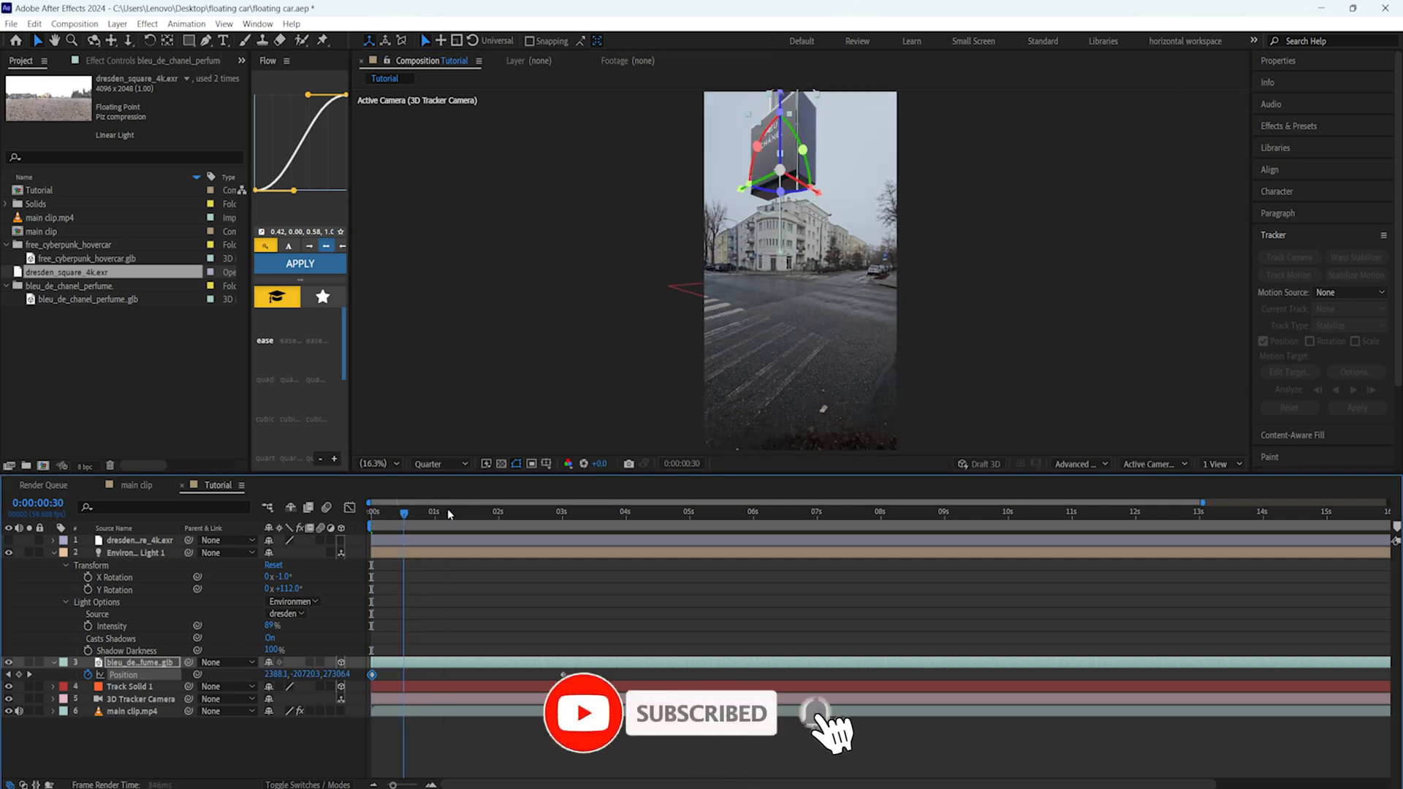
click(573, 511)
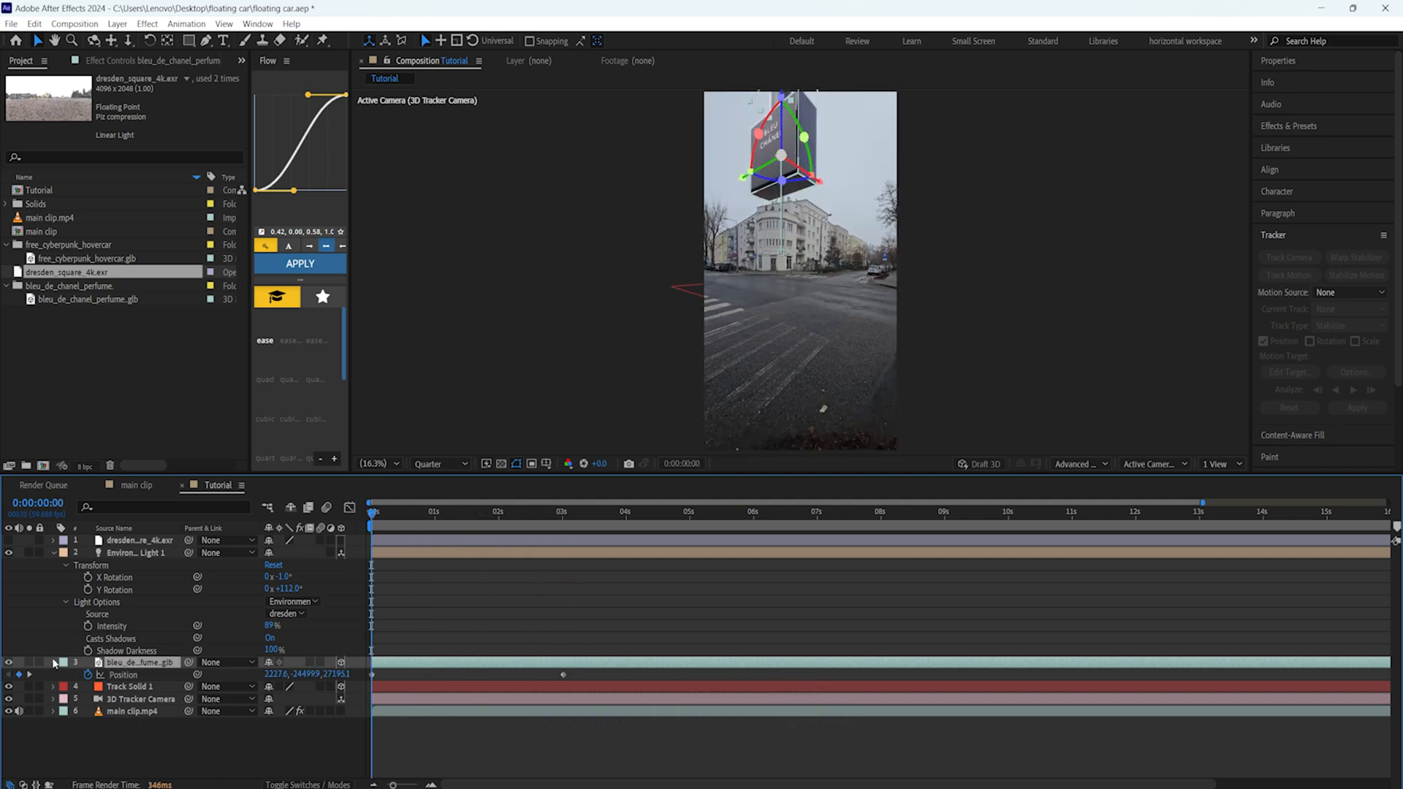
click(52, 662)
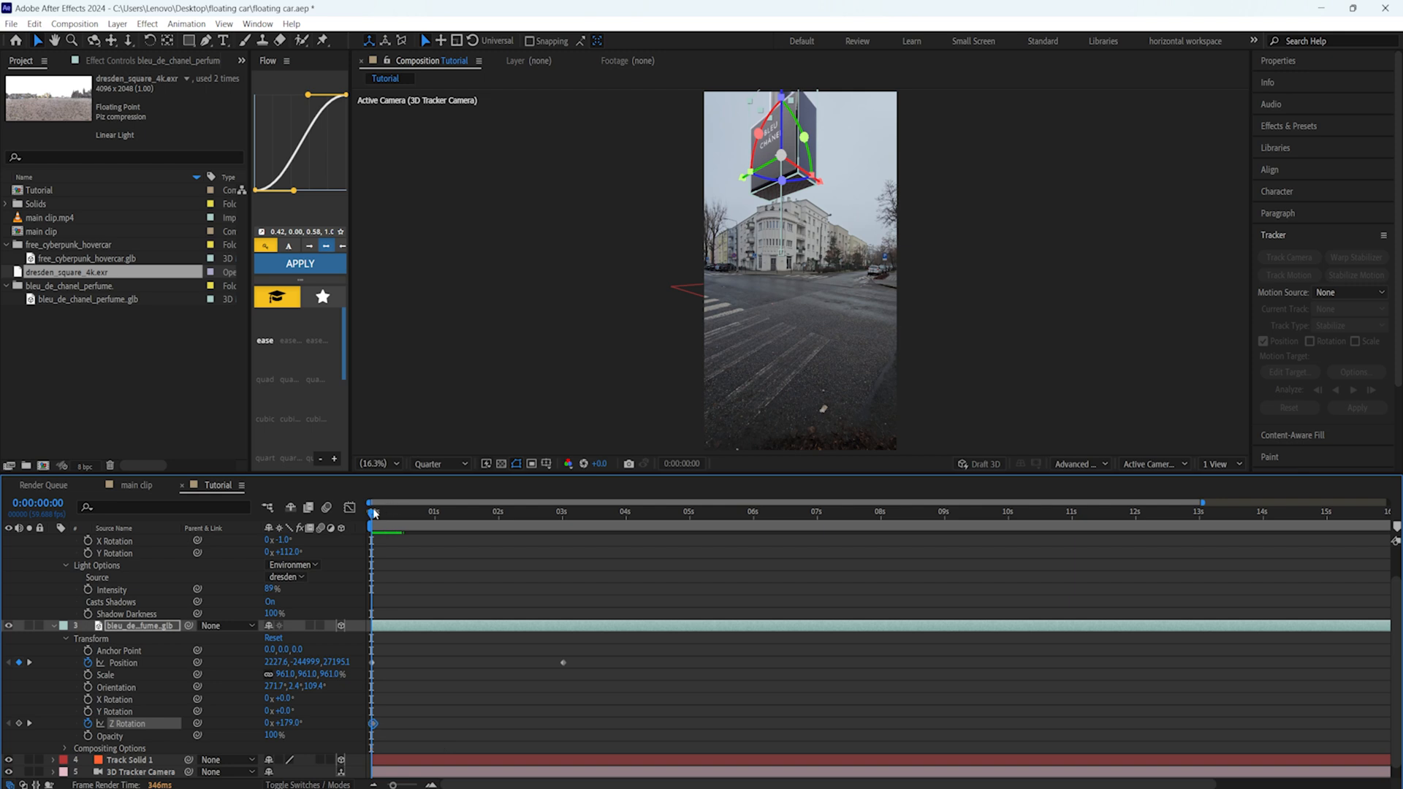
- At ~3s set the bottle's Z Rotation to 1x+179°, then scrub nearby frames to preview
click(561, 510)
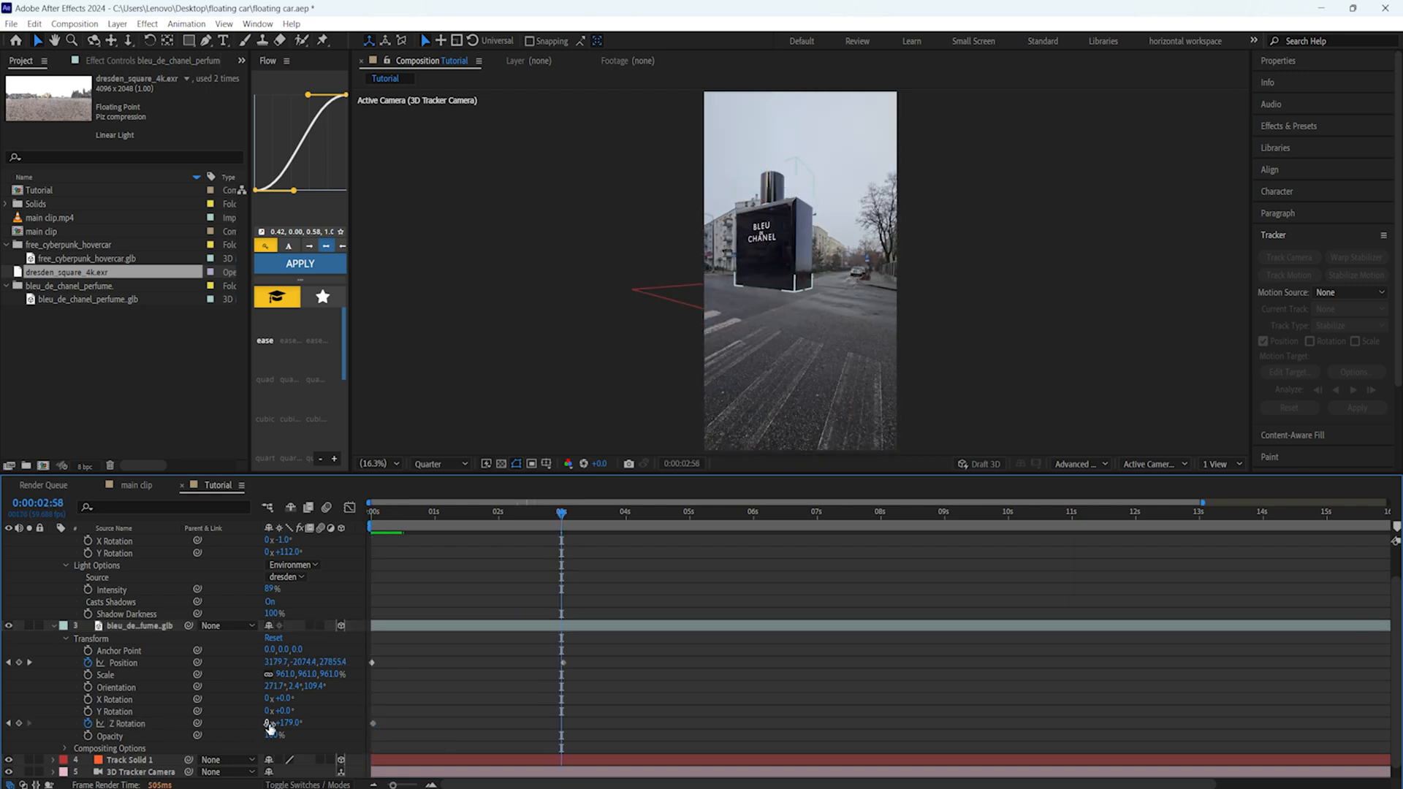
double_click(286, 722)
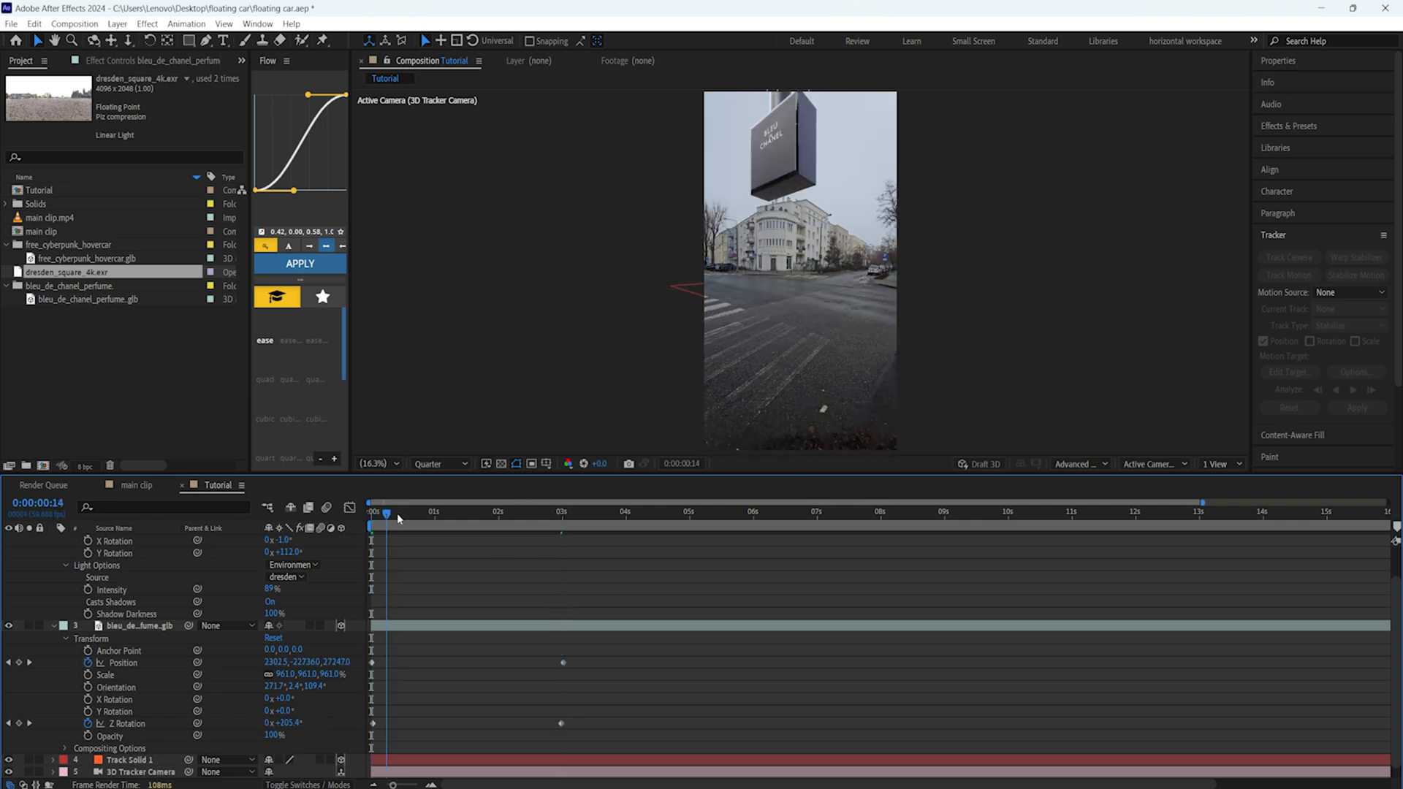
click(561, 511)
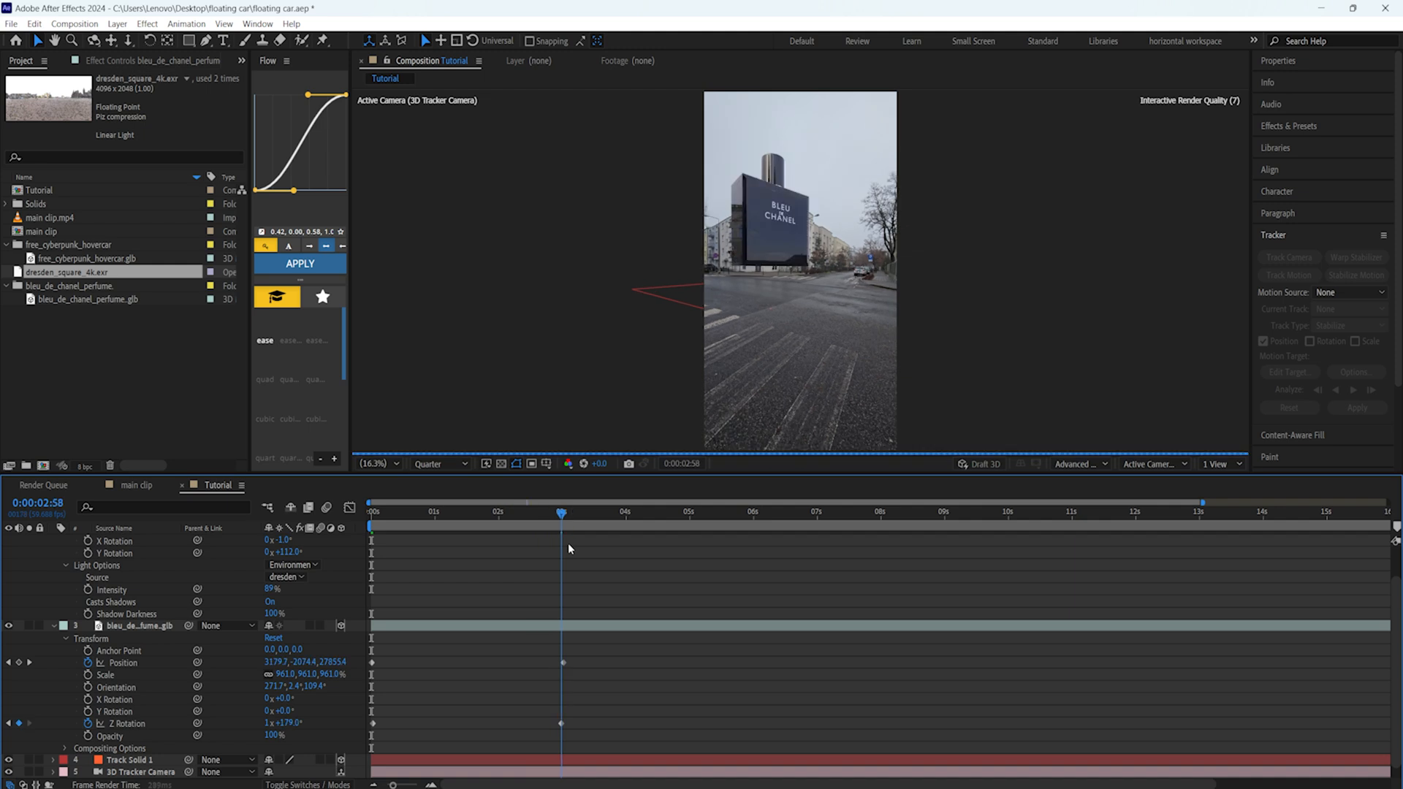
click(618, 511)
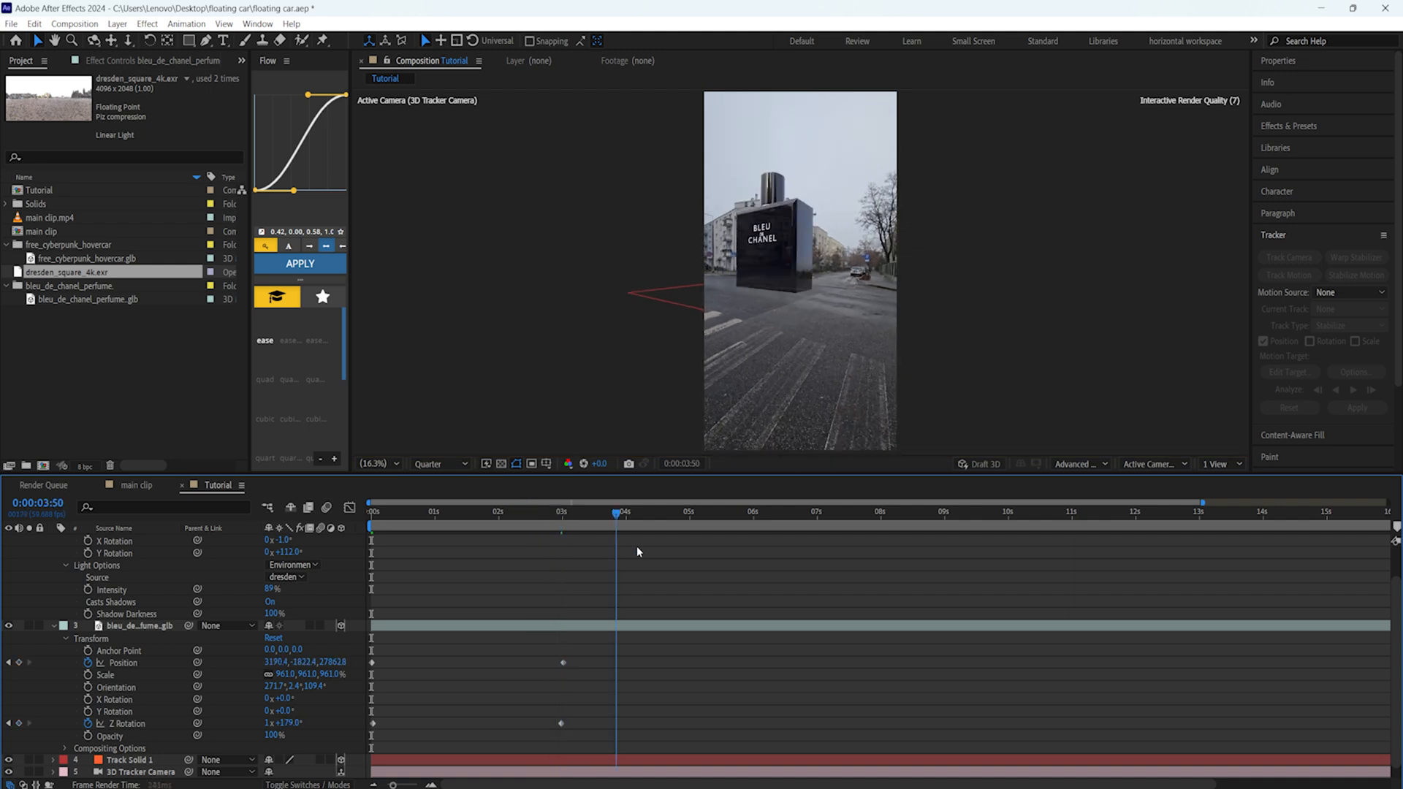
click(861, 511)
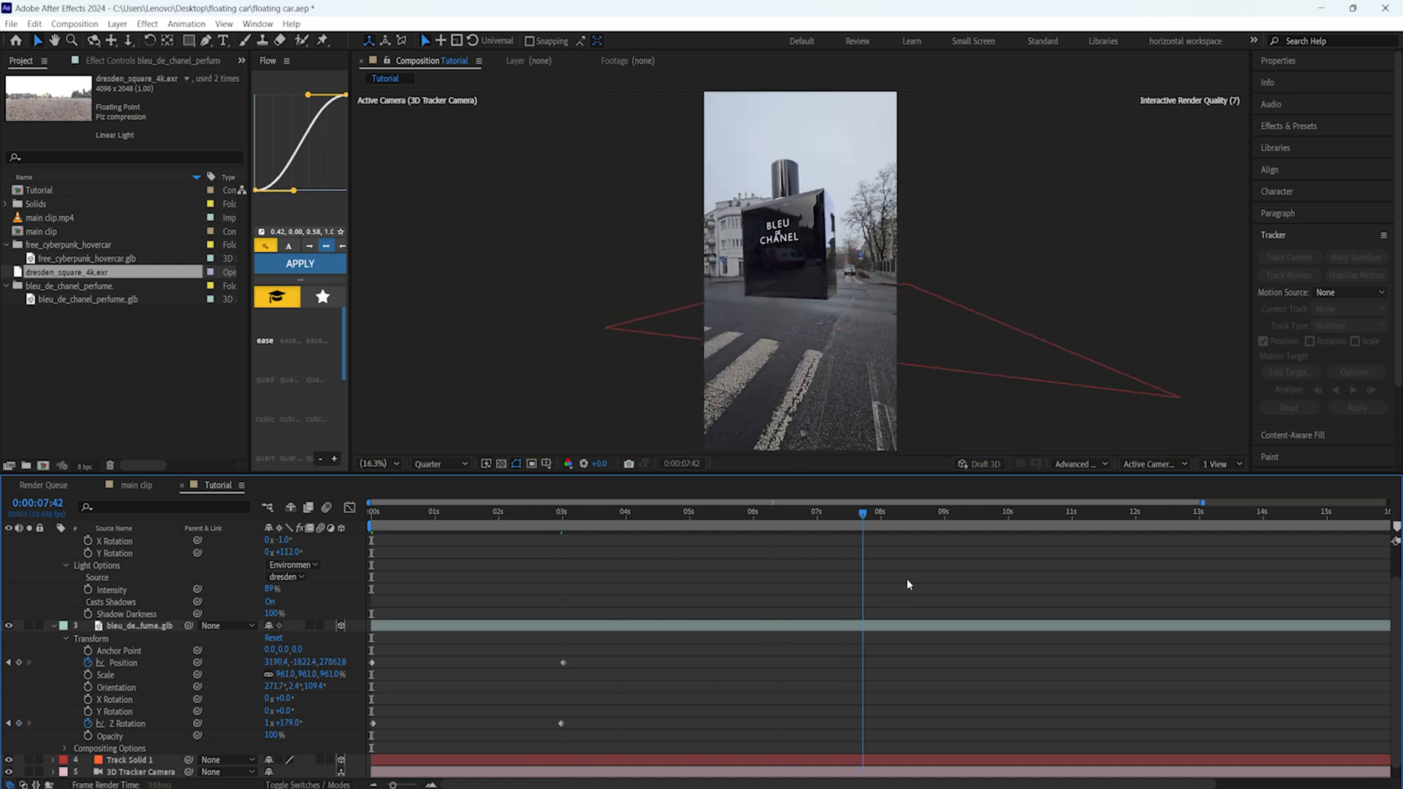
click(537, 511)
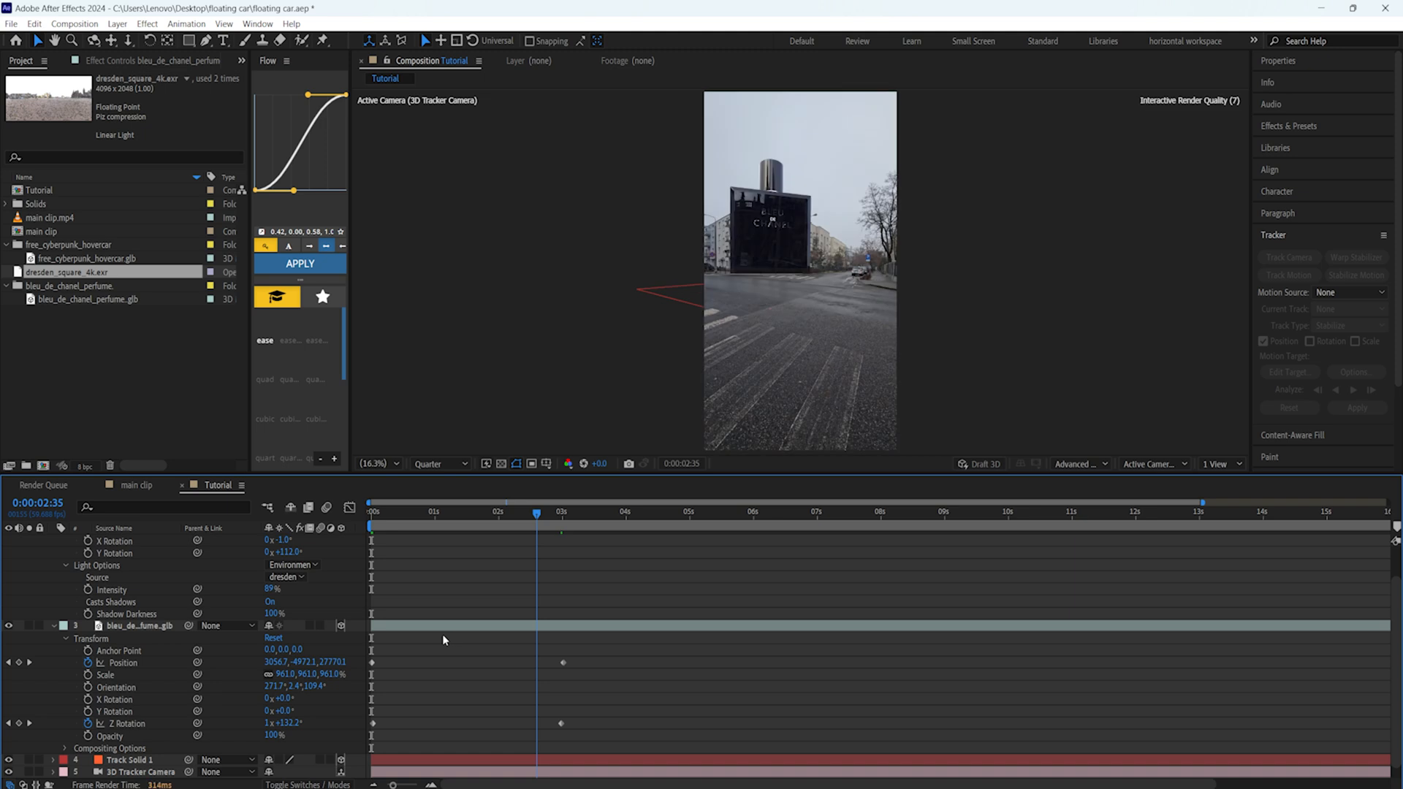